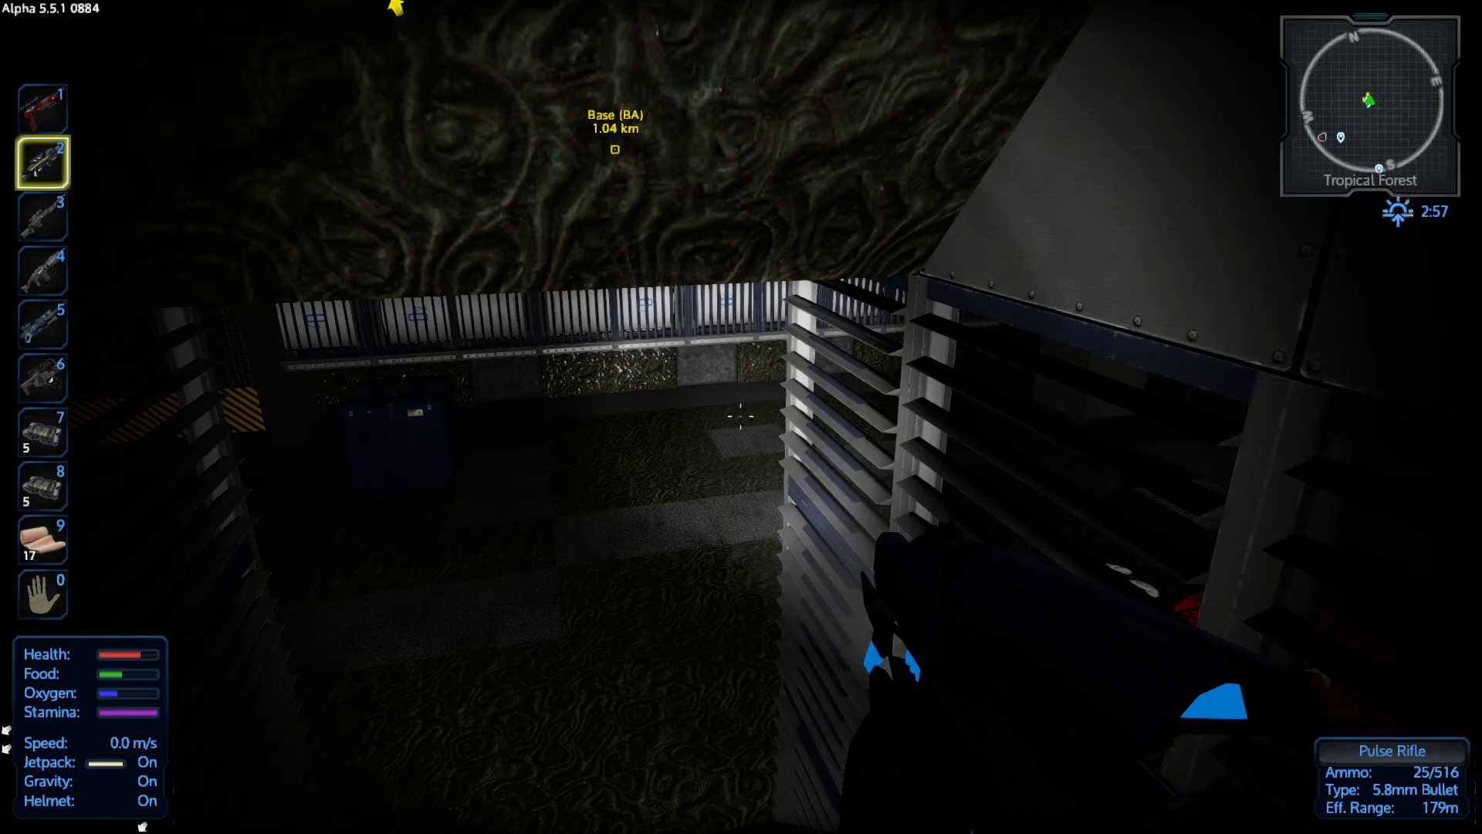
pyautogui.moveTo(735, 417)
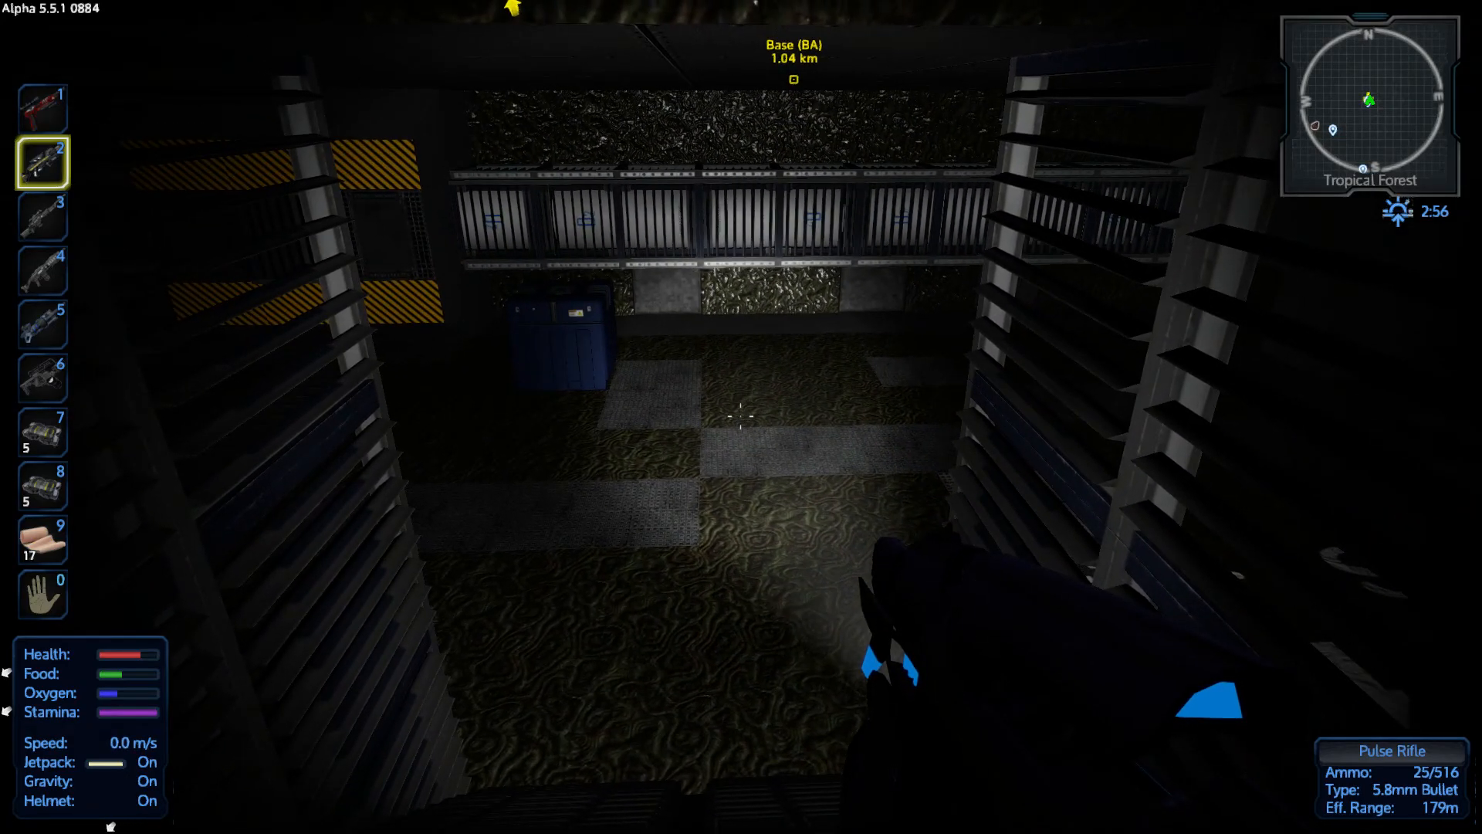
pyautogui.moveTo(735, 417)
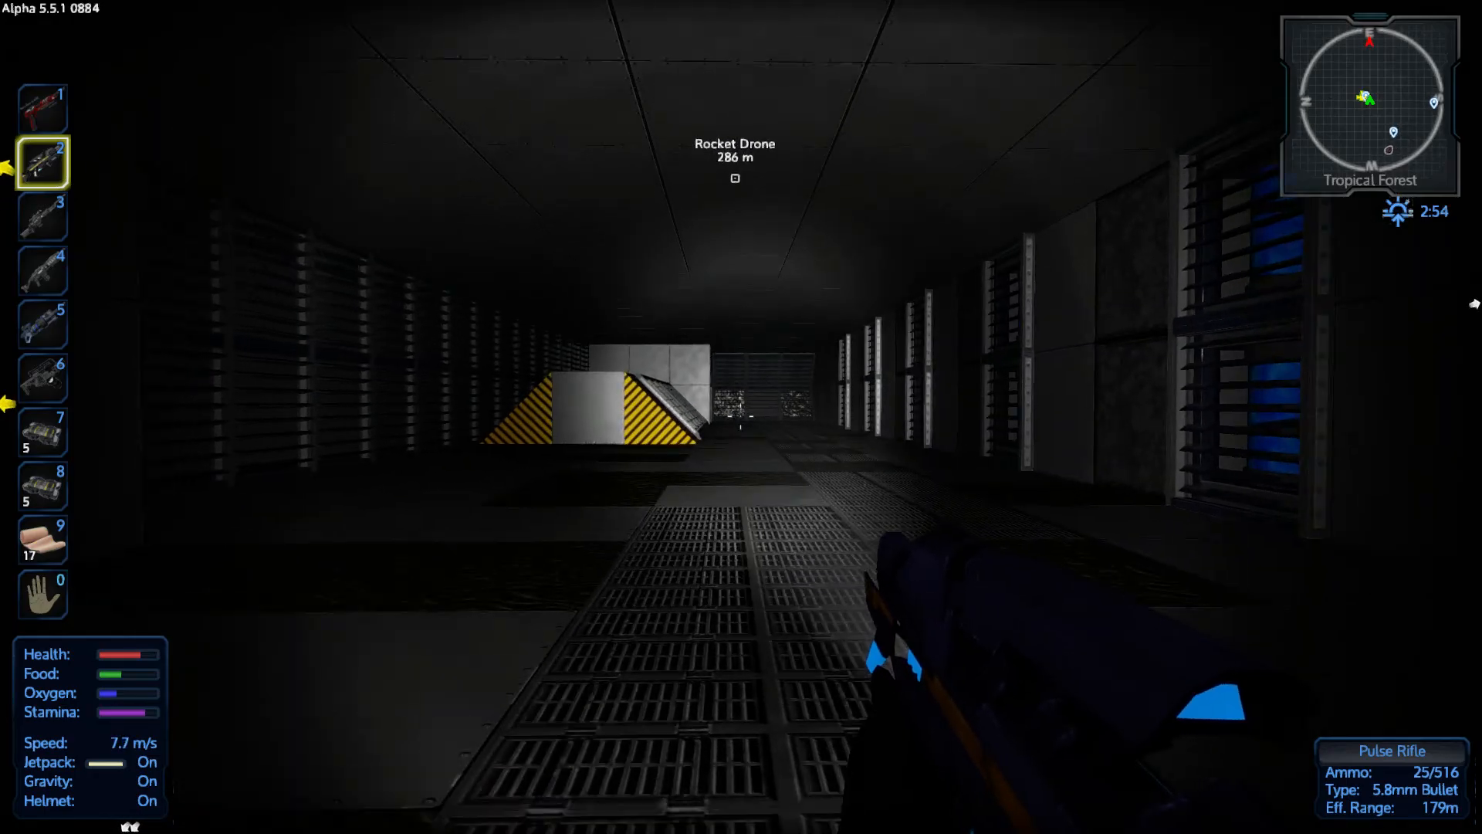
# Run from the alien-walled room down the long corridor to the doorway at its end
pyautogui.press('w')
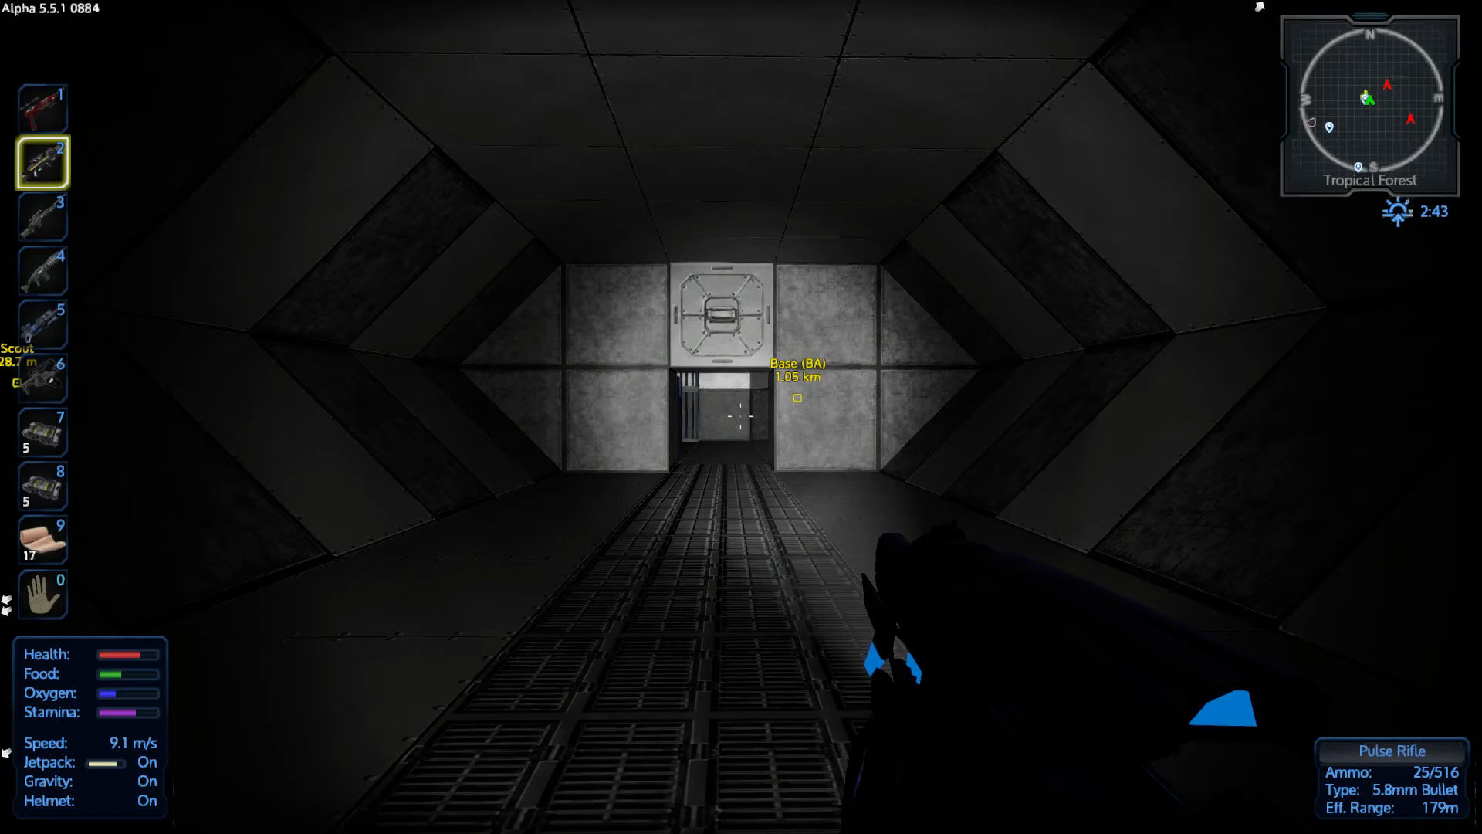
pyautogui.moveTo(741, 417)
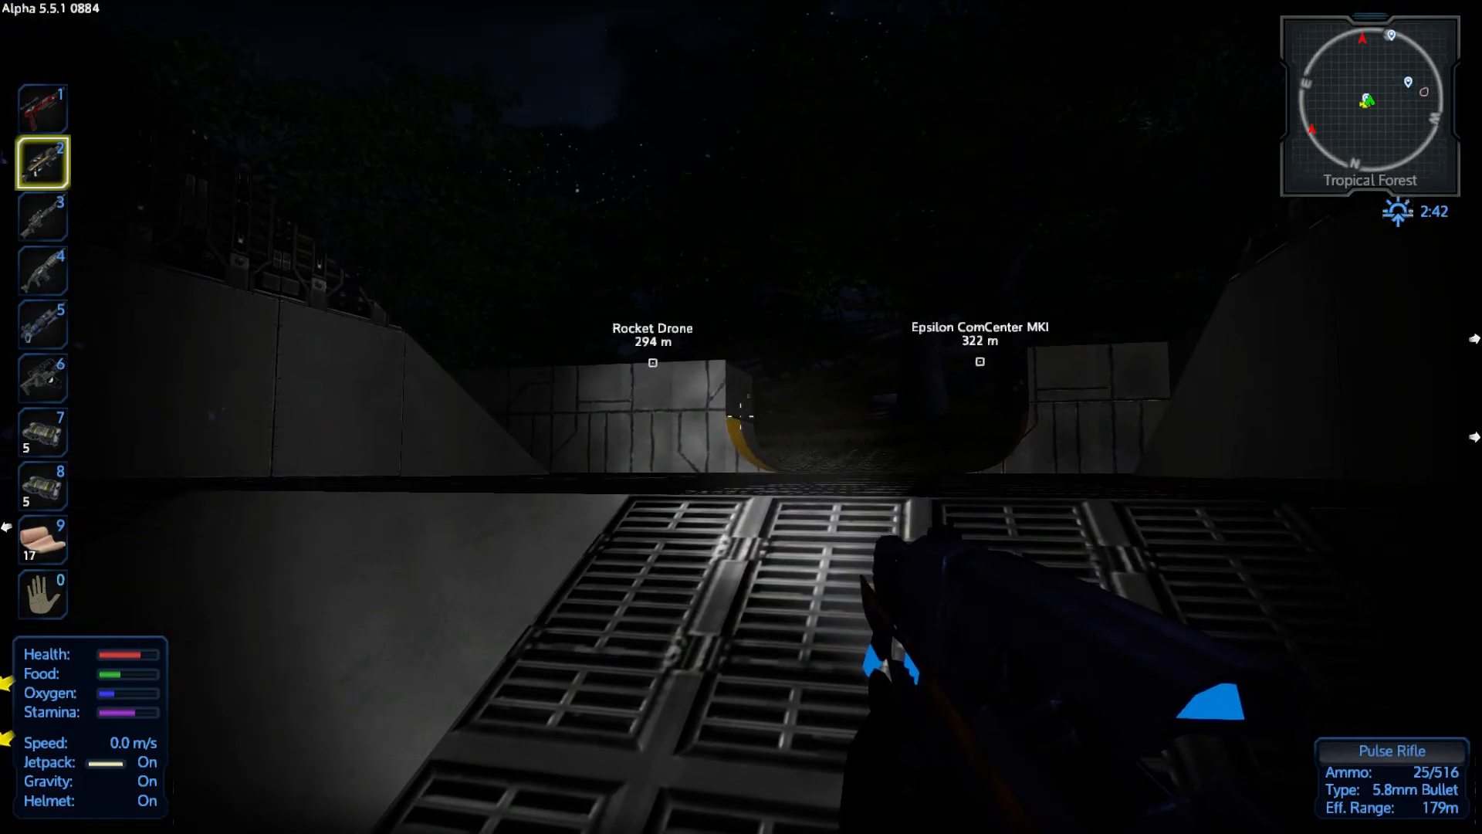
# Step out onto the night-time base deck and equip the Sniper Rifle
pyautogui.press('3')
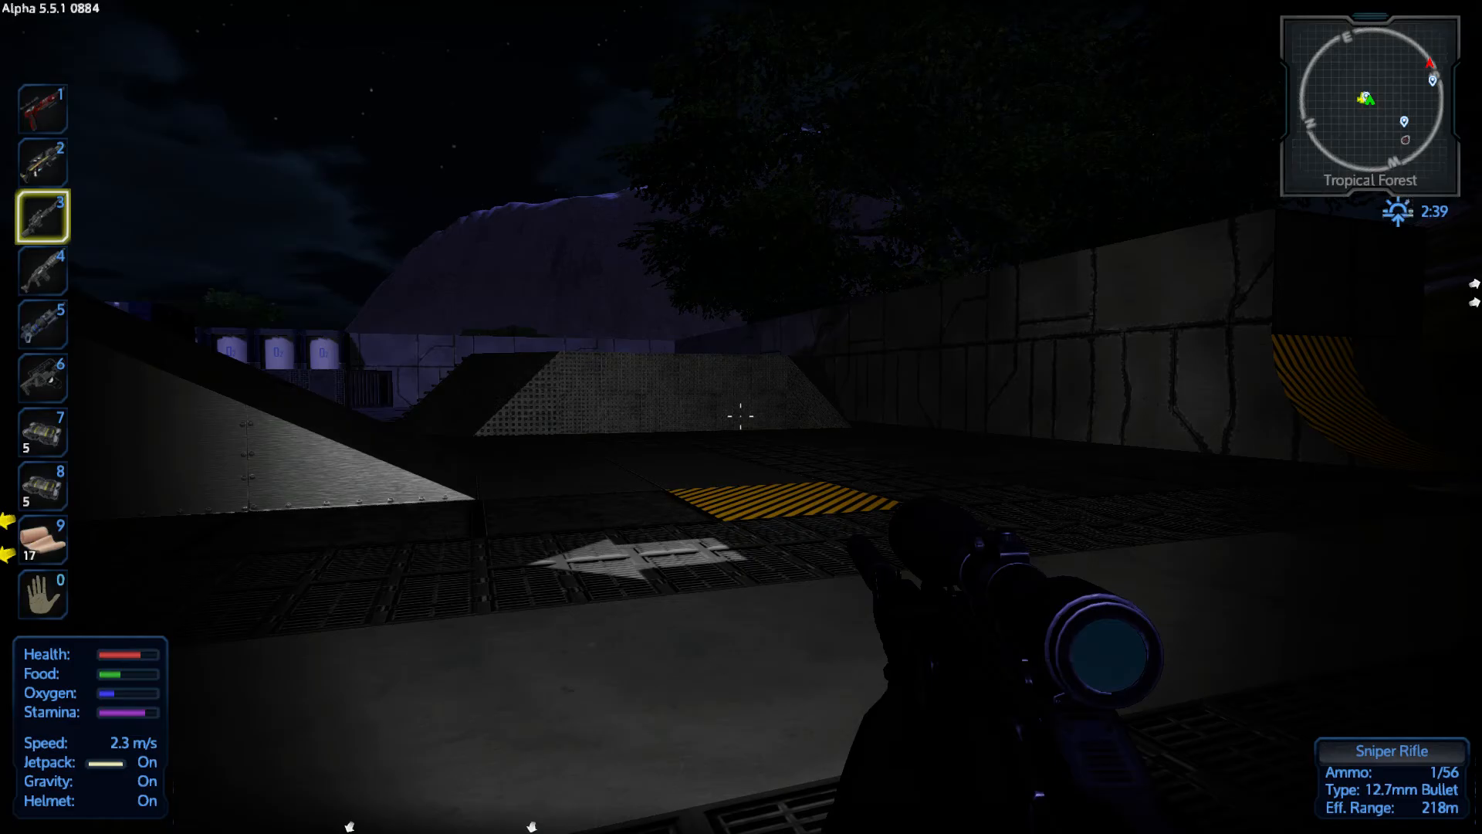
pyautogui.moveTo(742, 418)
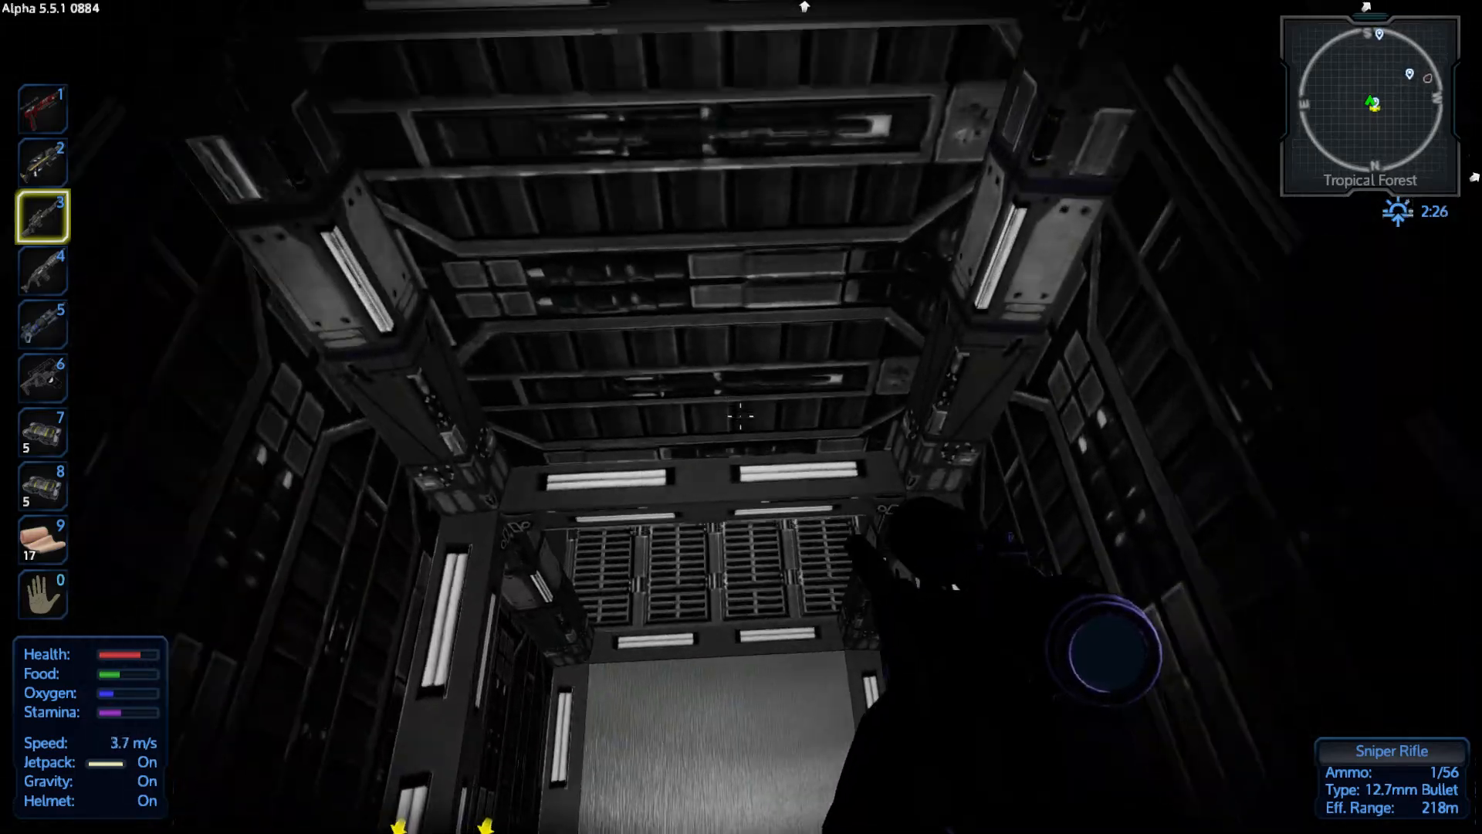
# Jetpack through the vertical shaft into the alien tunnel and equip the Epic Projectile Pistol
pyautogui.press('i')
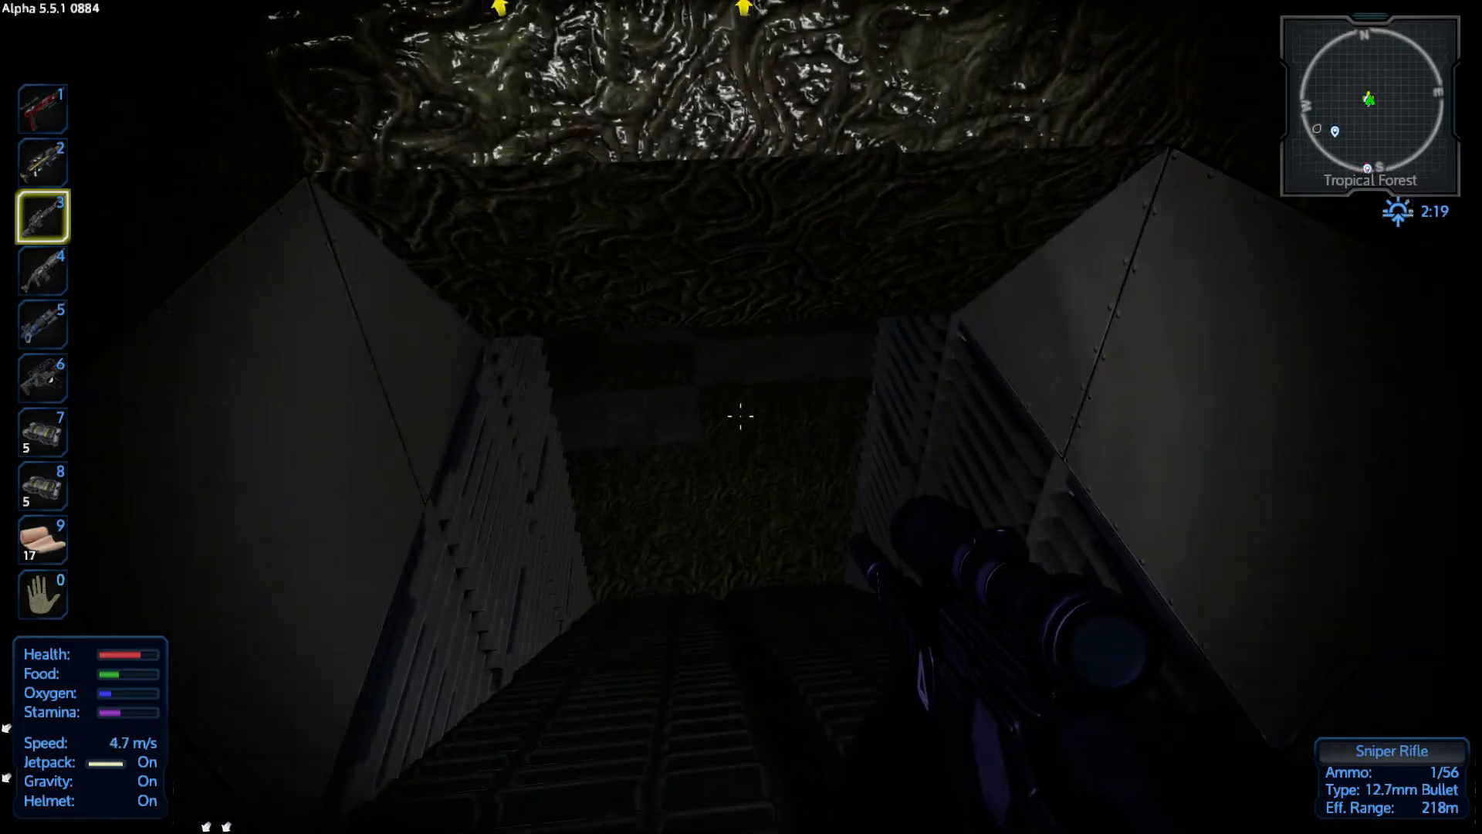
pyautogui.press('1')
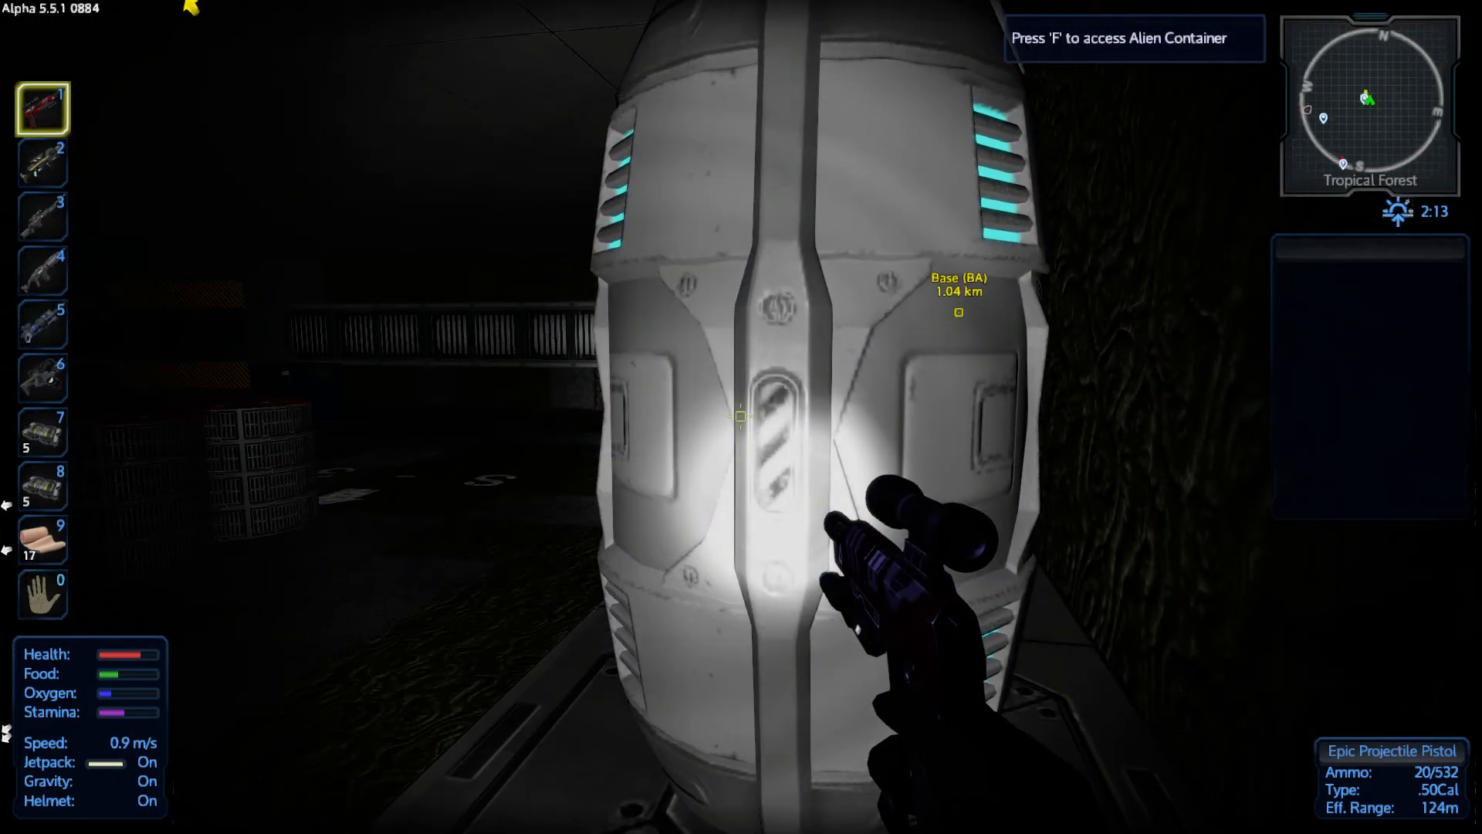
# Salvage the alien containers with the Multi Tool for steel plates, then open one container's inventory
pyautogui.press('6')
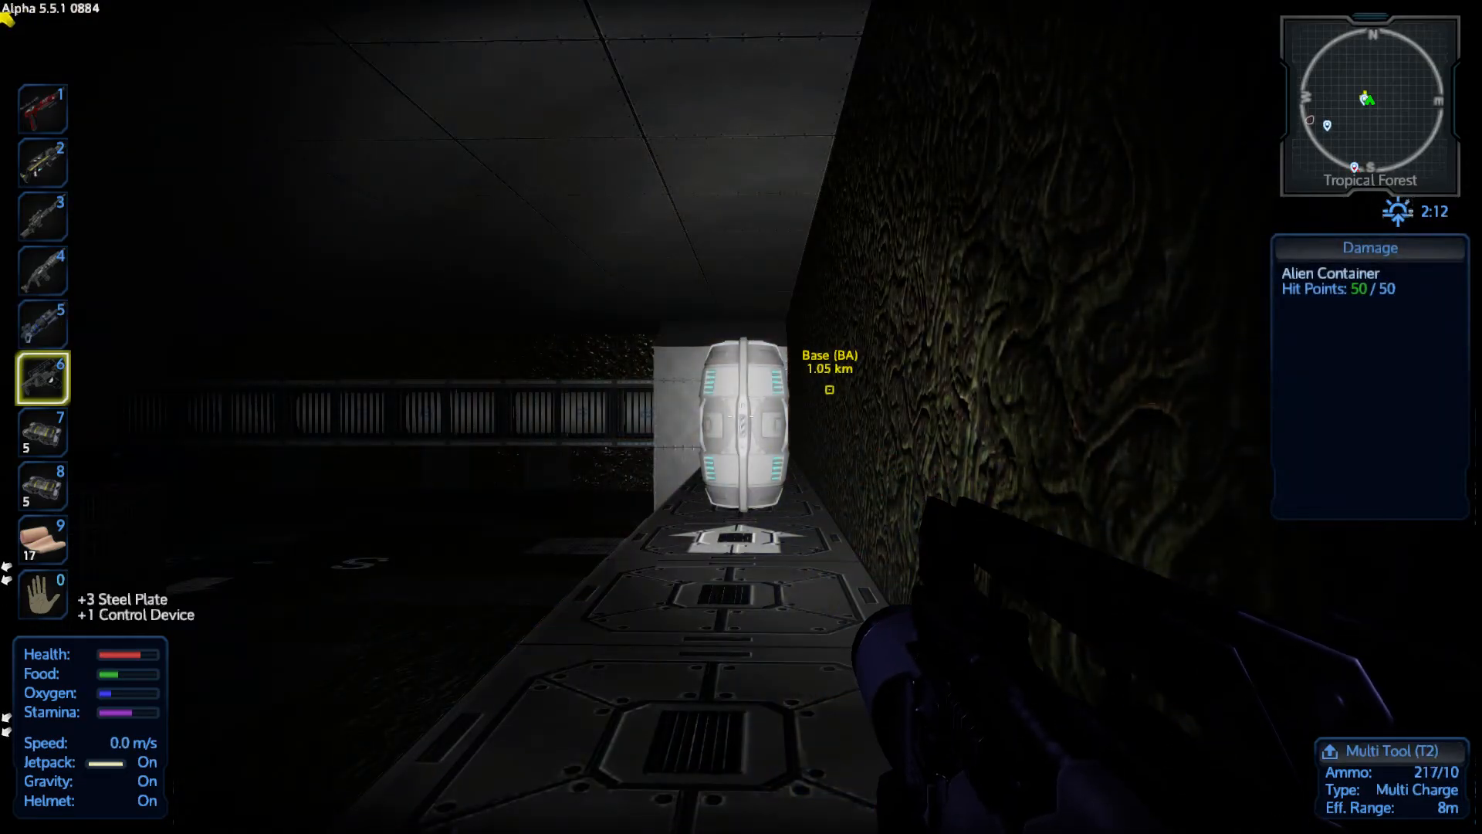
pyautogui.moveTo(742, 419)
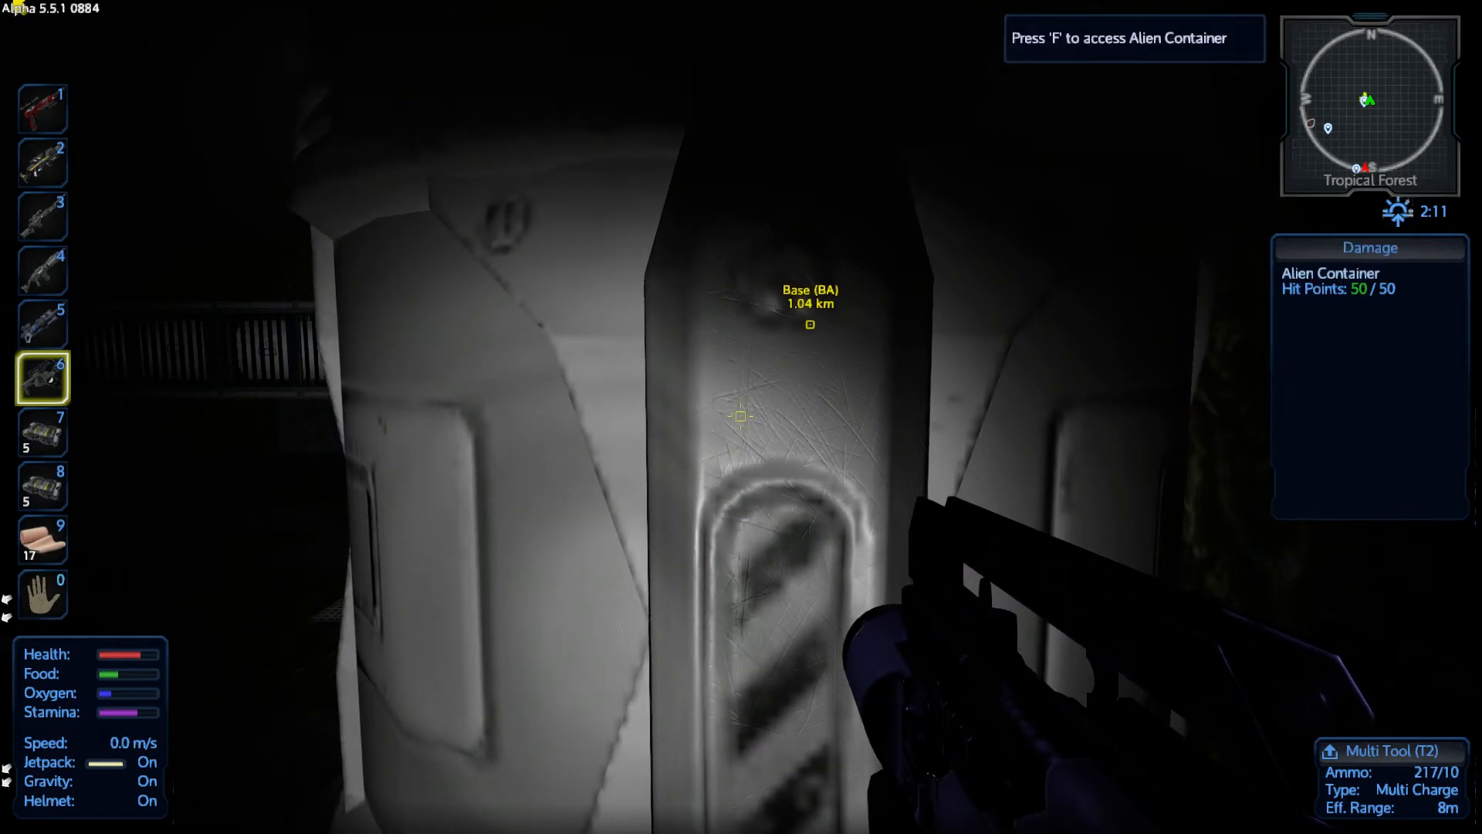
pyautogui.press('f')
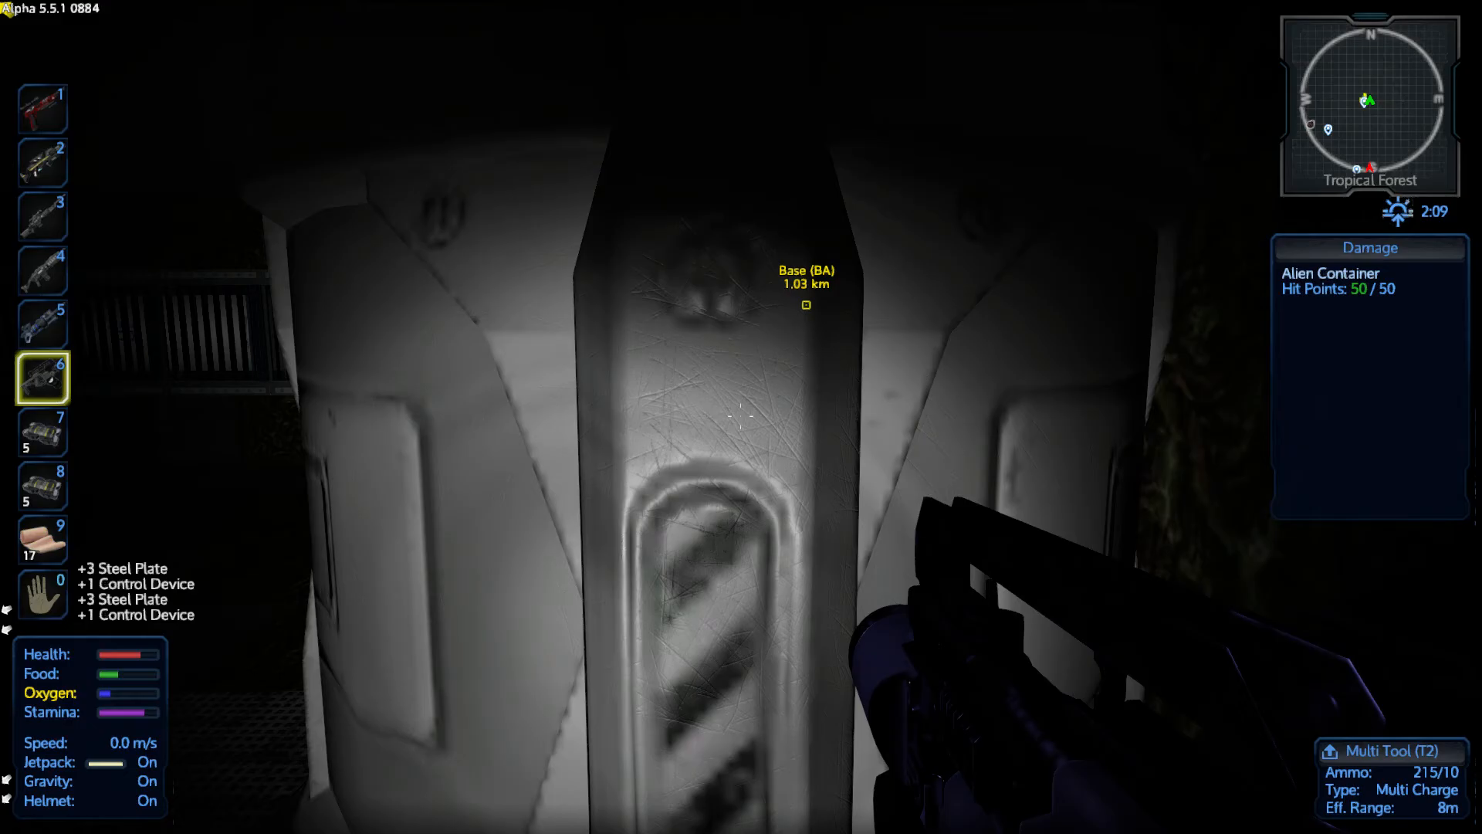
pyautogui.press('f')
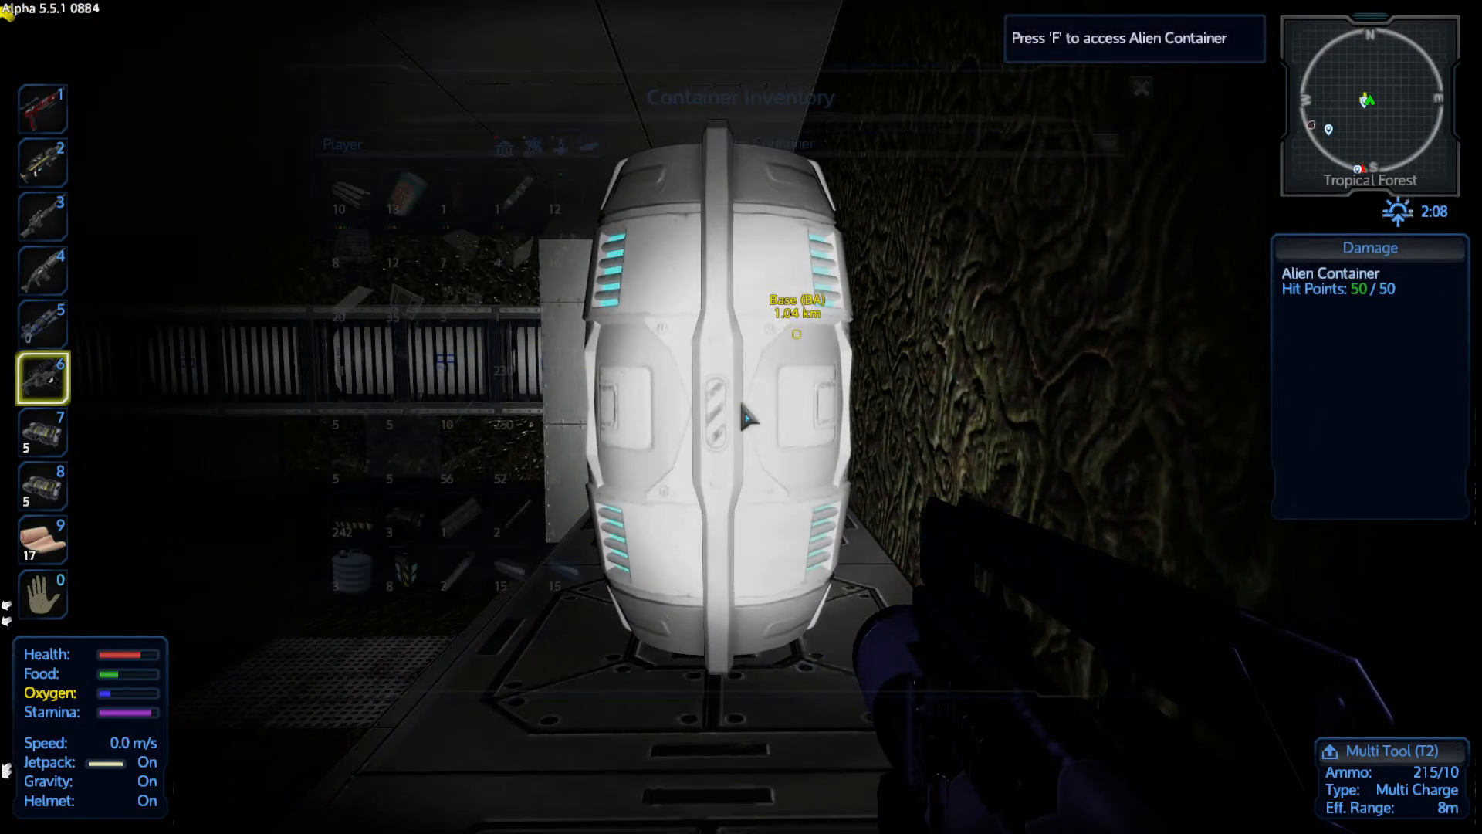
pyautogui.click(741, 417)
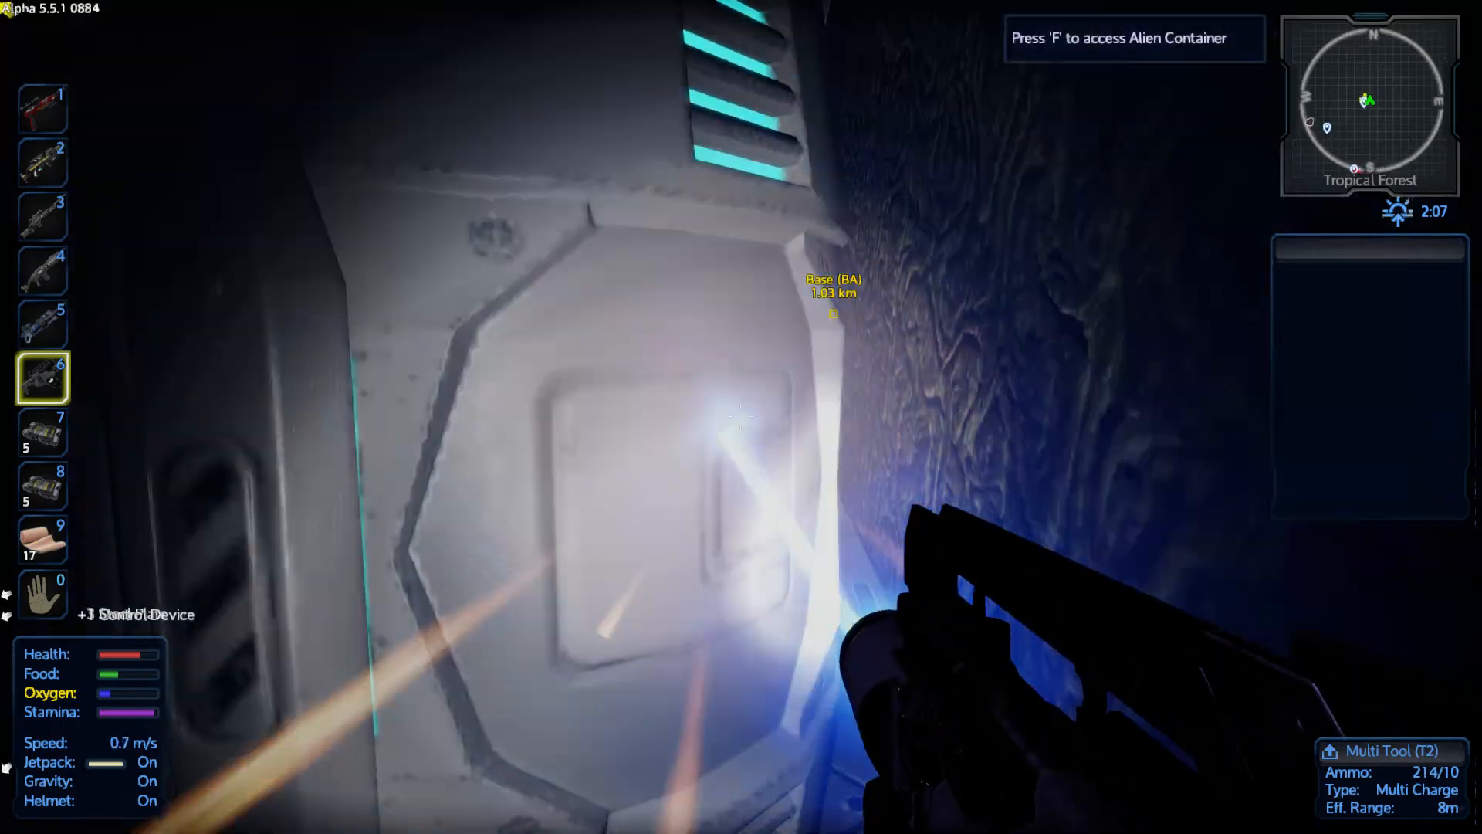
pyautogui.press('f')
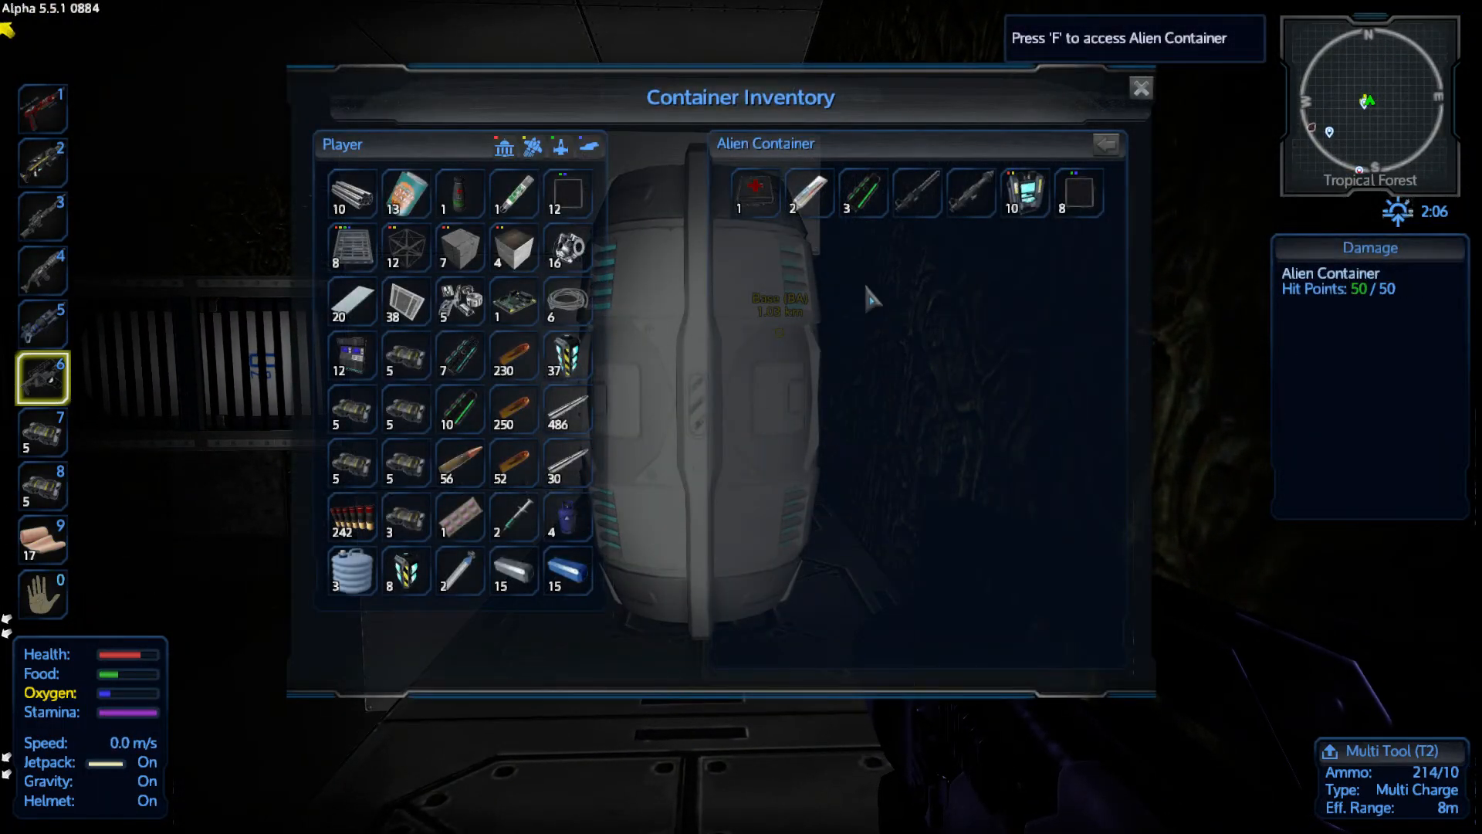
pyautogui.moveTo(759, 197)
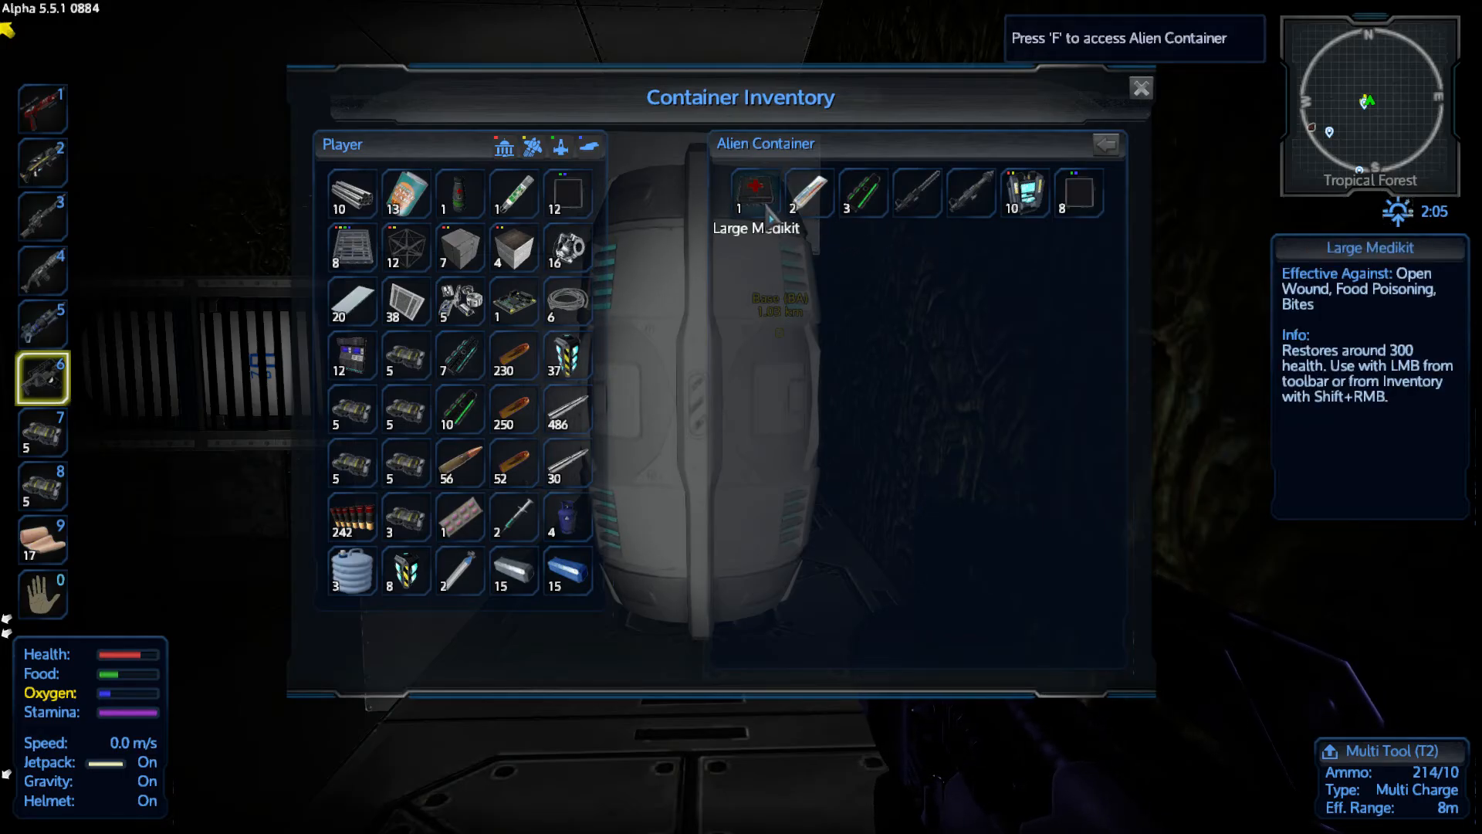
pyautogui.moveTo(911, 285)
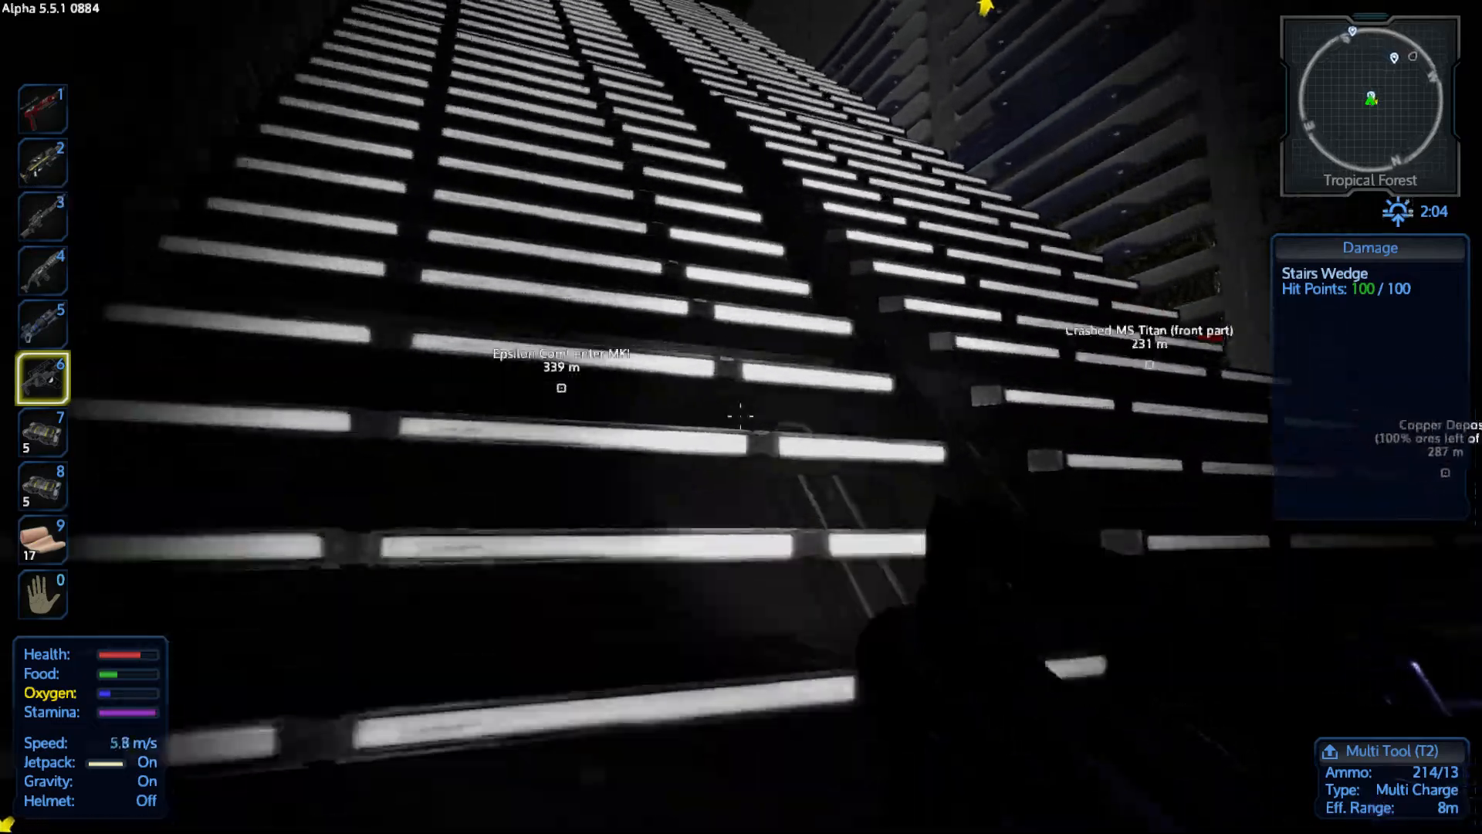
# Close the container and climb the lit staircase toward the red alien gate
pyautogui.press('i')
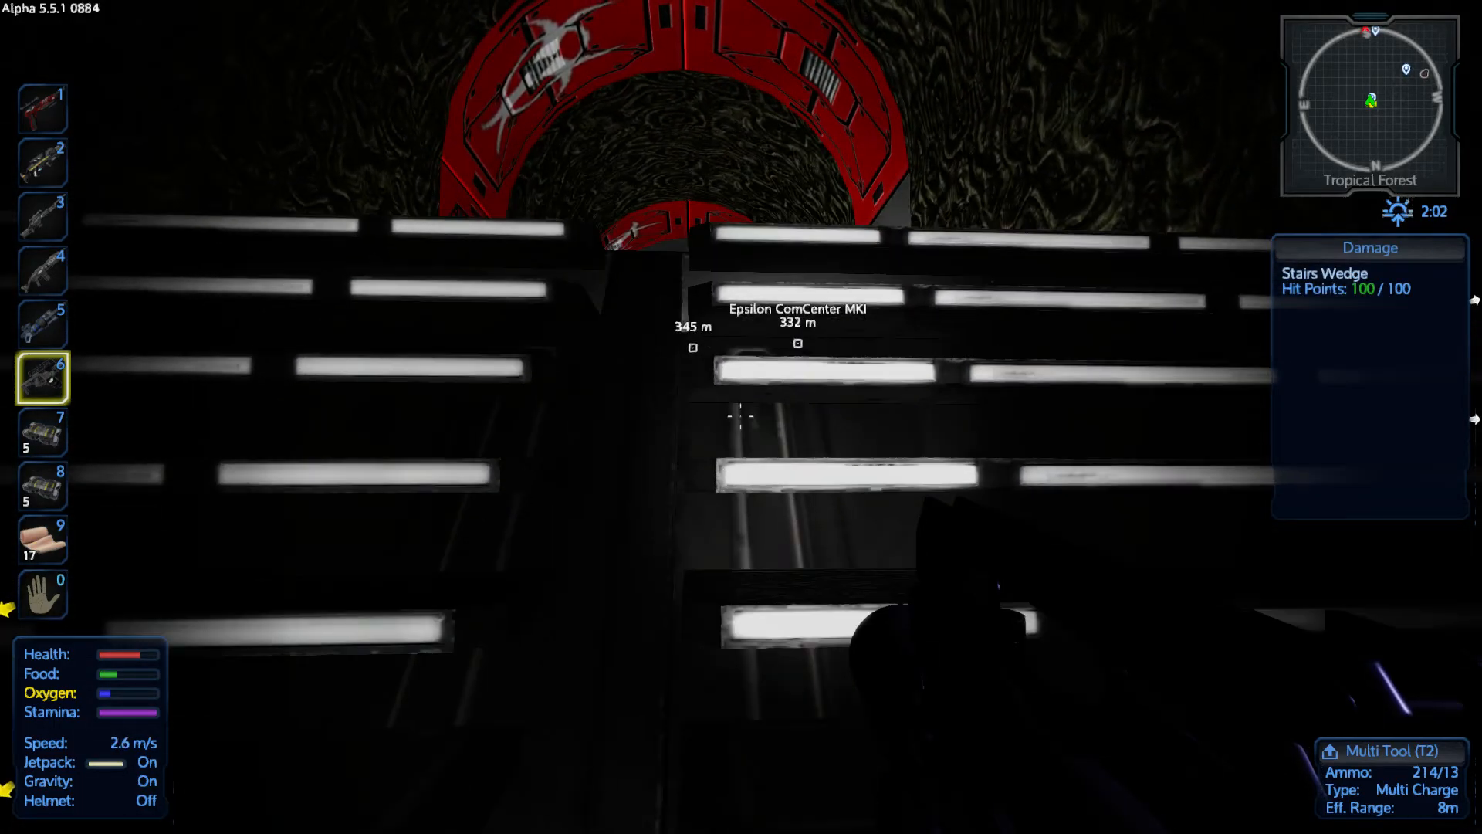
pyautogui.moveTo(738, 417)
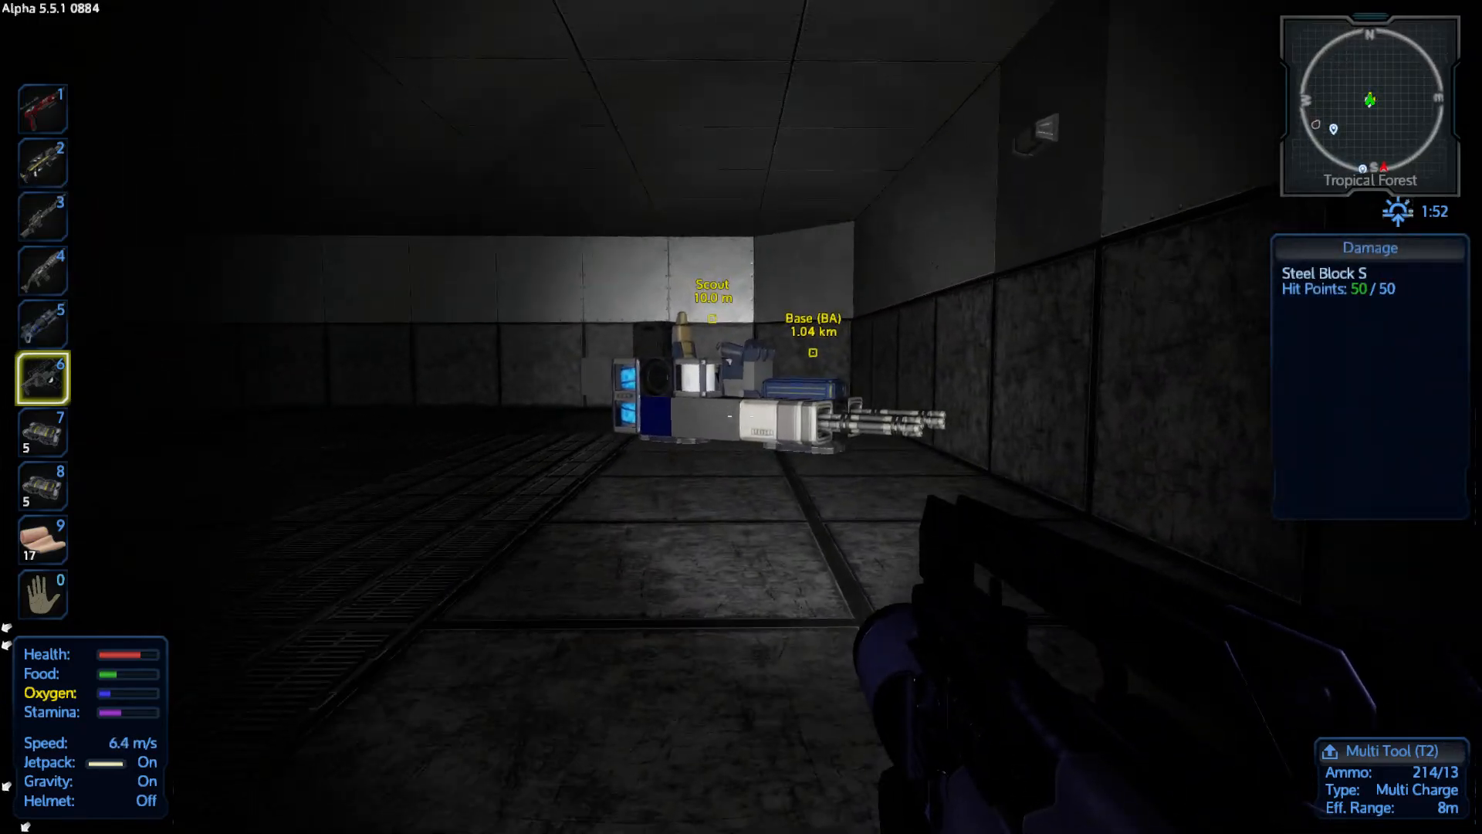
# Open Cargo Box 2 and move the Large Fuel Pack stack into it
pyautogui.press('f')
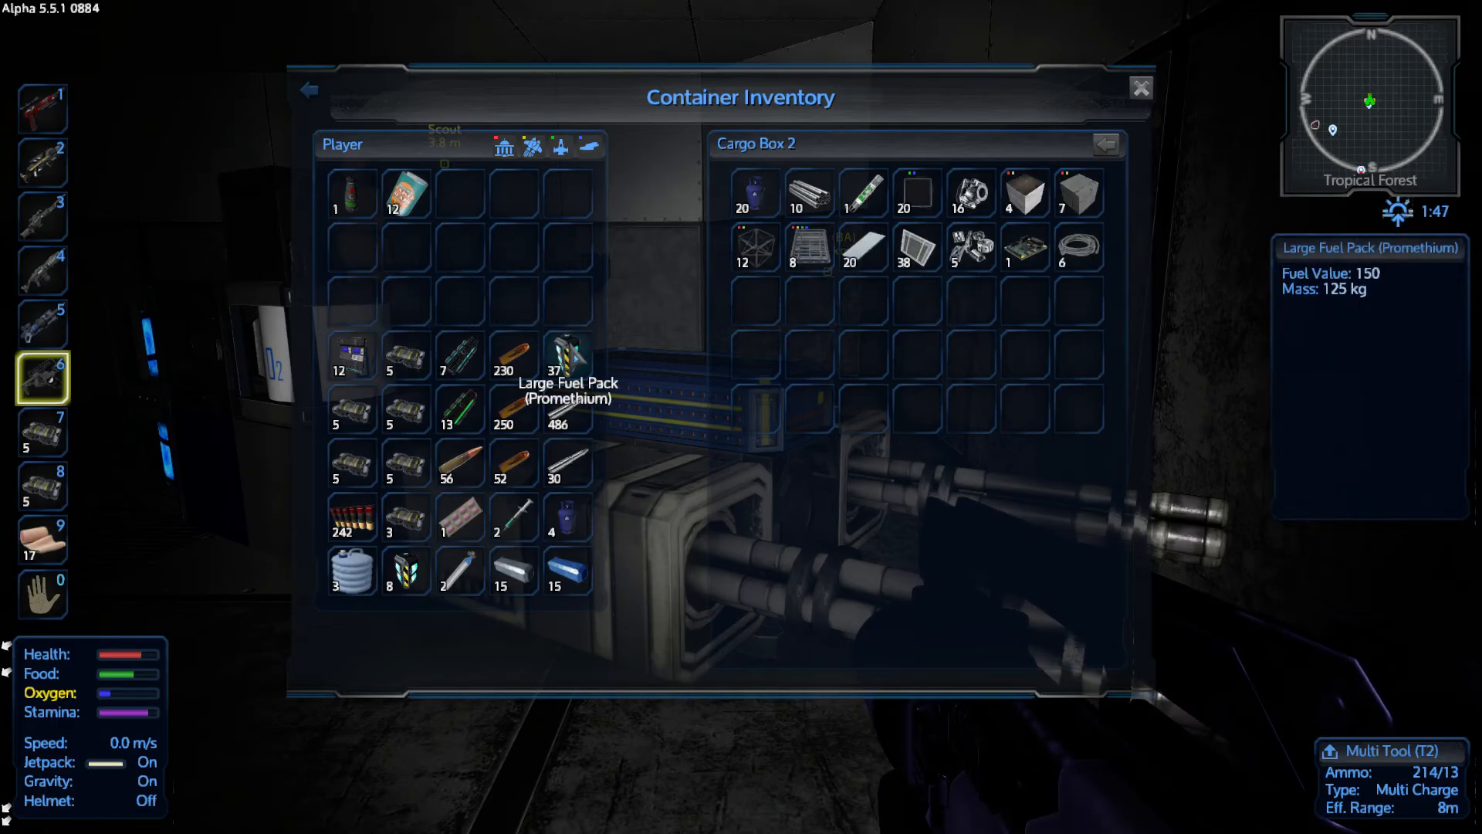
pyautogui.moveTo(568, 354); pyautogui.dragTo(754, 302)
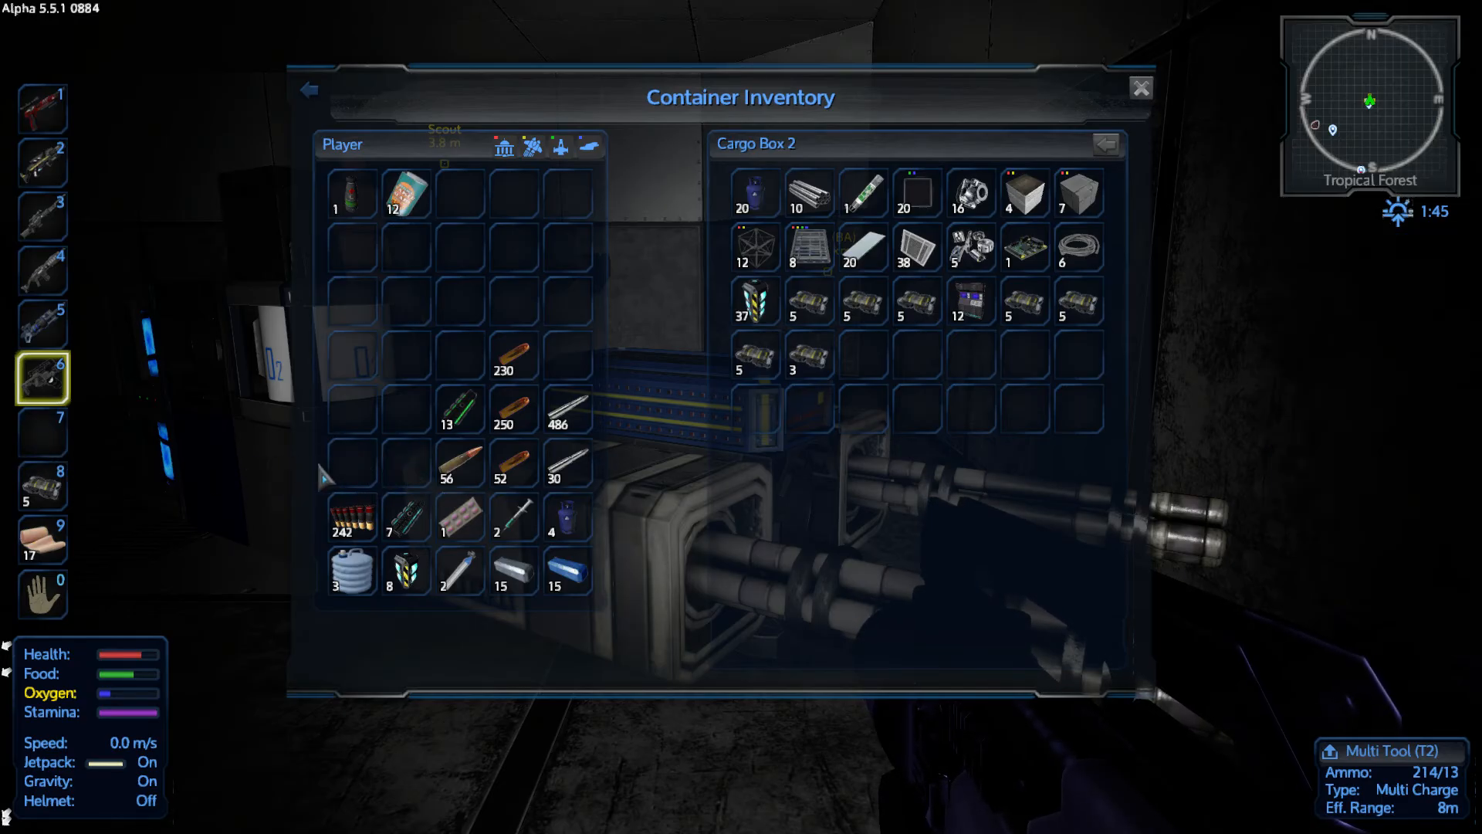
pyautogui.moveTo(509, 463)
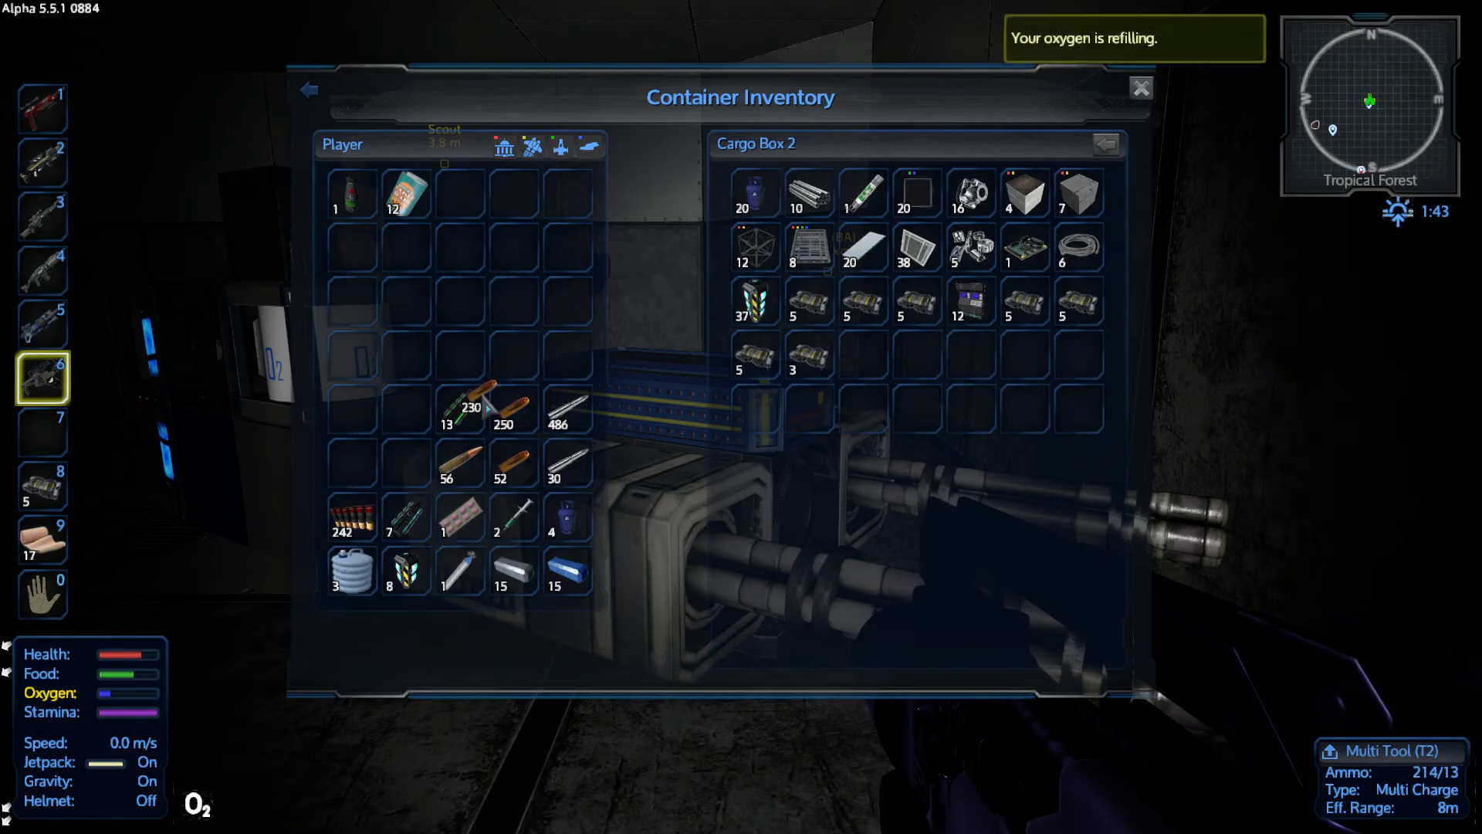
pyautogui.moveTo(406, 209)
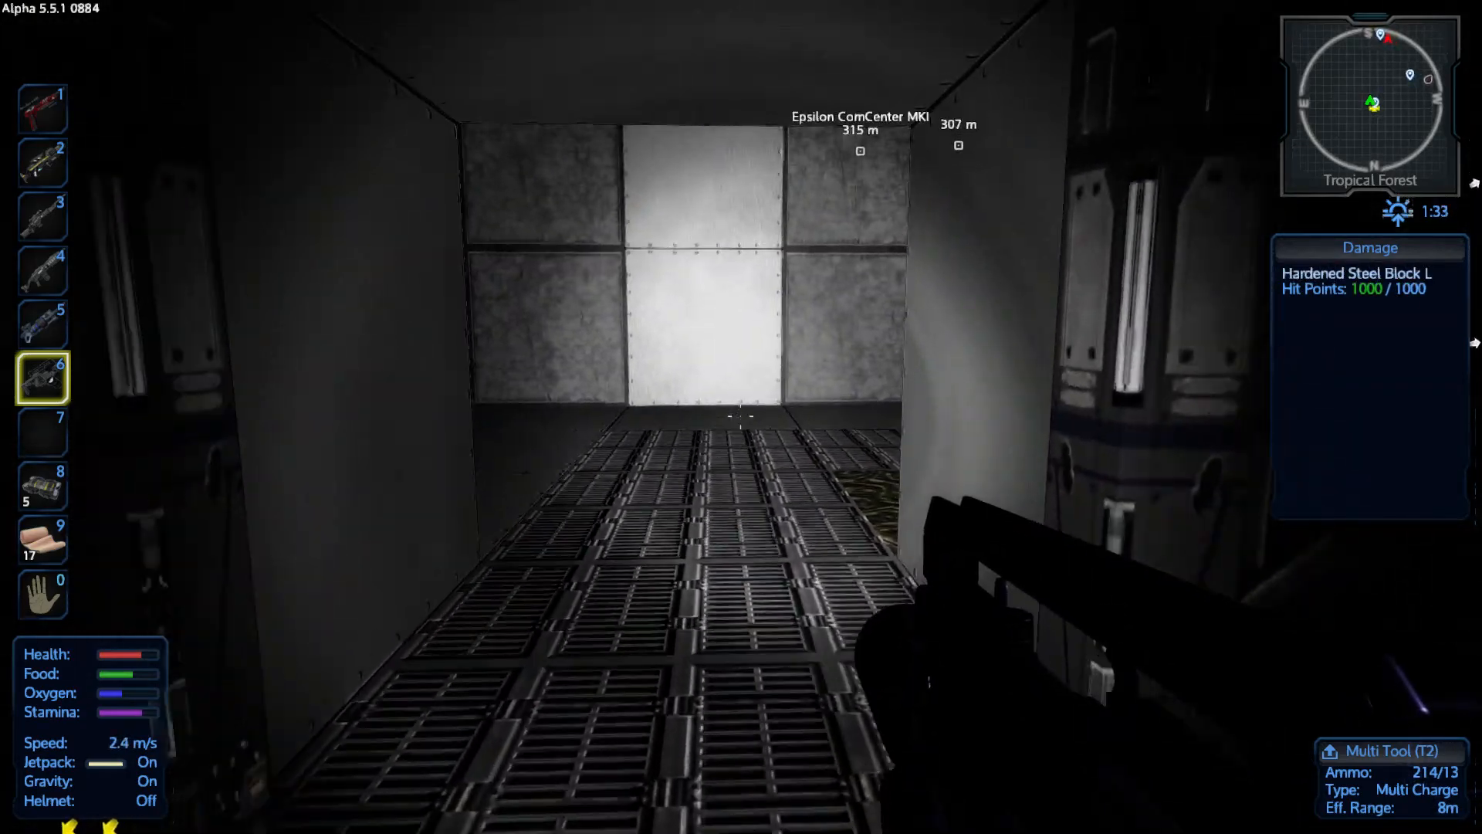
pyautogui.moveTo(741, 415)
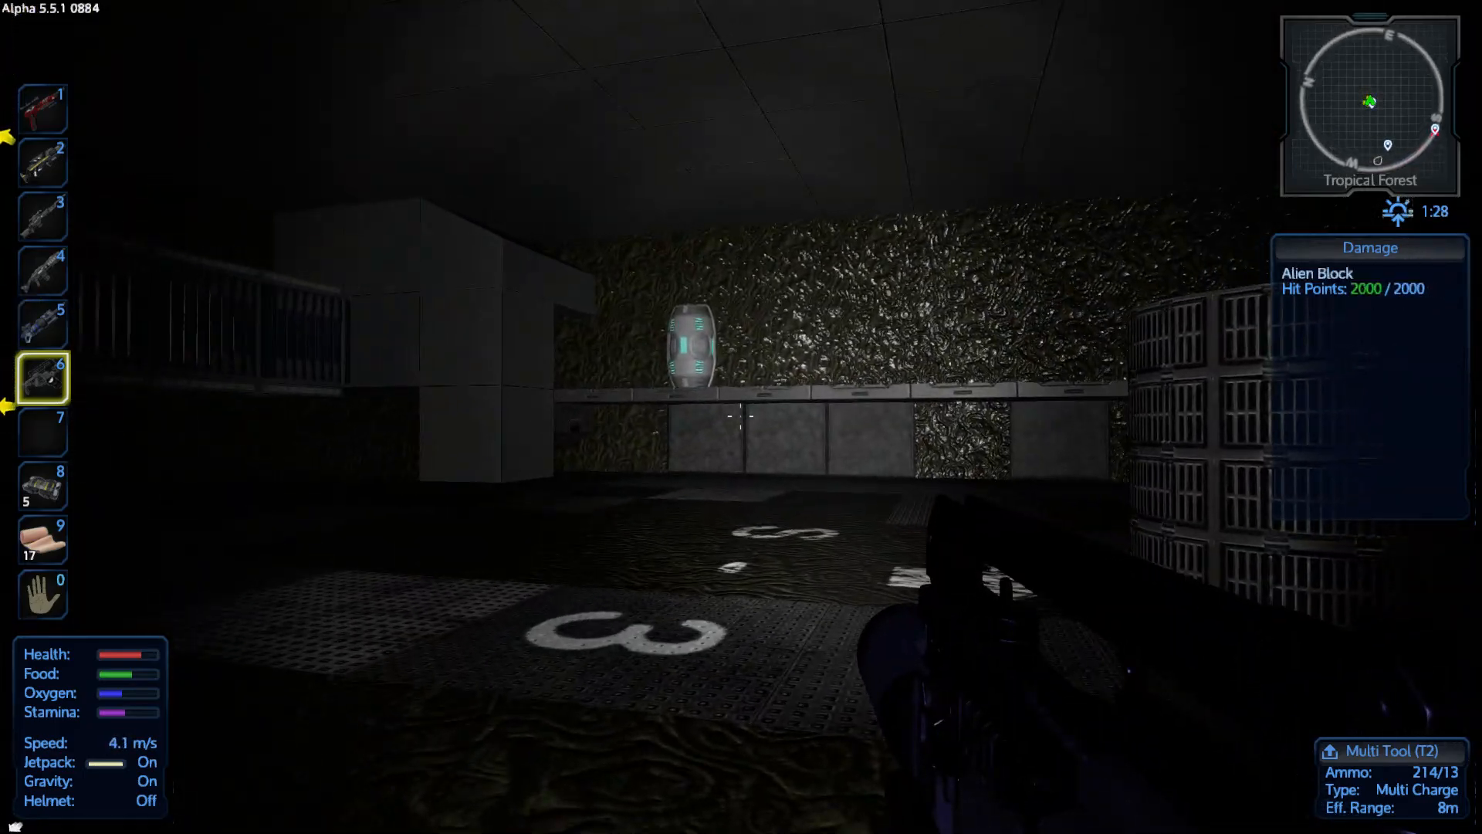
# Close room 3's alien container, equip the shotgun, and enter the crate-lined chamber
pyautogui.press('f')
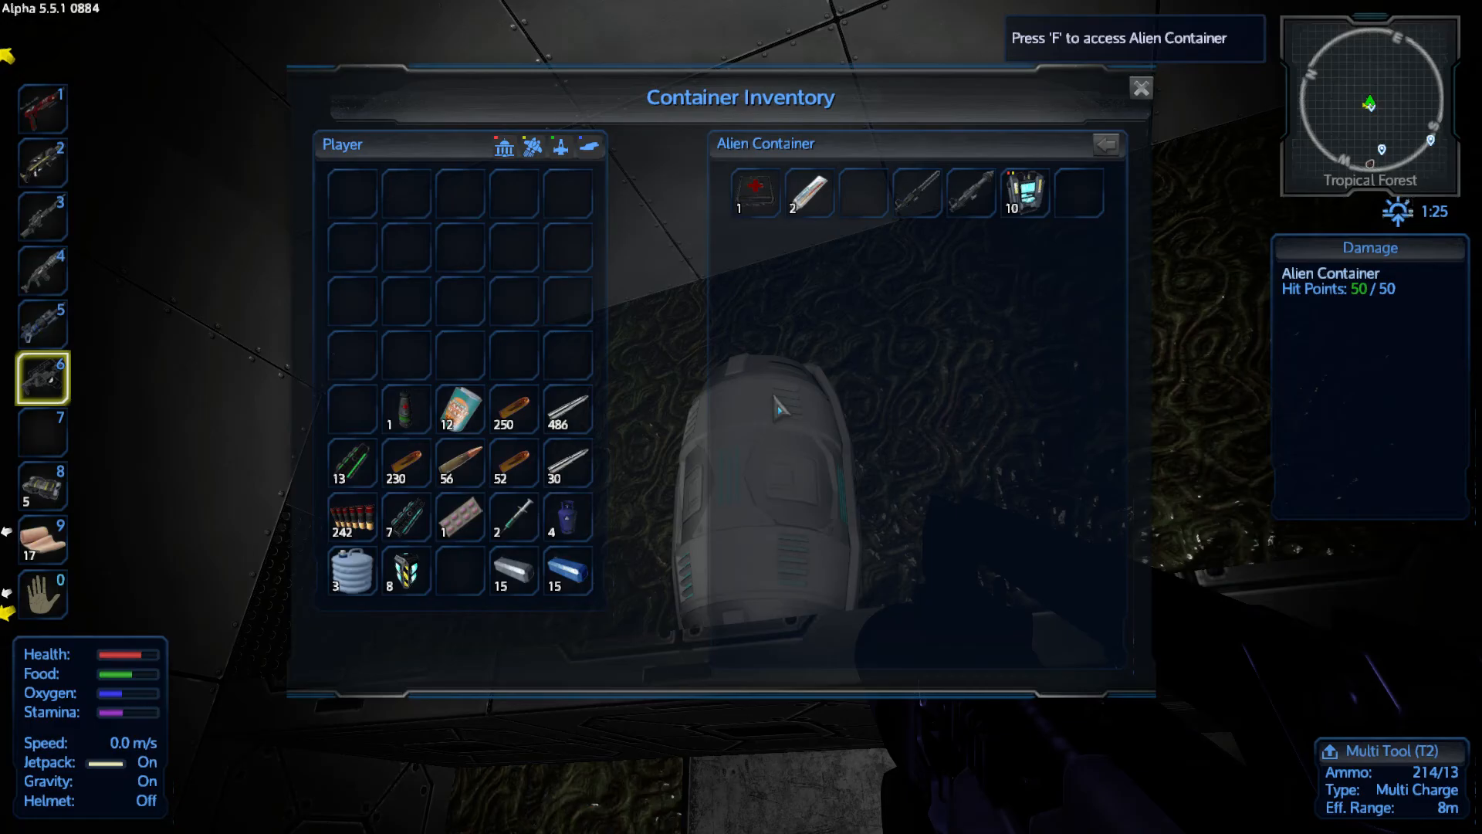
pyautogui.click(1138, 86)
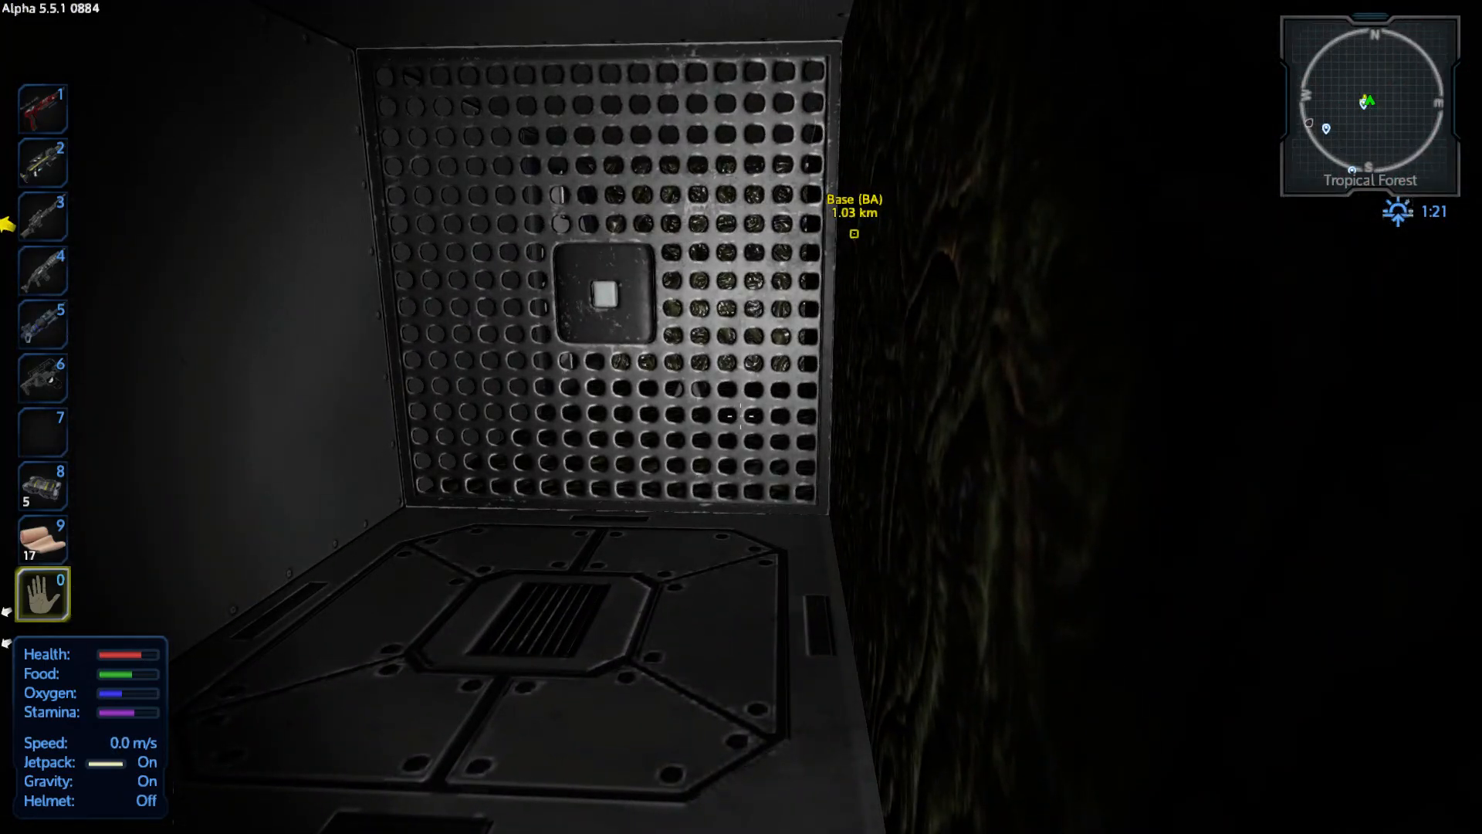
pyautogui.press('3')
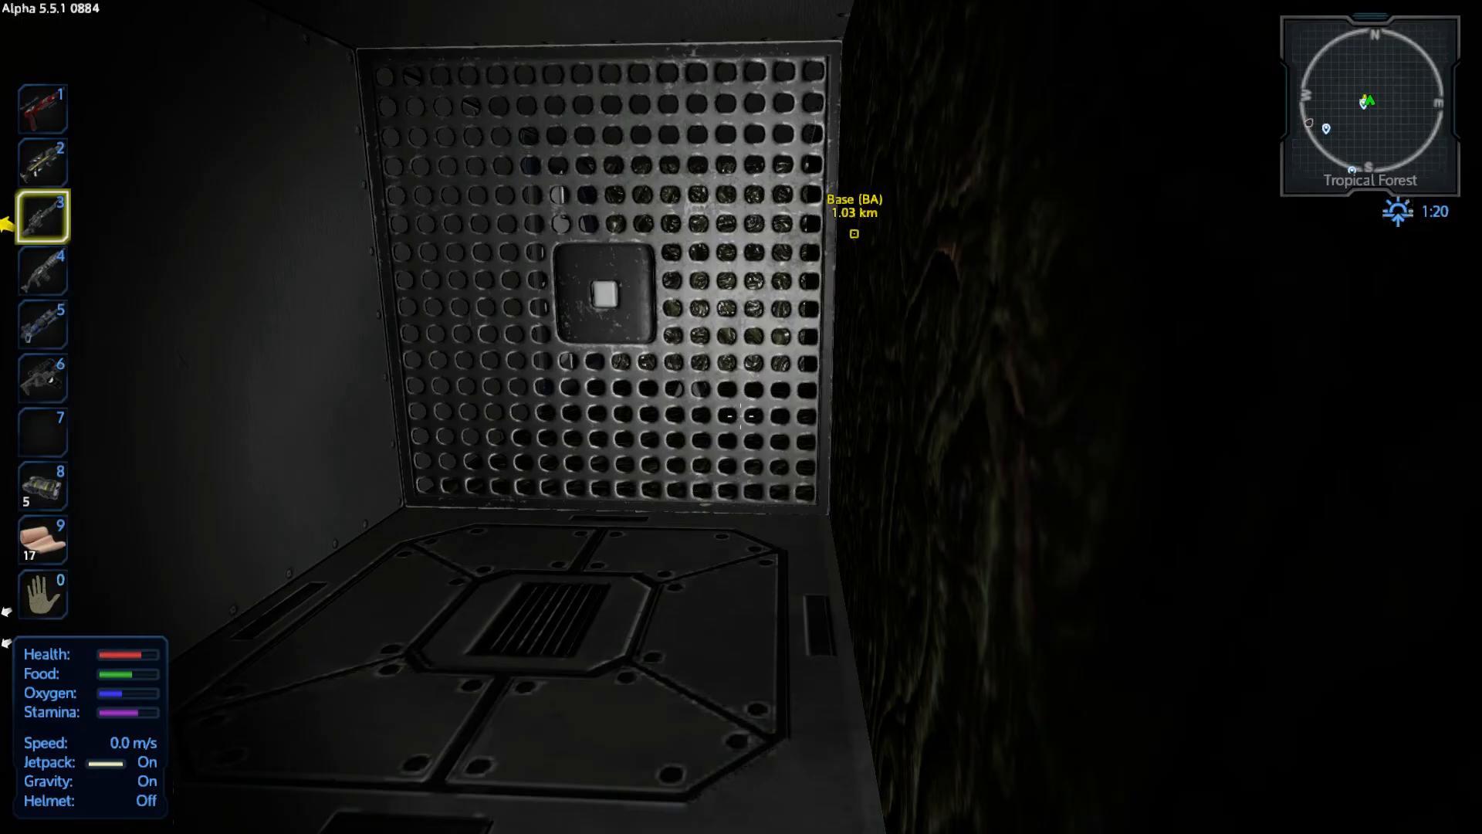
pyautogui.press('4')
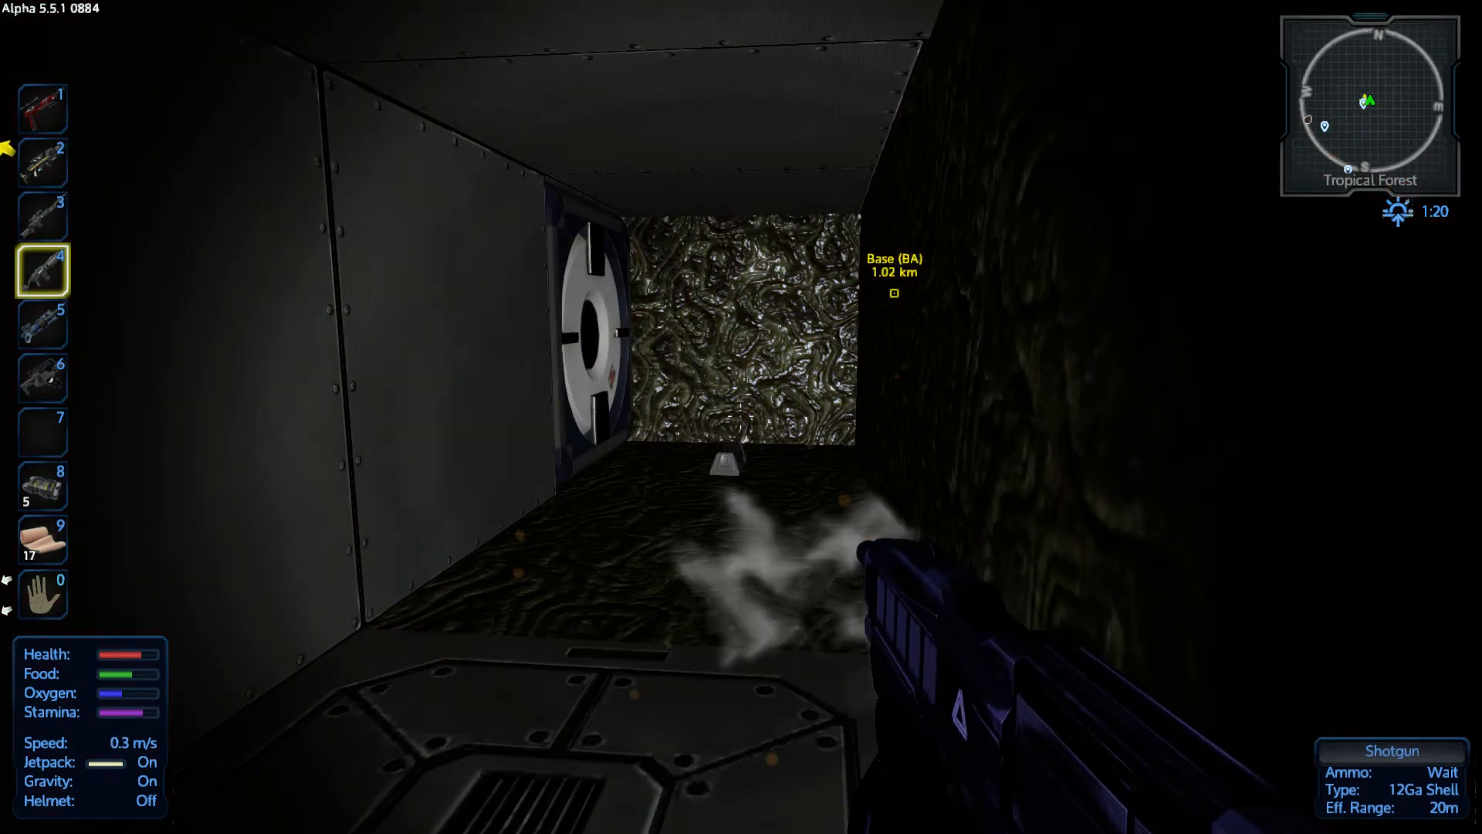
pyautogui.press('f')
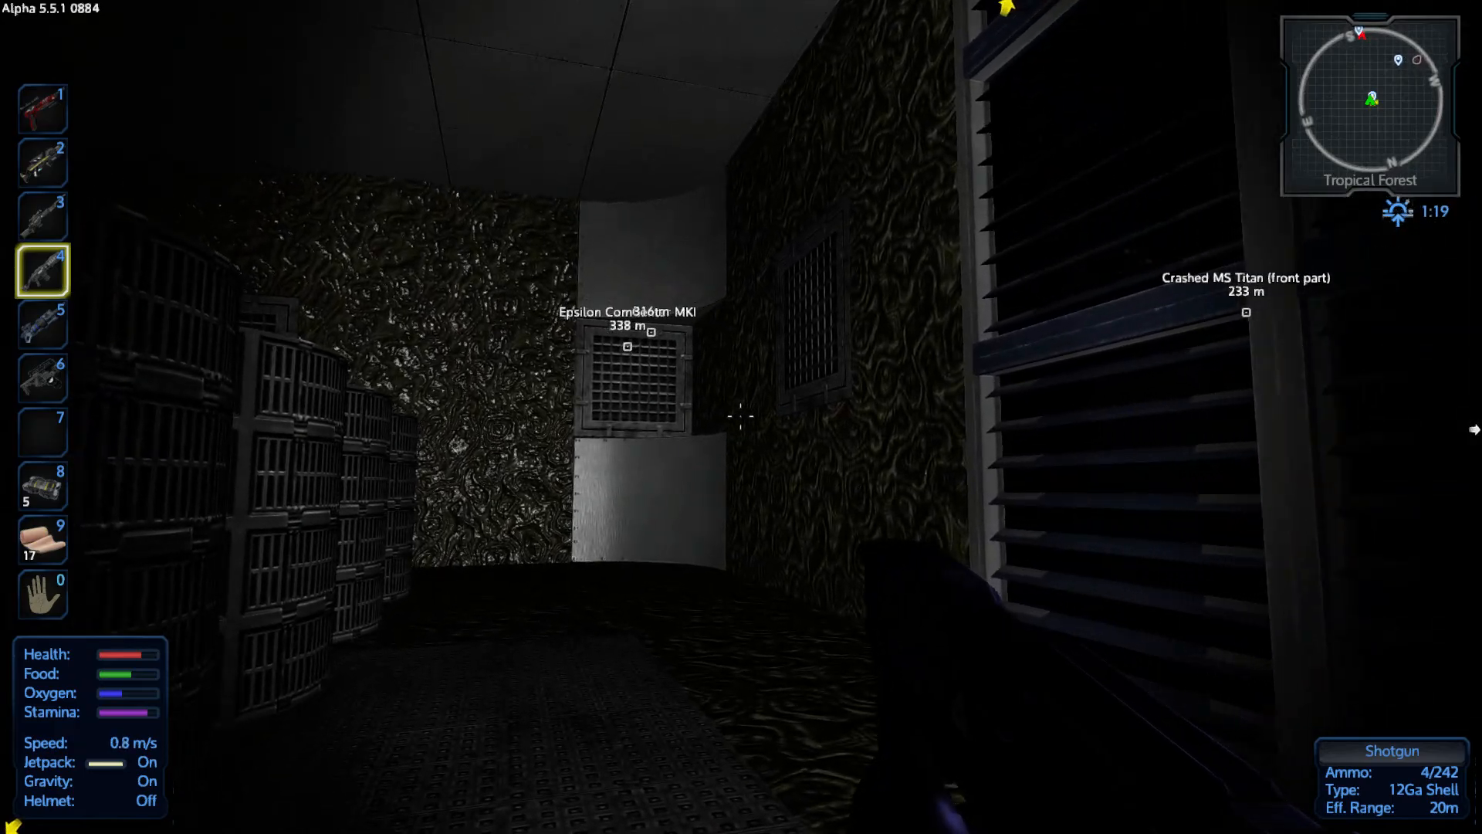
pyautogui.moveTo(739, 415)
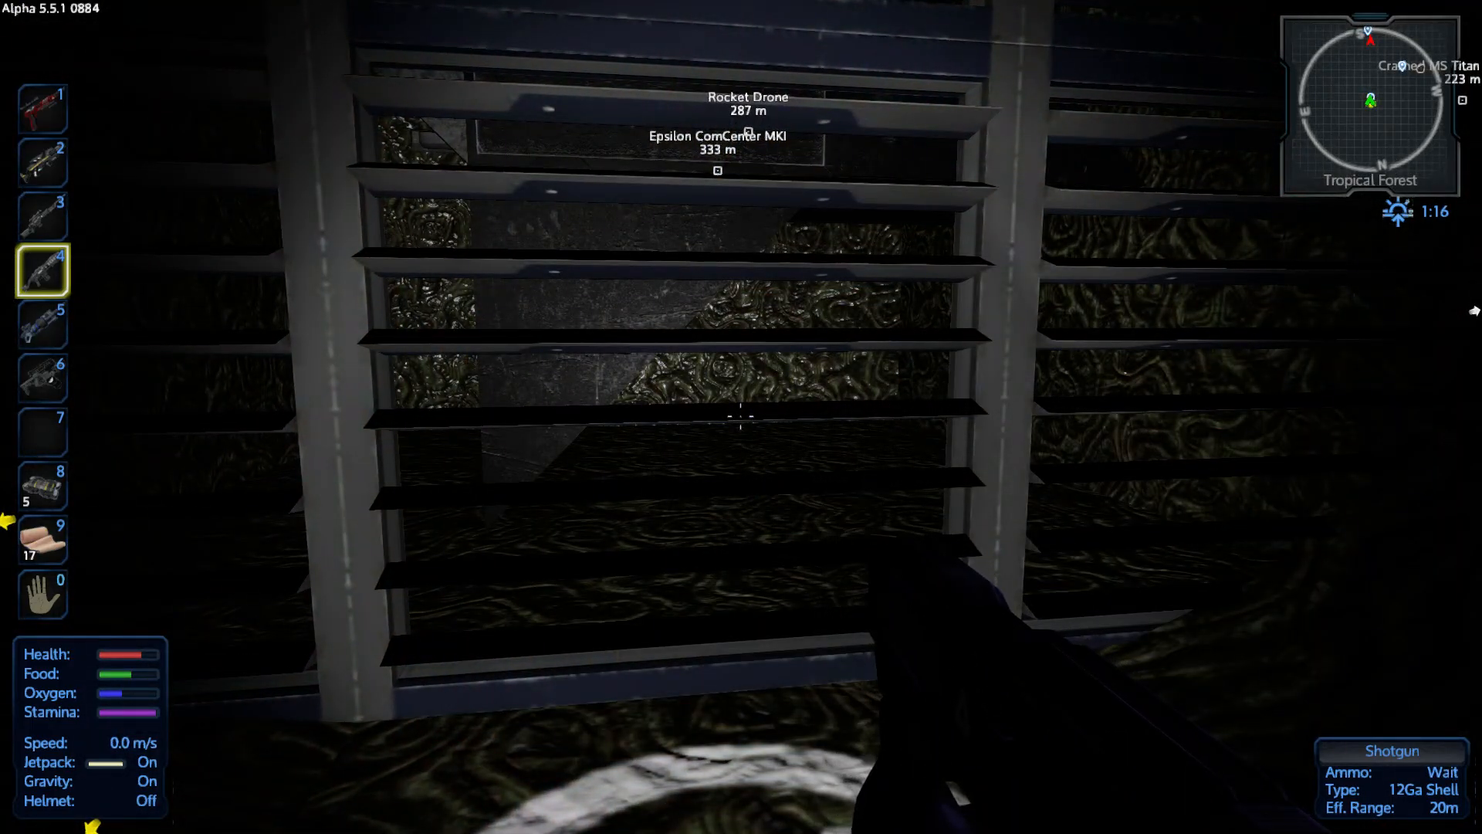
# With the Multi Tool, open the ultra-rare alien container and take the Epic Minigun
pyautogui.press('6')
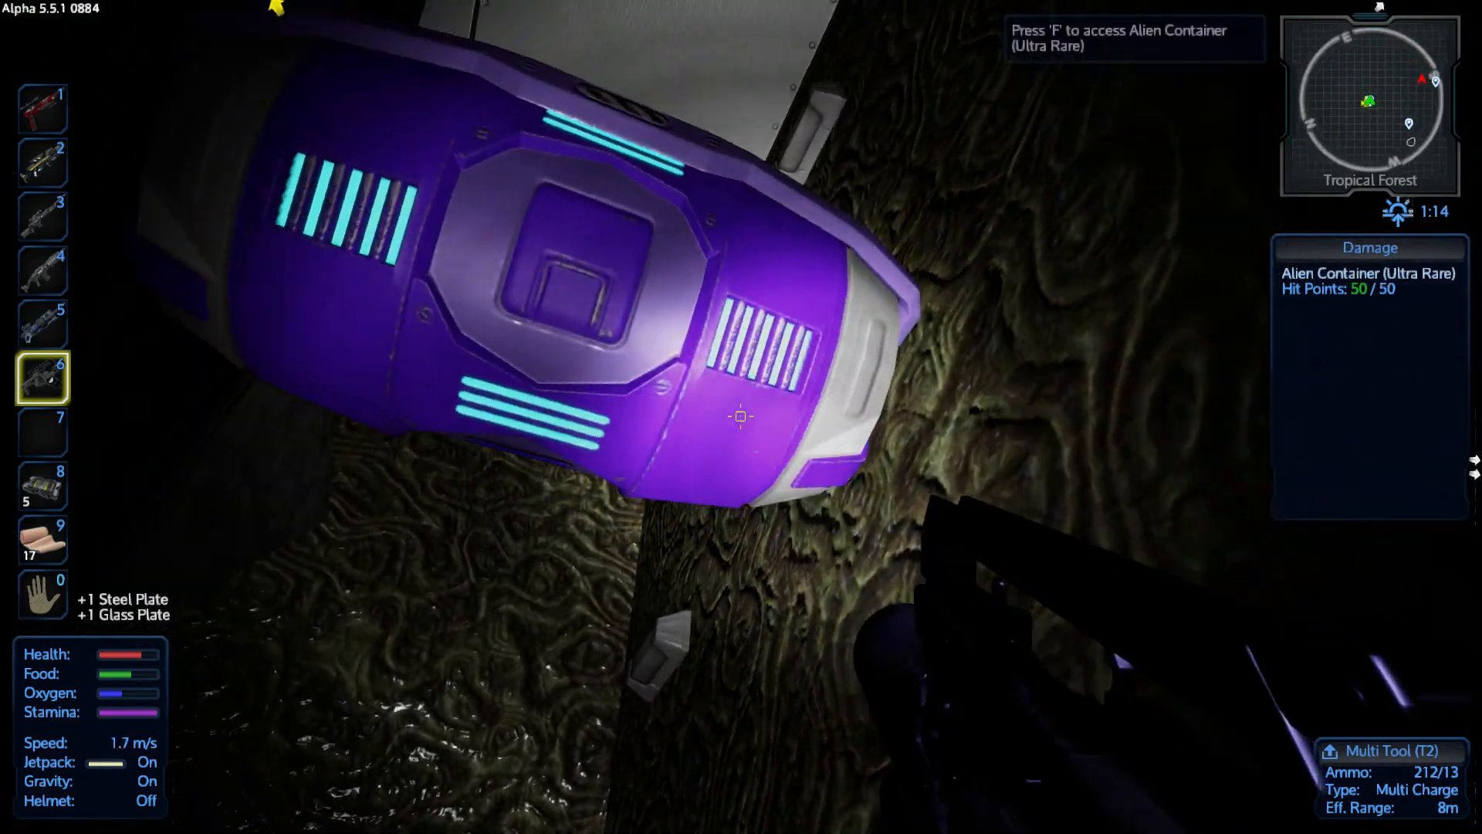
pyautogui.press('f')
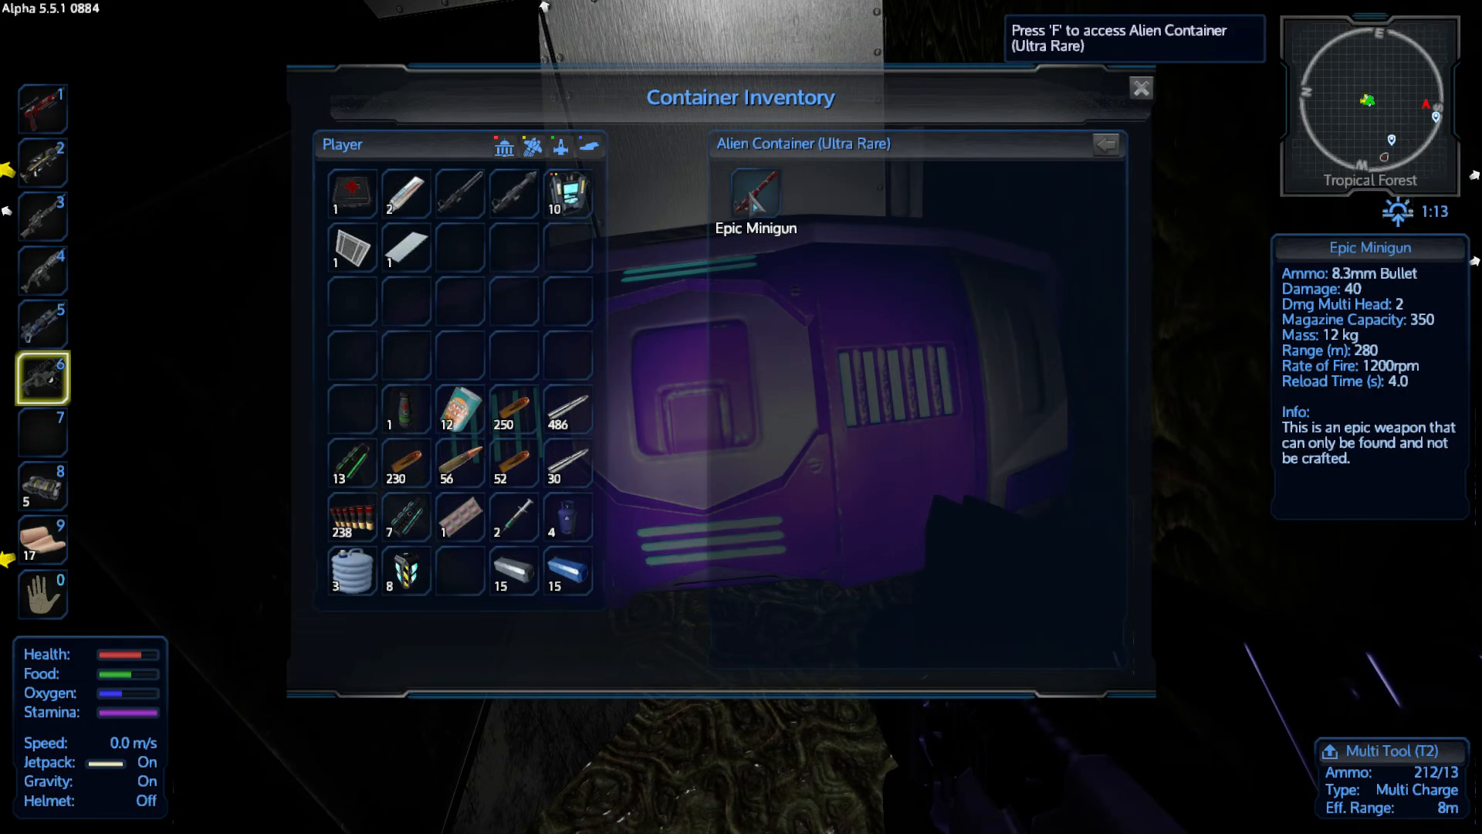
pyautogui.click(1137, 87)
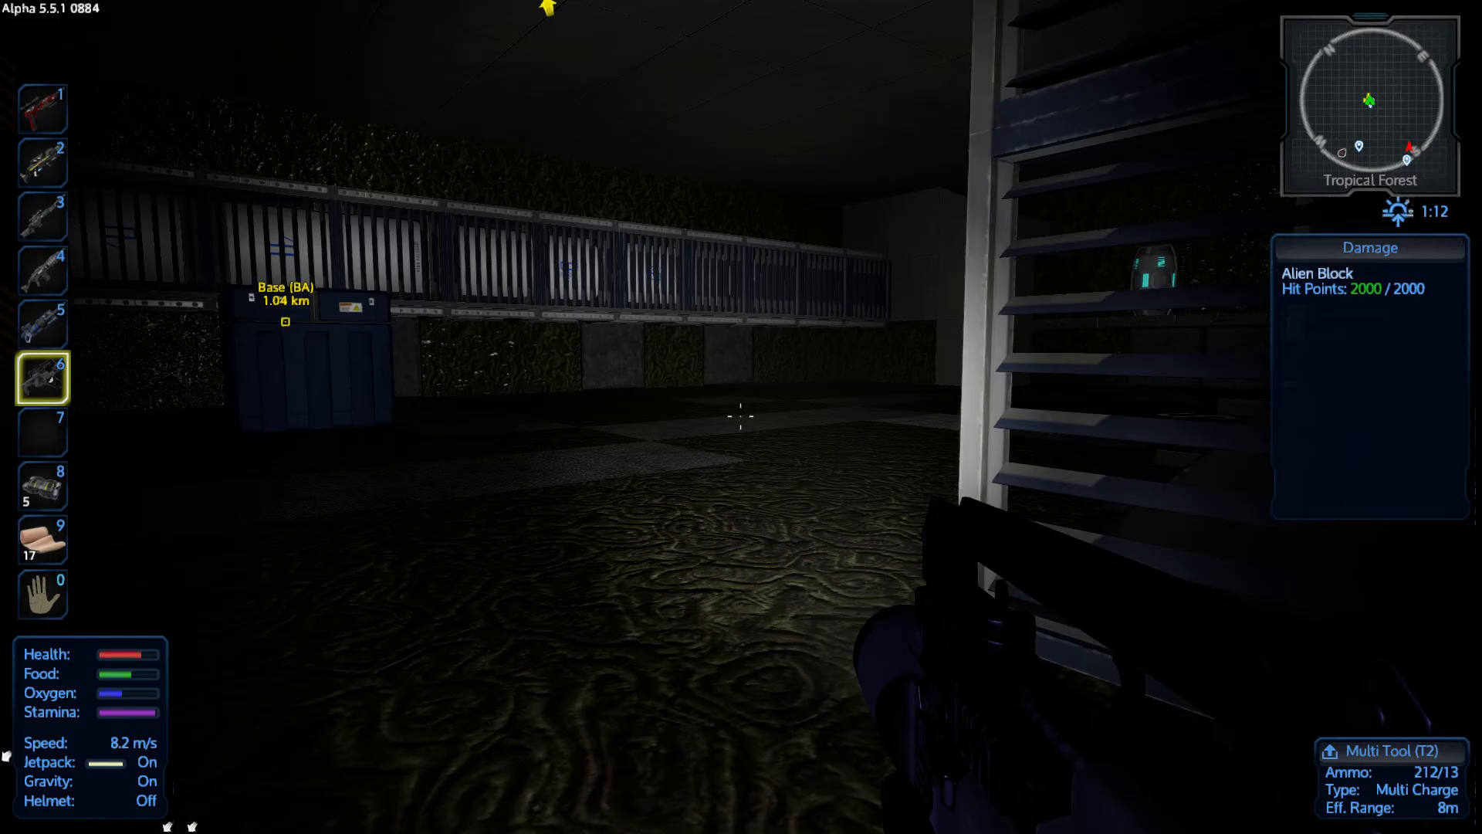
# Walk to the shelf, empty the first alien container, and open the next one
pyautogui.press('f')
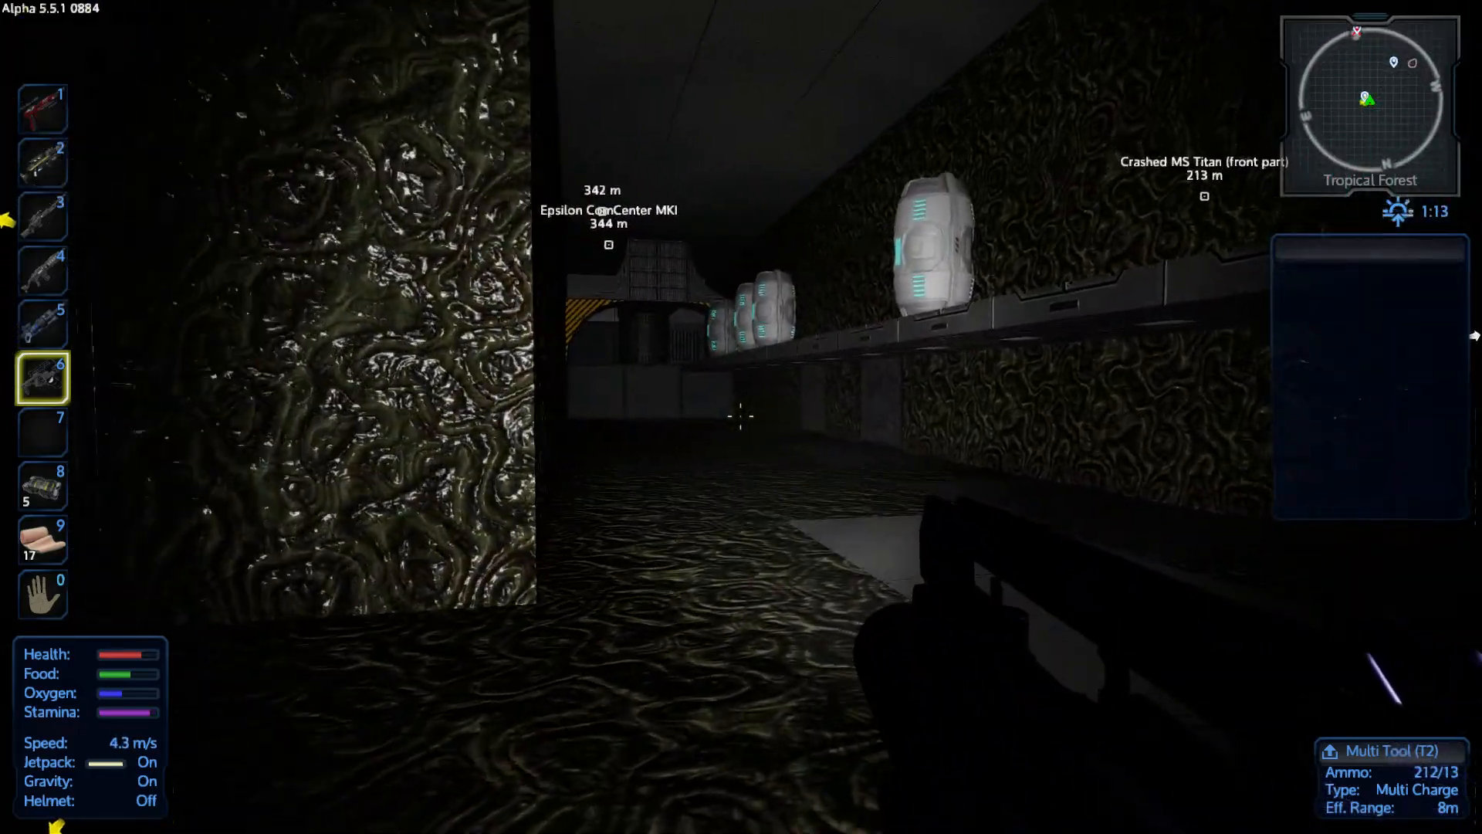
pyautogui.press('f')
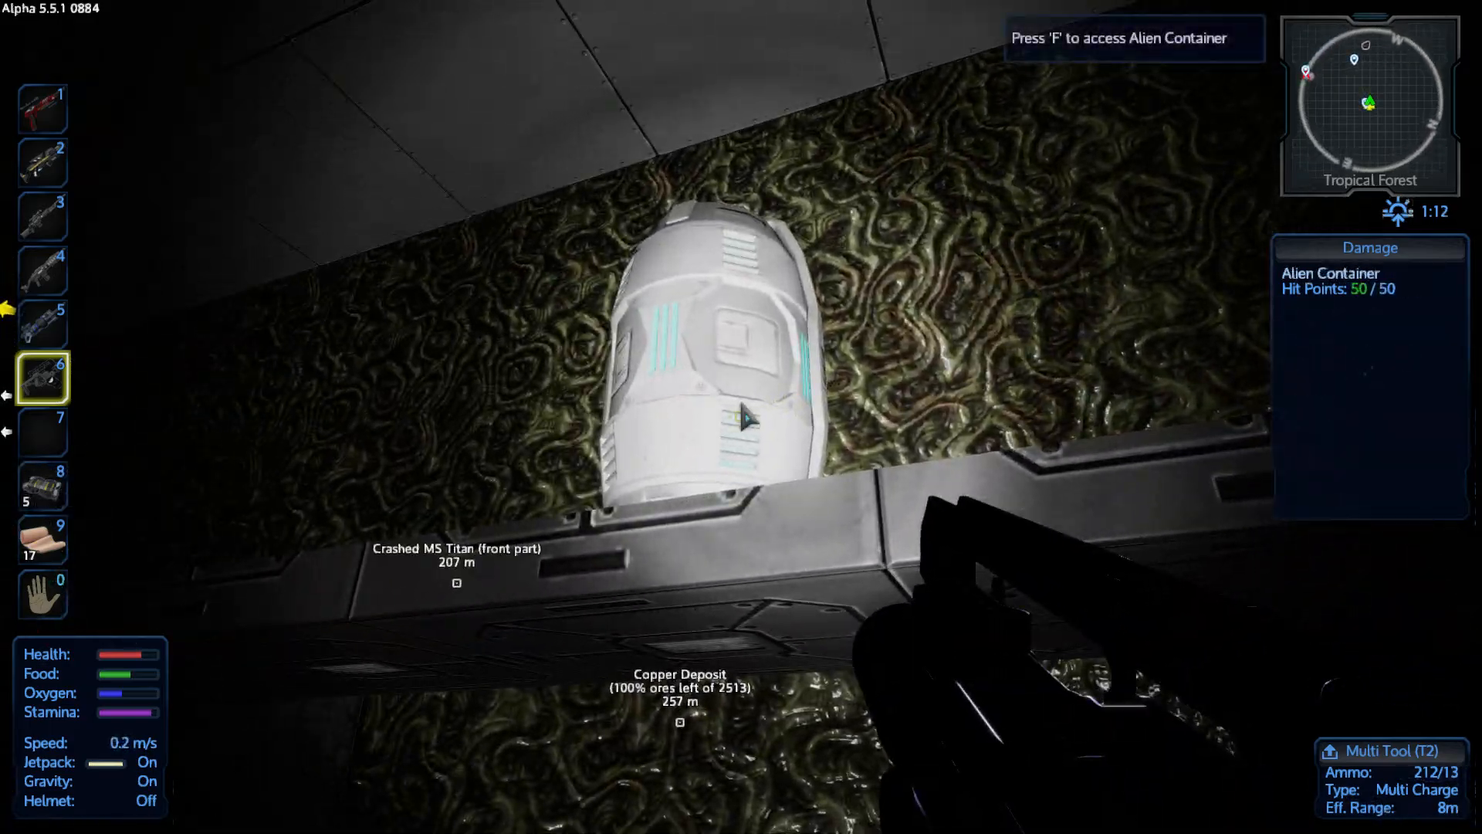
pyautogui.press('f')
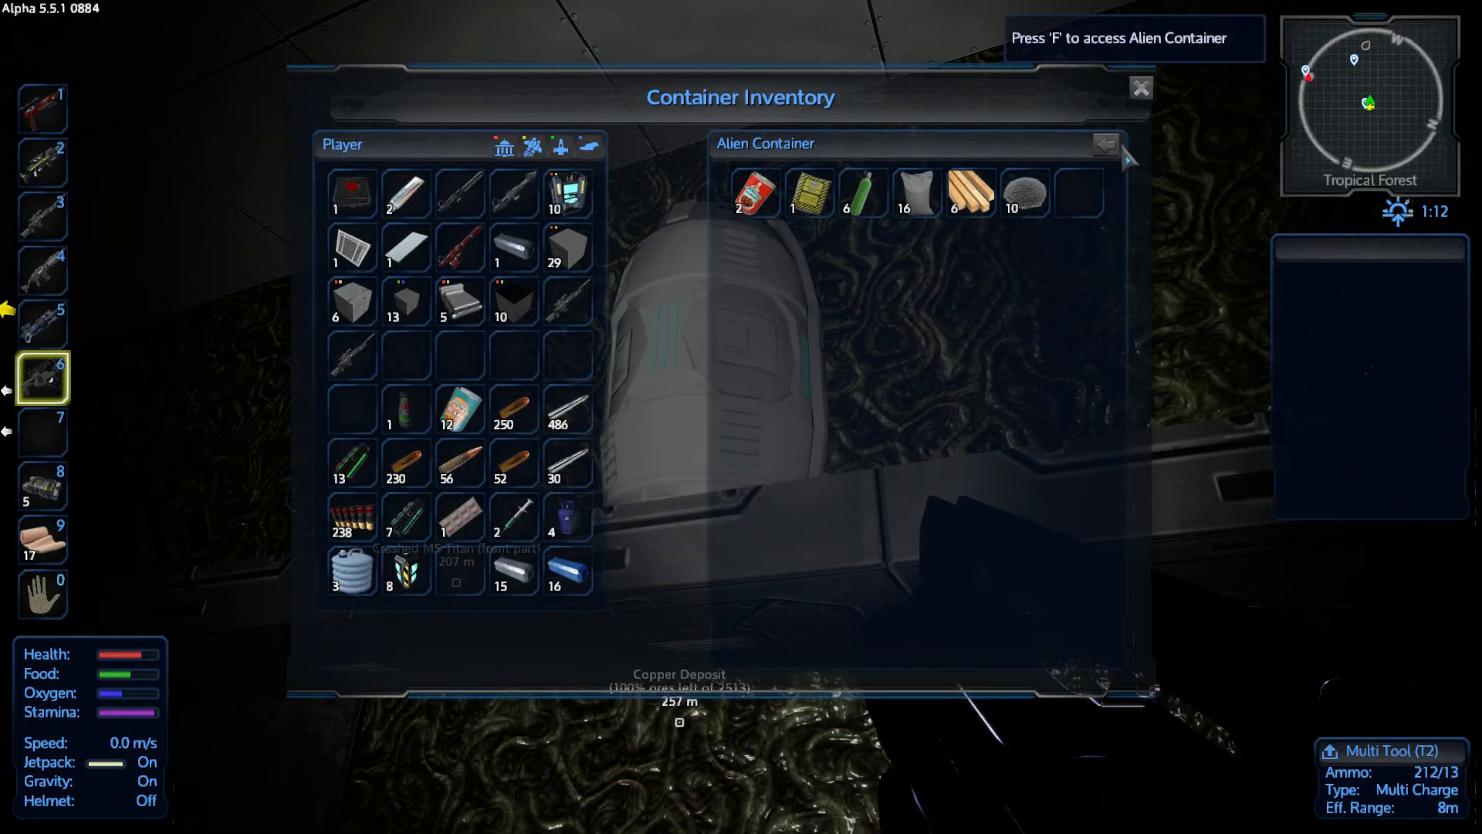
pyautogui.press('Escape')
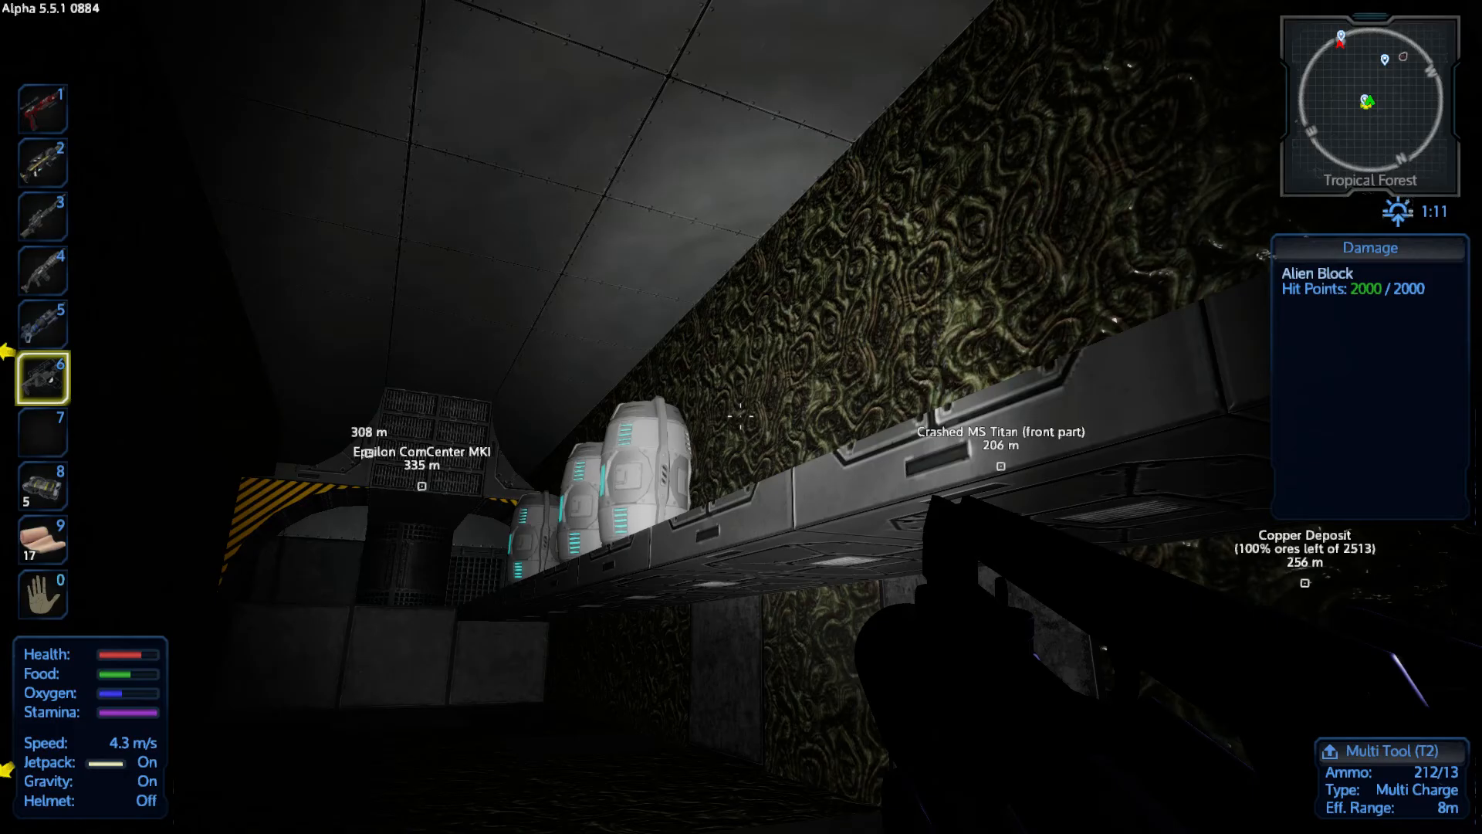
pyautogui.press('f')
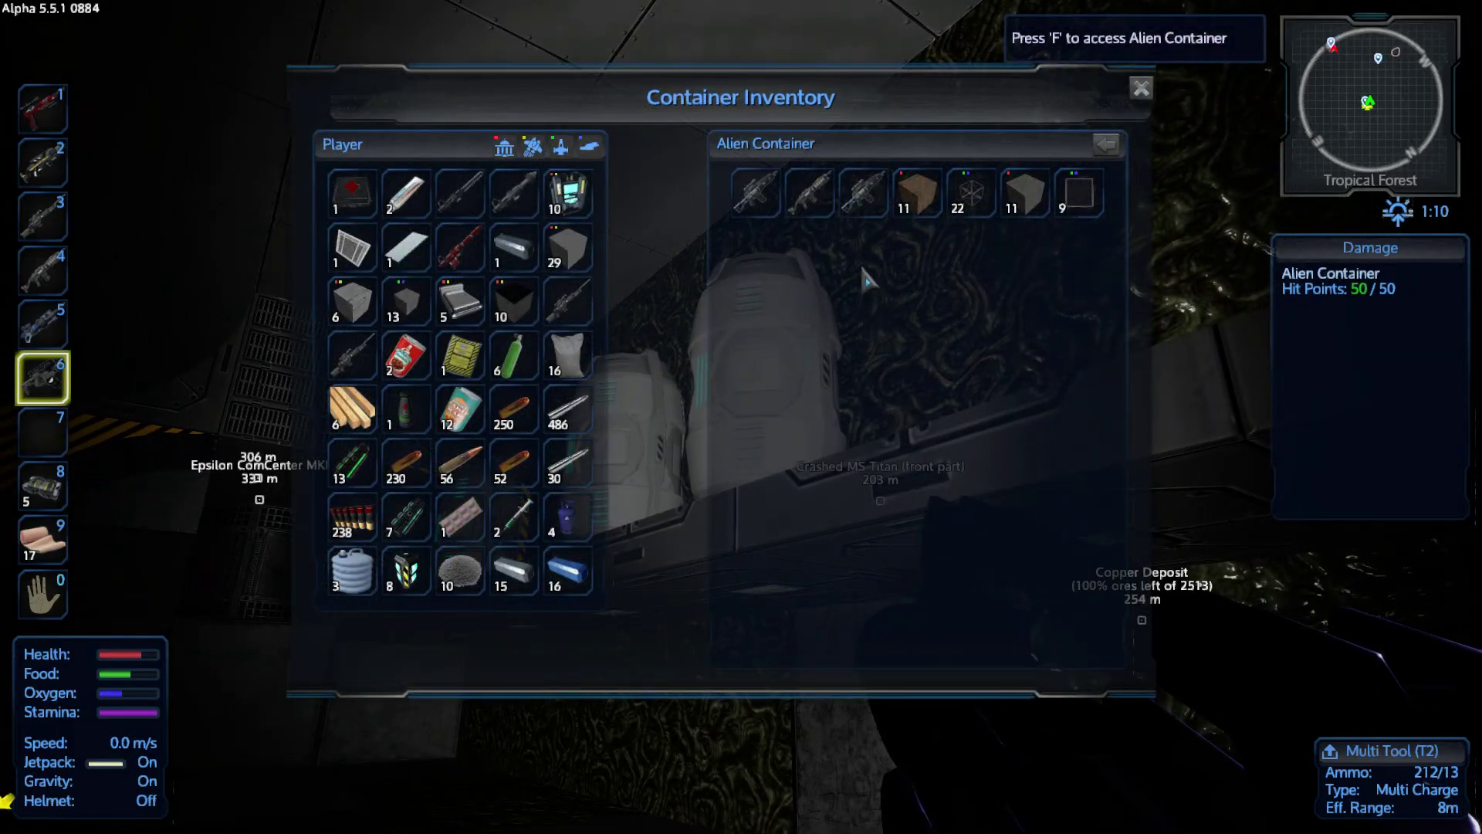
pyautogui.moveTo(966, 200)
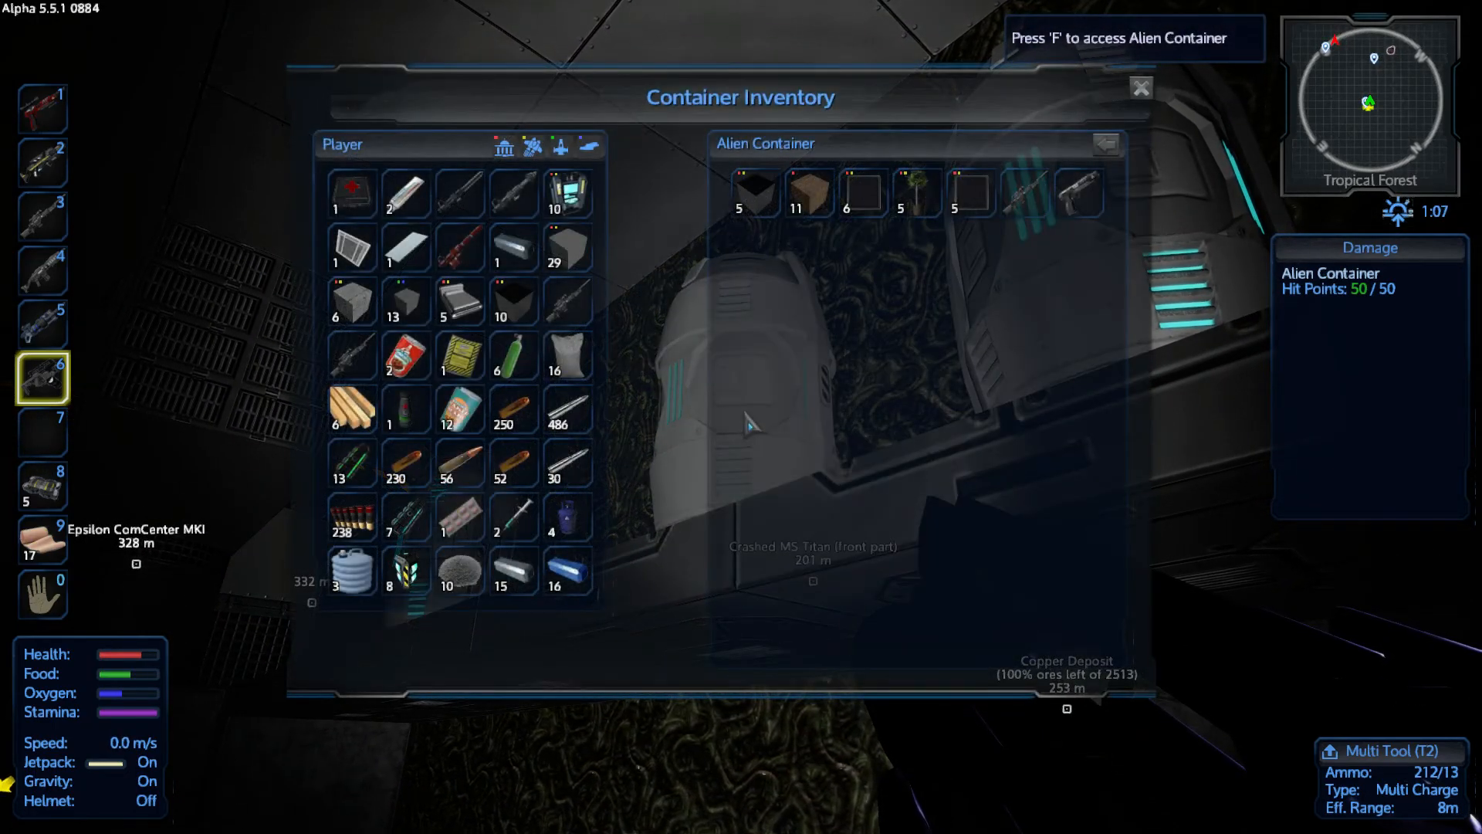
pyautogui.moveTo(960, 191)
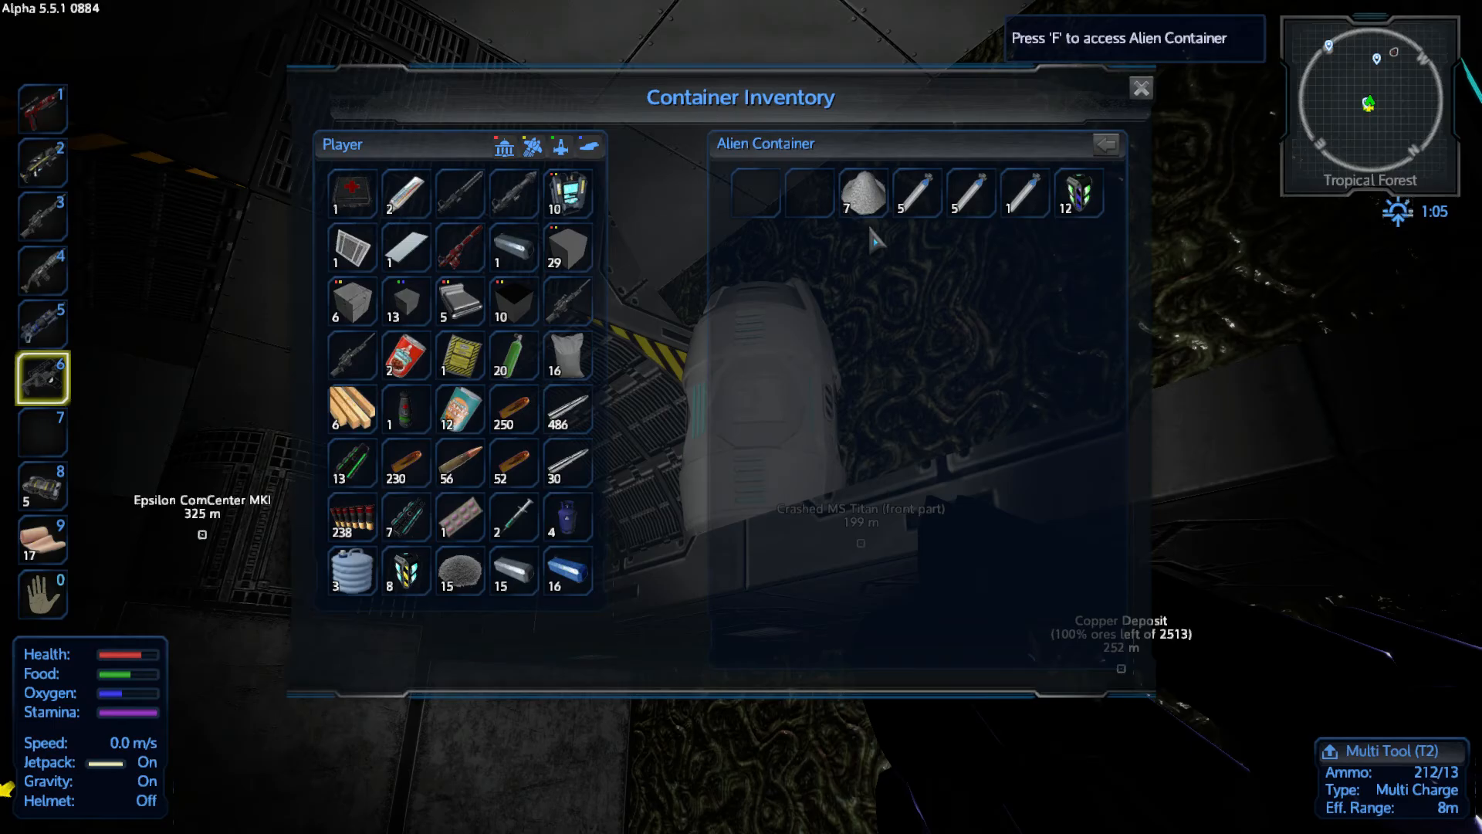
pyautogui.moveTo(875, 212)
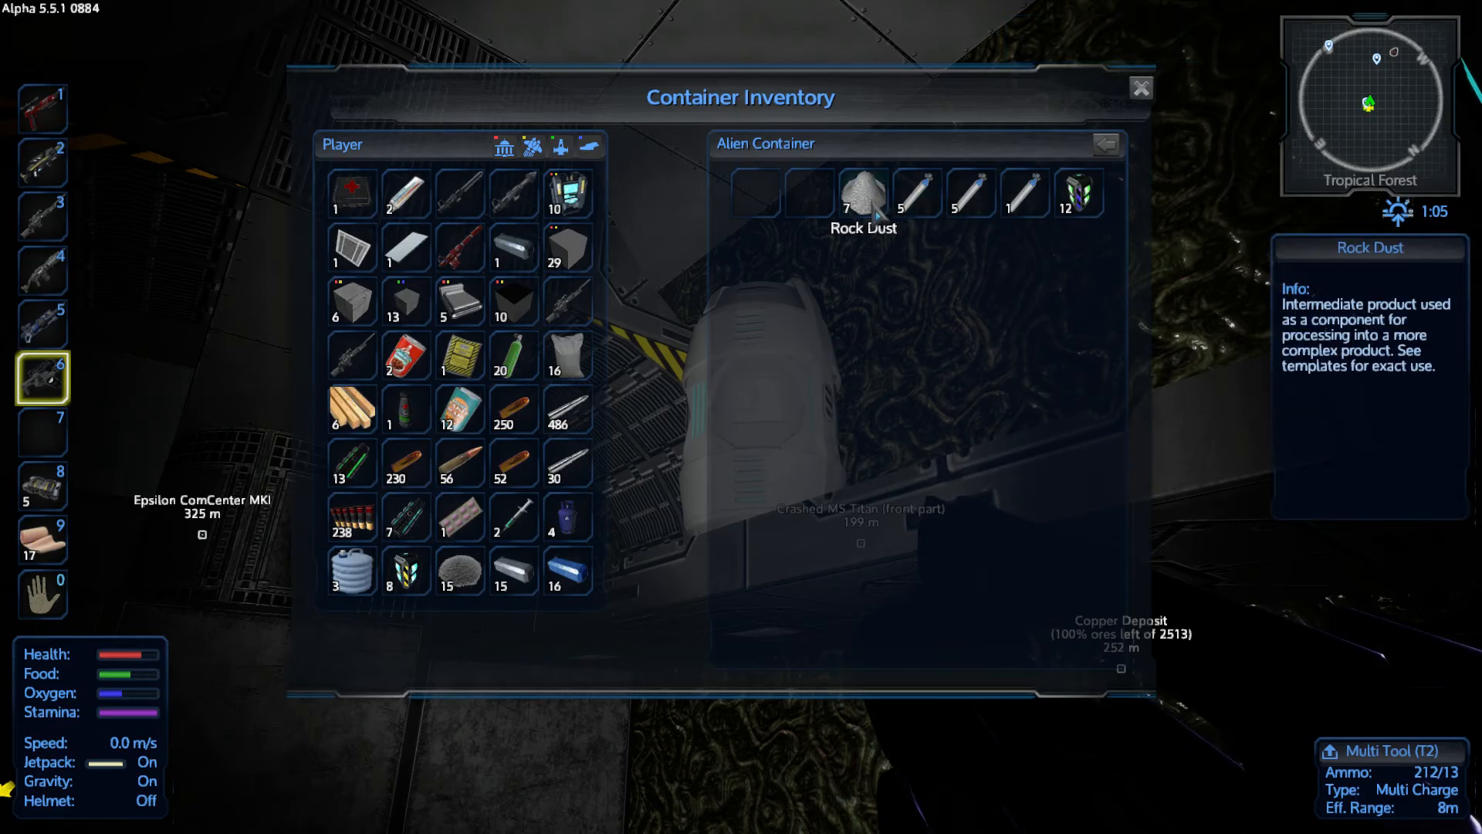
pyautogui.moveTo(1112, 239)
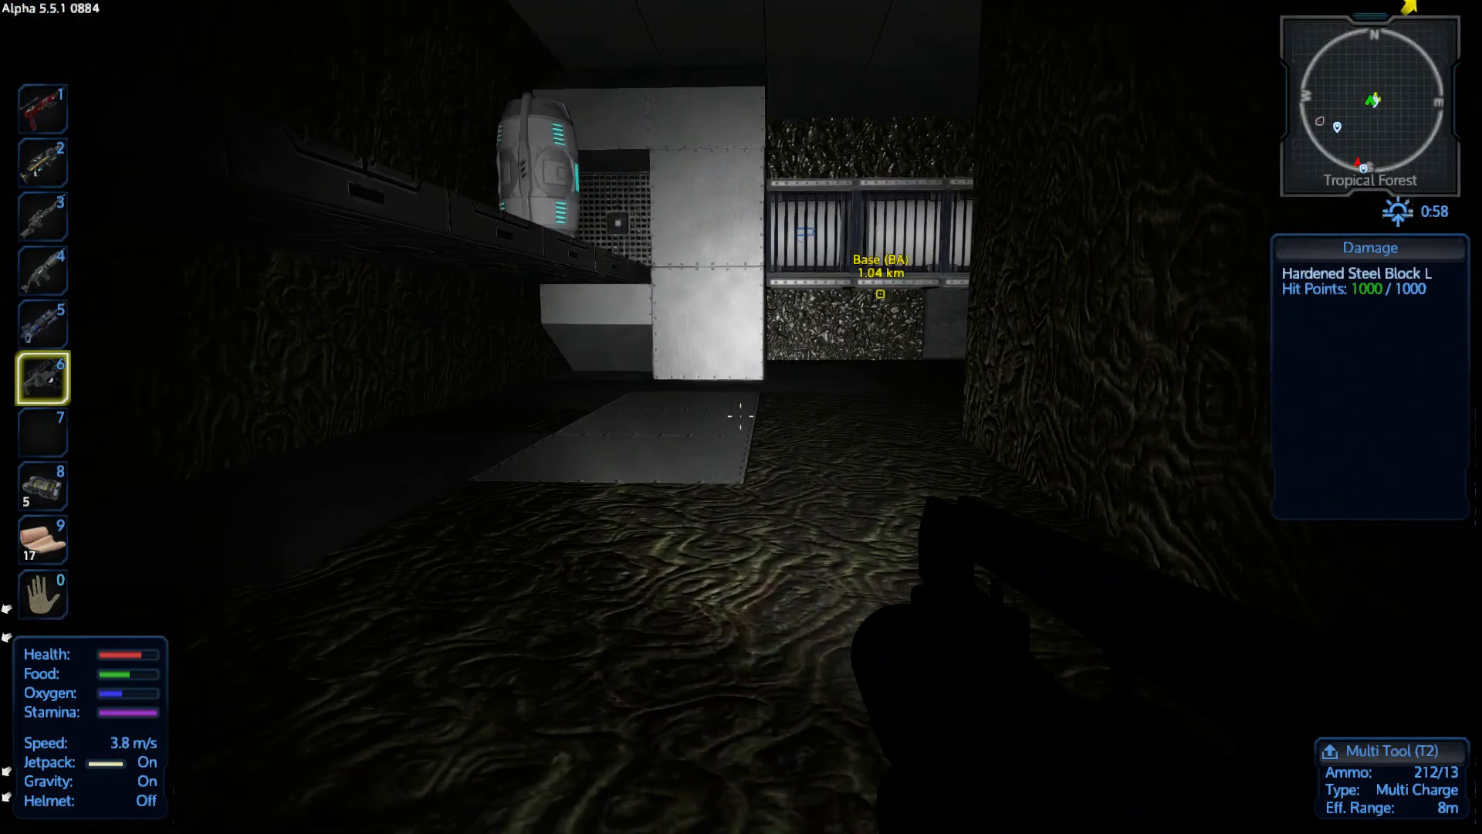
# Shotgun the door, kill both Alien Assassins with the Epic Projectile Pistol, and open one's loot
pyautogui.press('i')
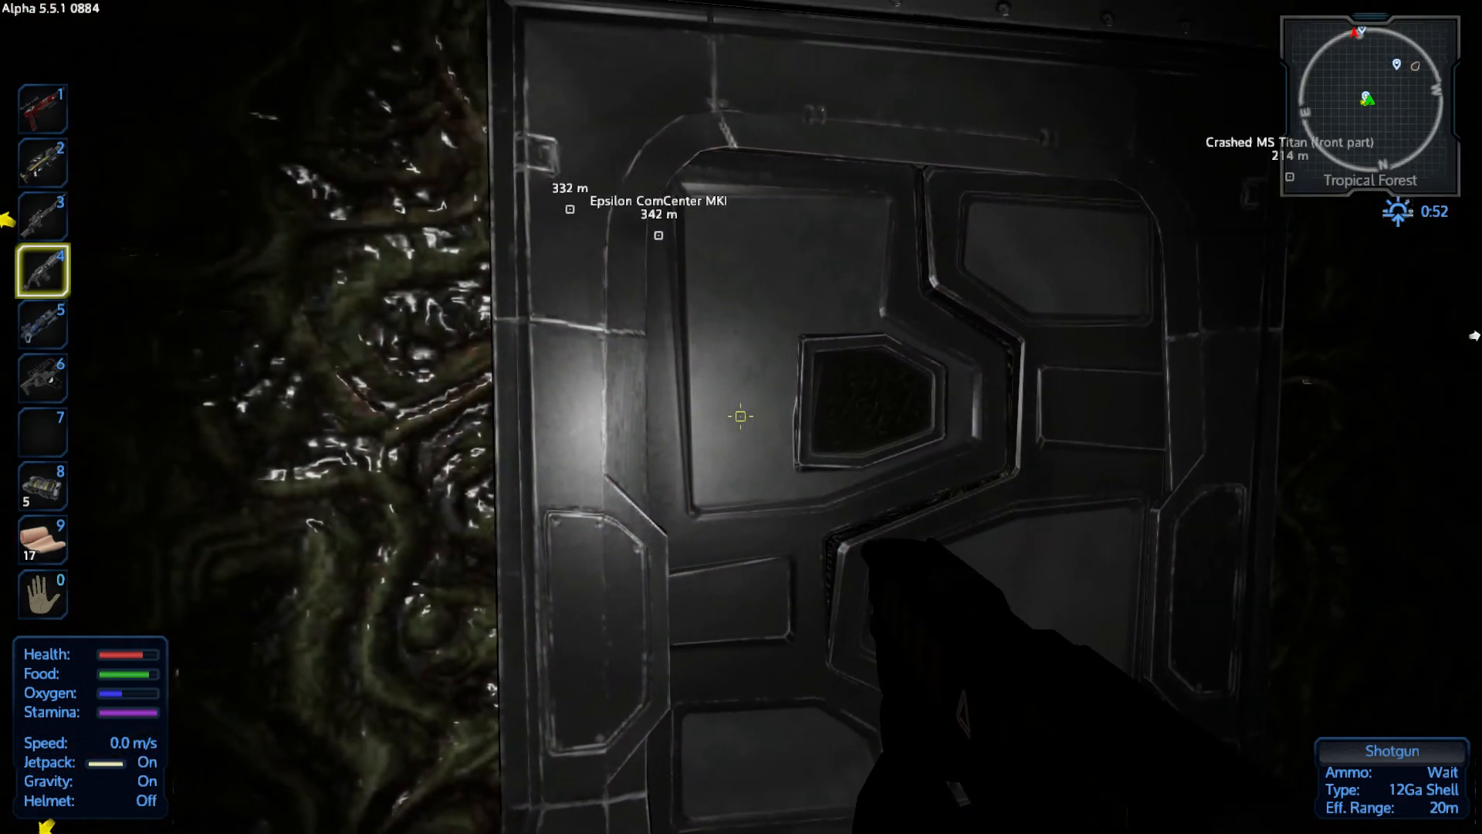
pyautogui.click(740, 418)
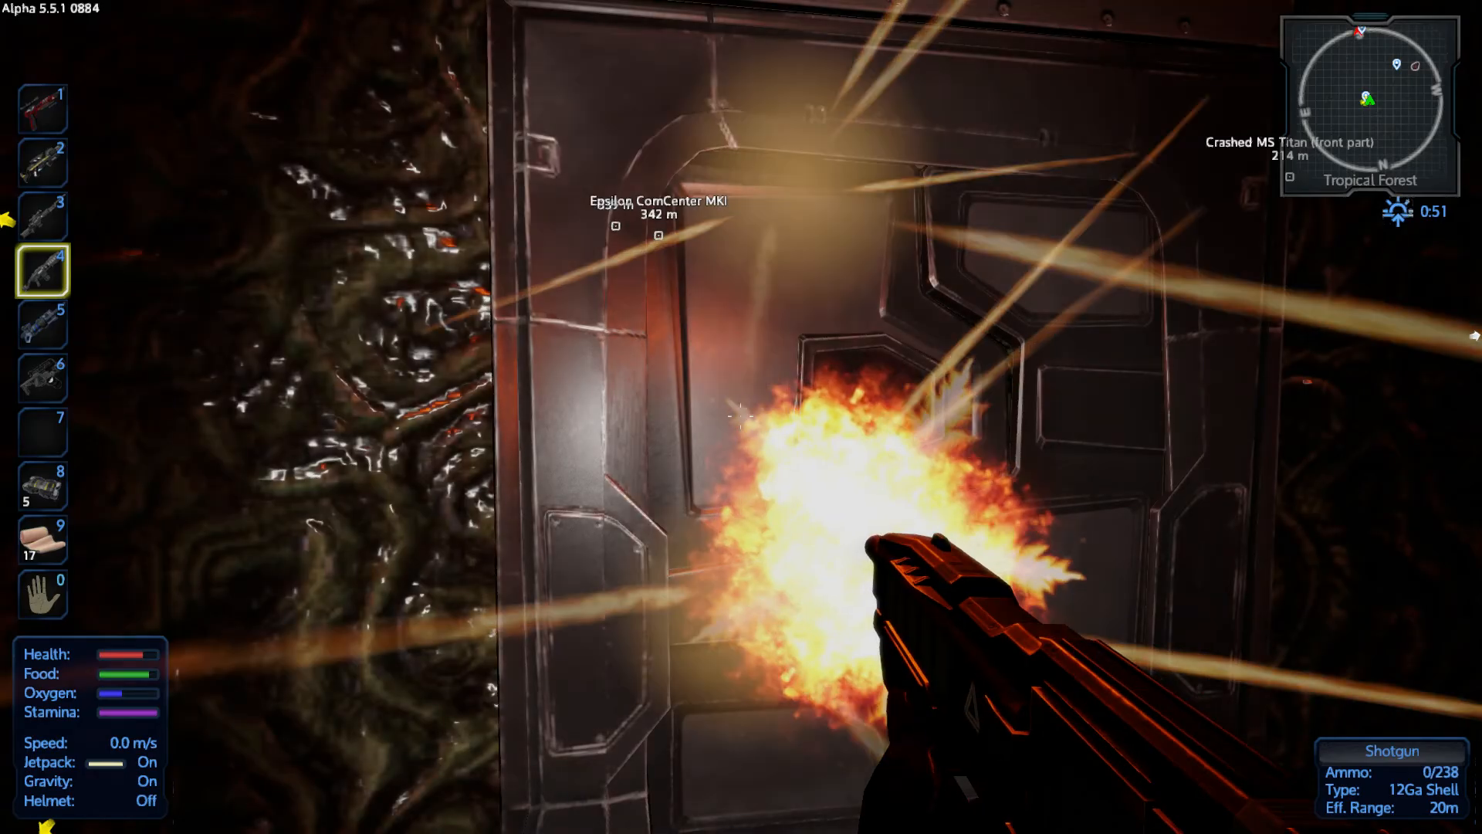
pyautogui.press('1')
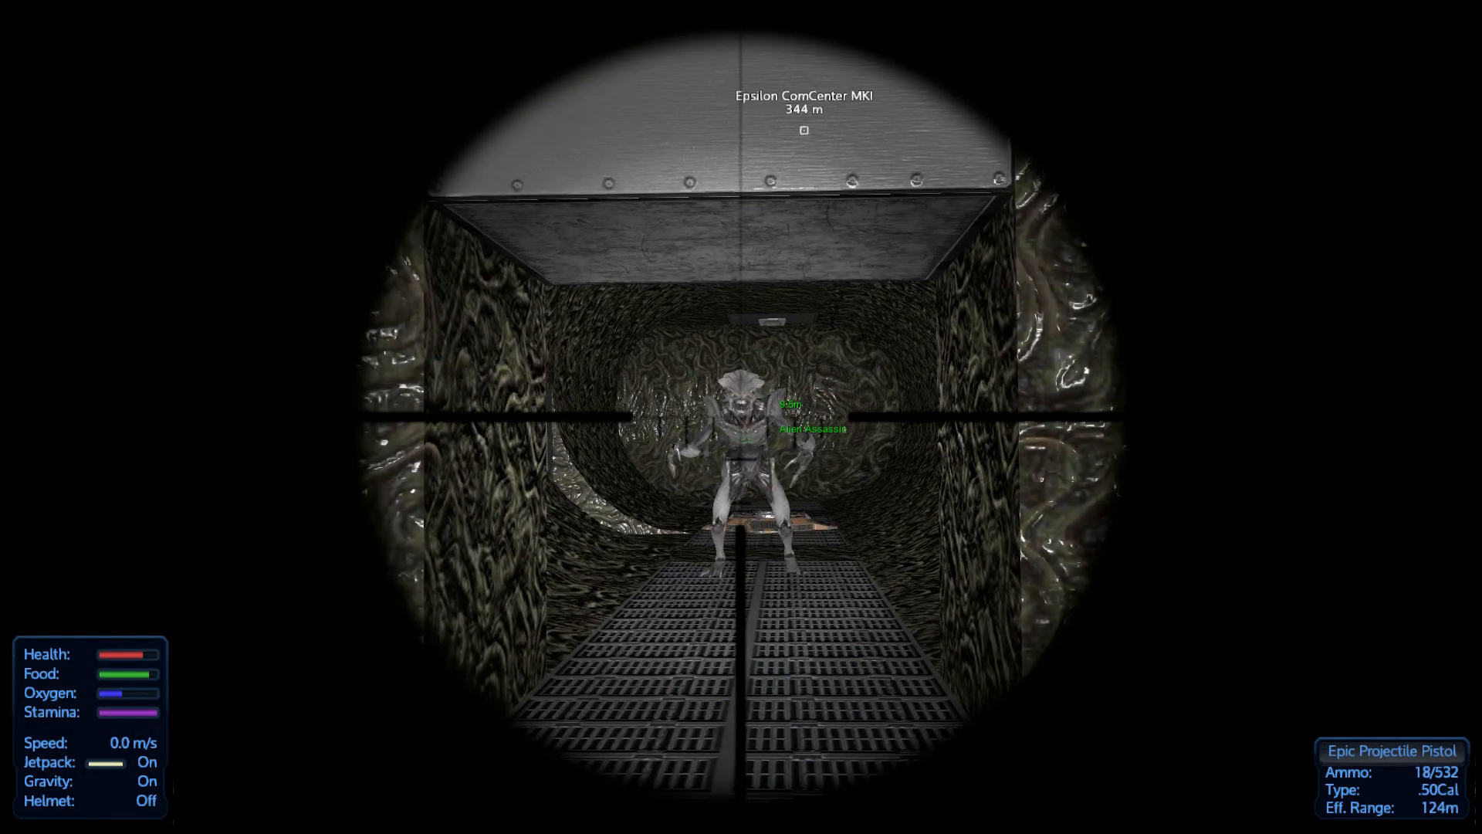
pyautogui.click(741, 417)
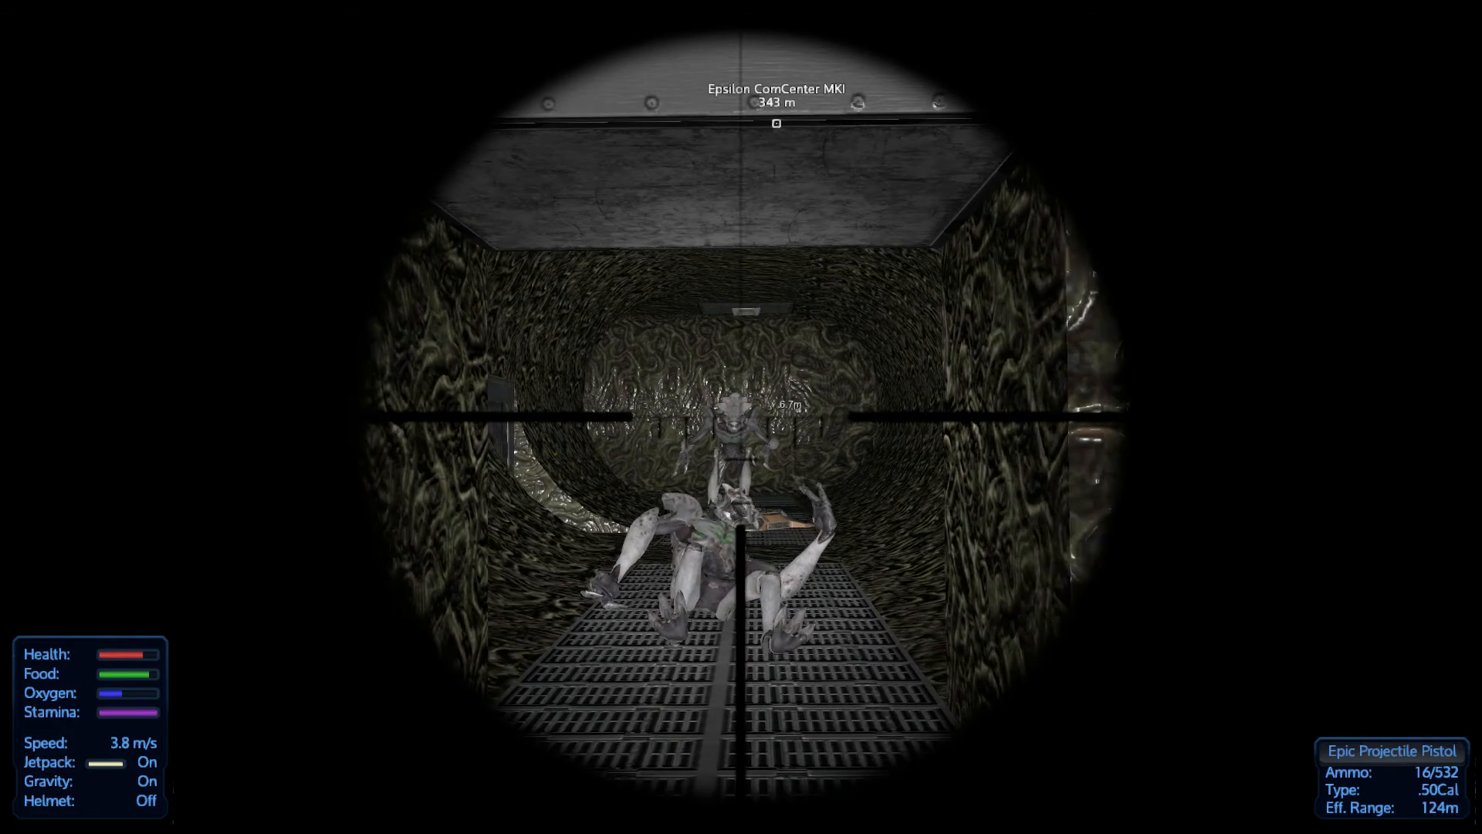
pyautogui.click(741, 418)
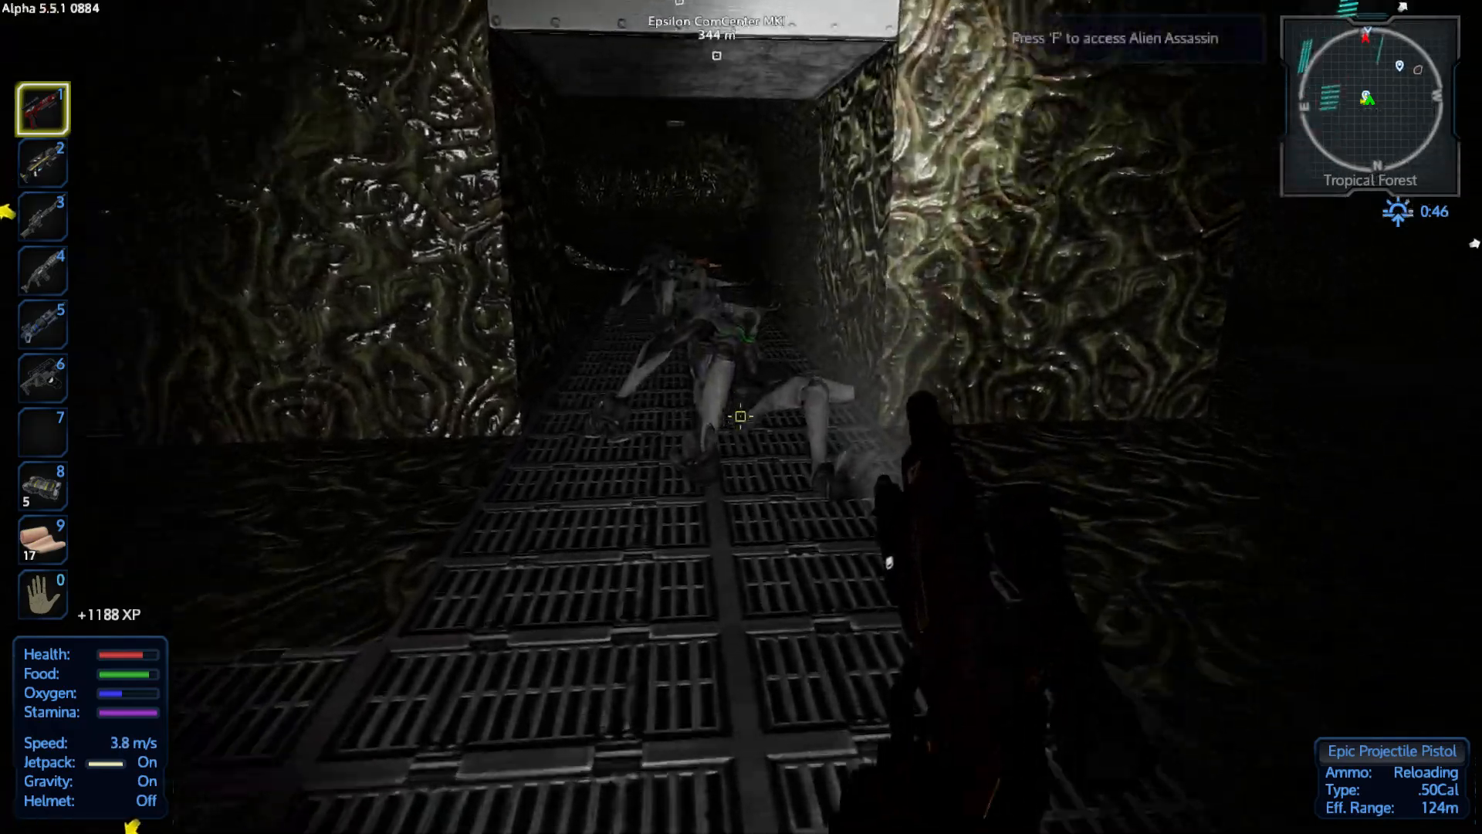
pyautogui.press('f')
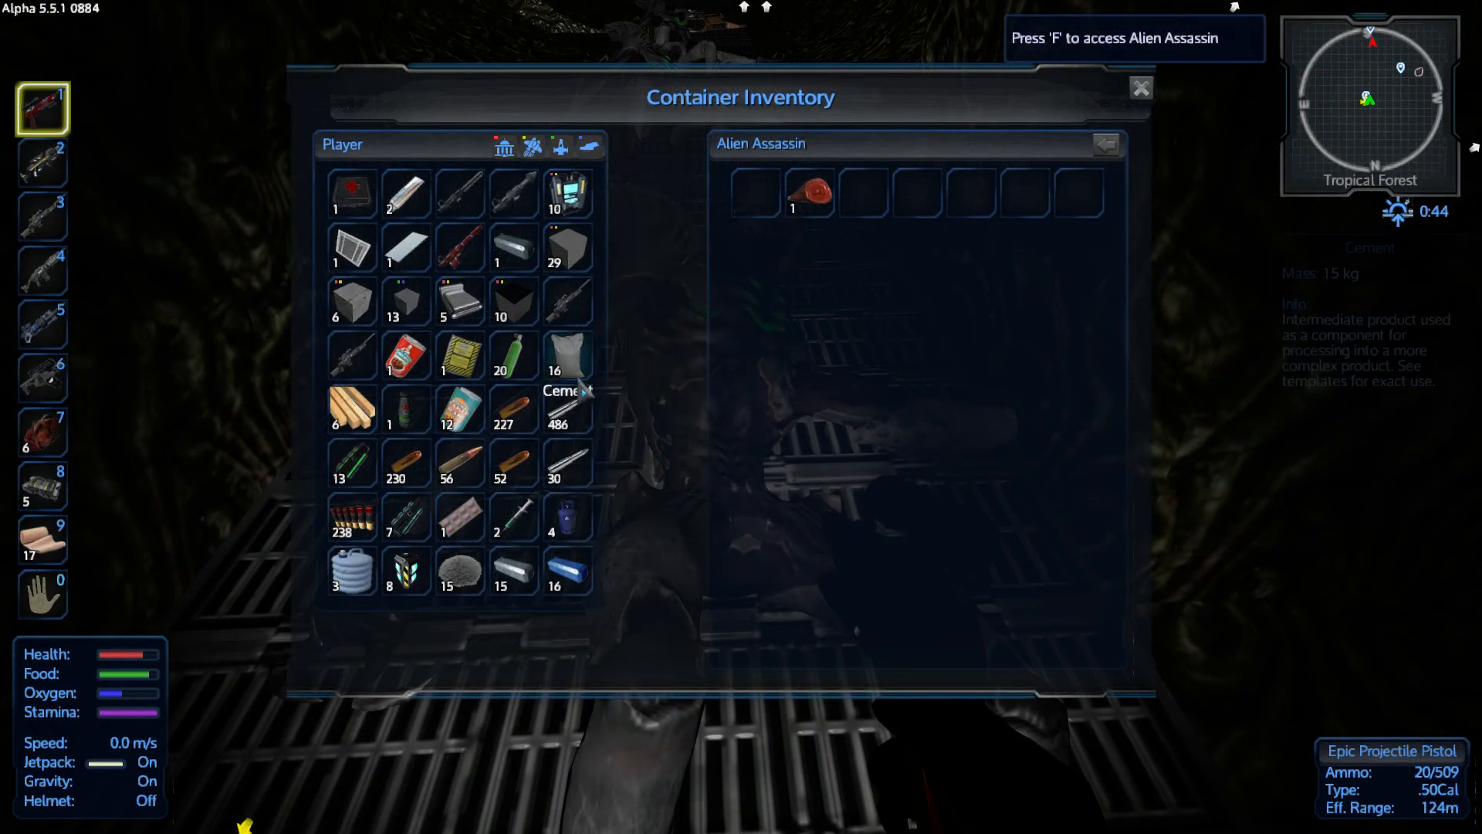
pyautogui.moveTo(407, 246)
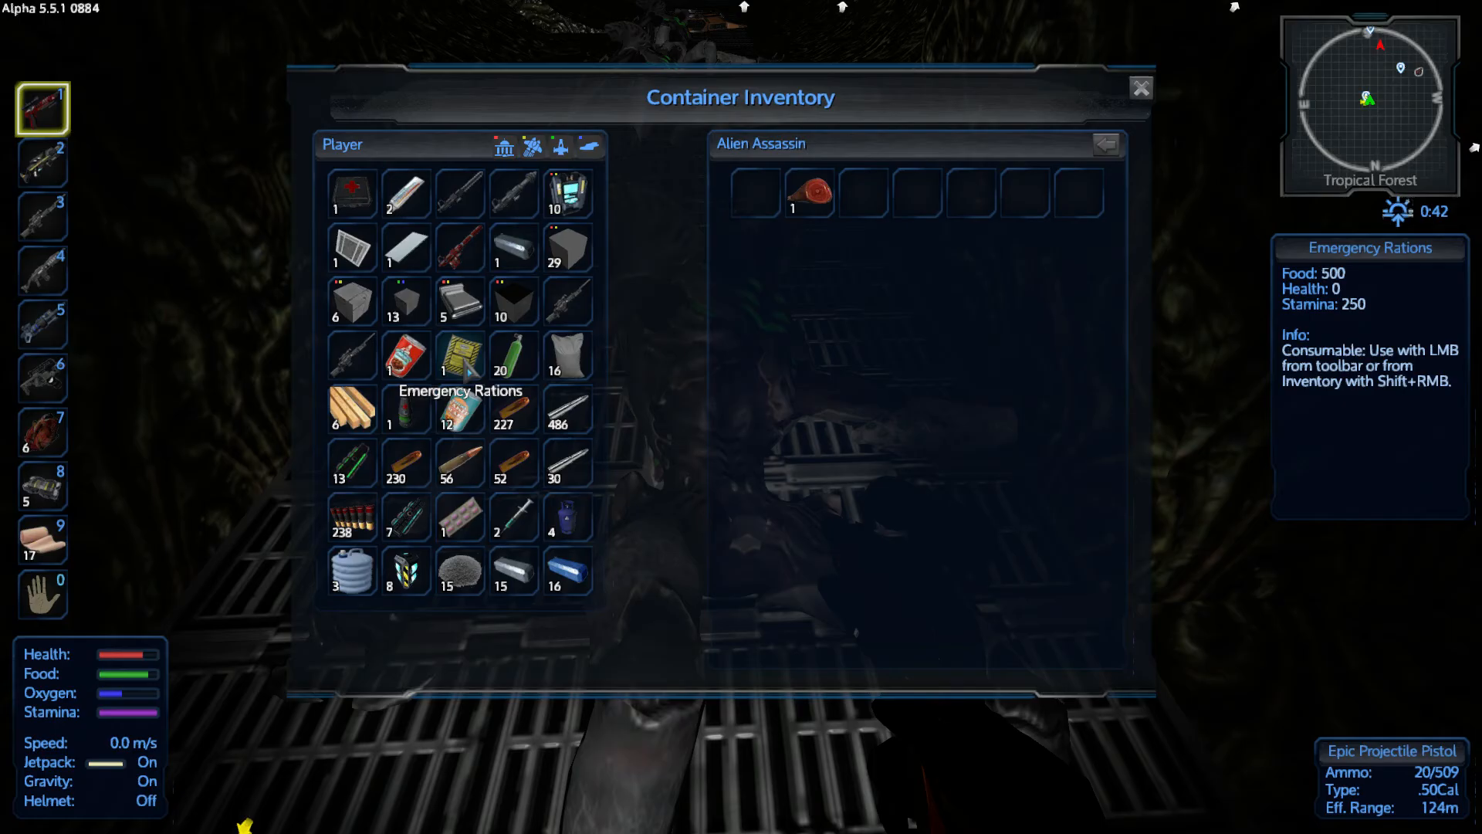
pyautogui.moveTo(515, 518)
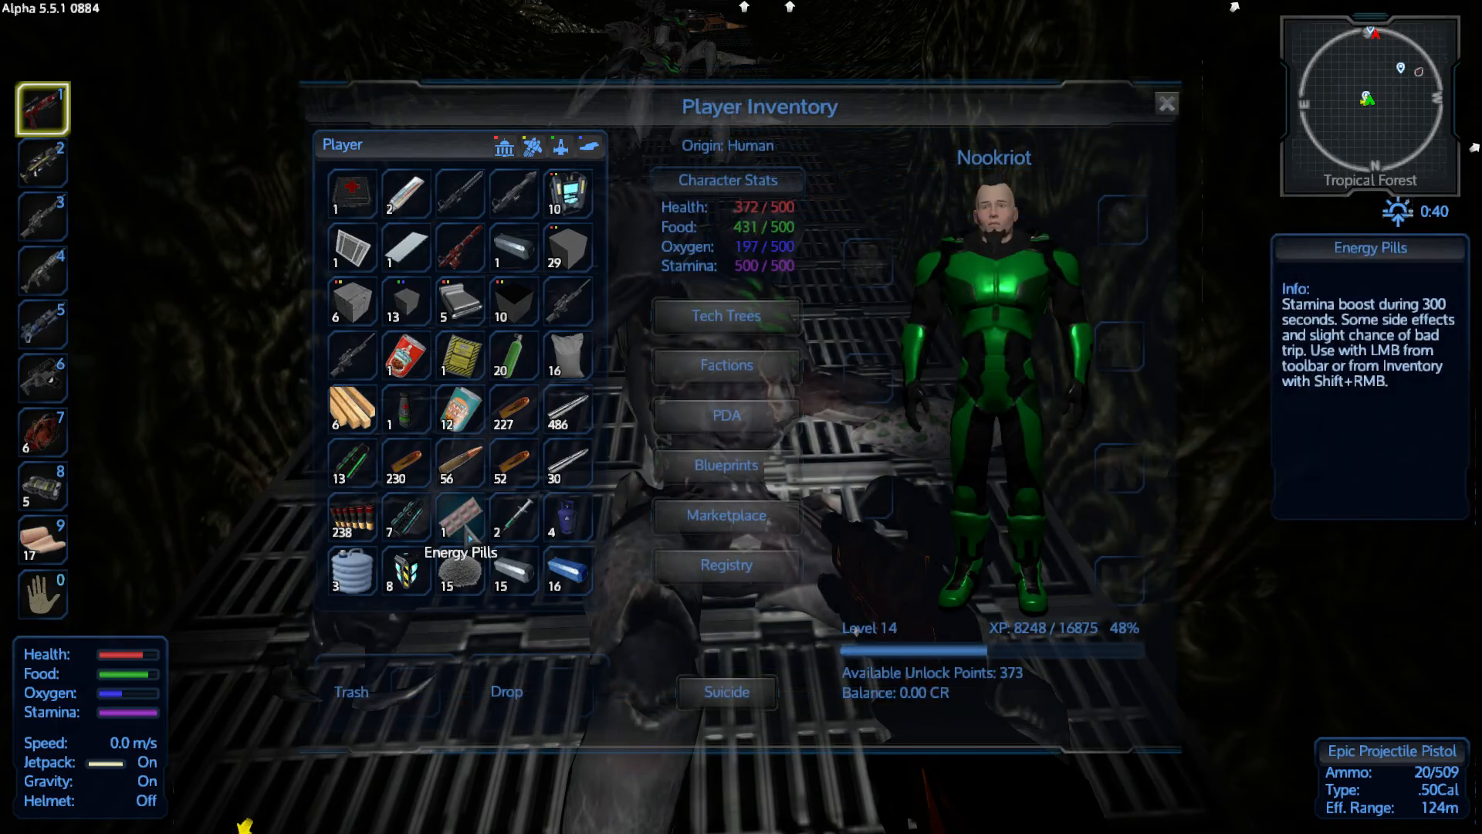
# Close the inventory, walk past the corpses and take the Alien Assassin's loot
pyautogui.click(1166, 102)
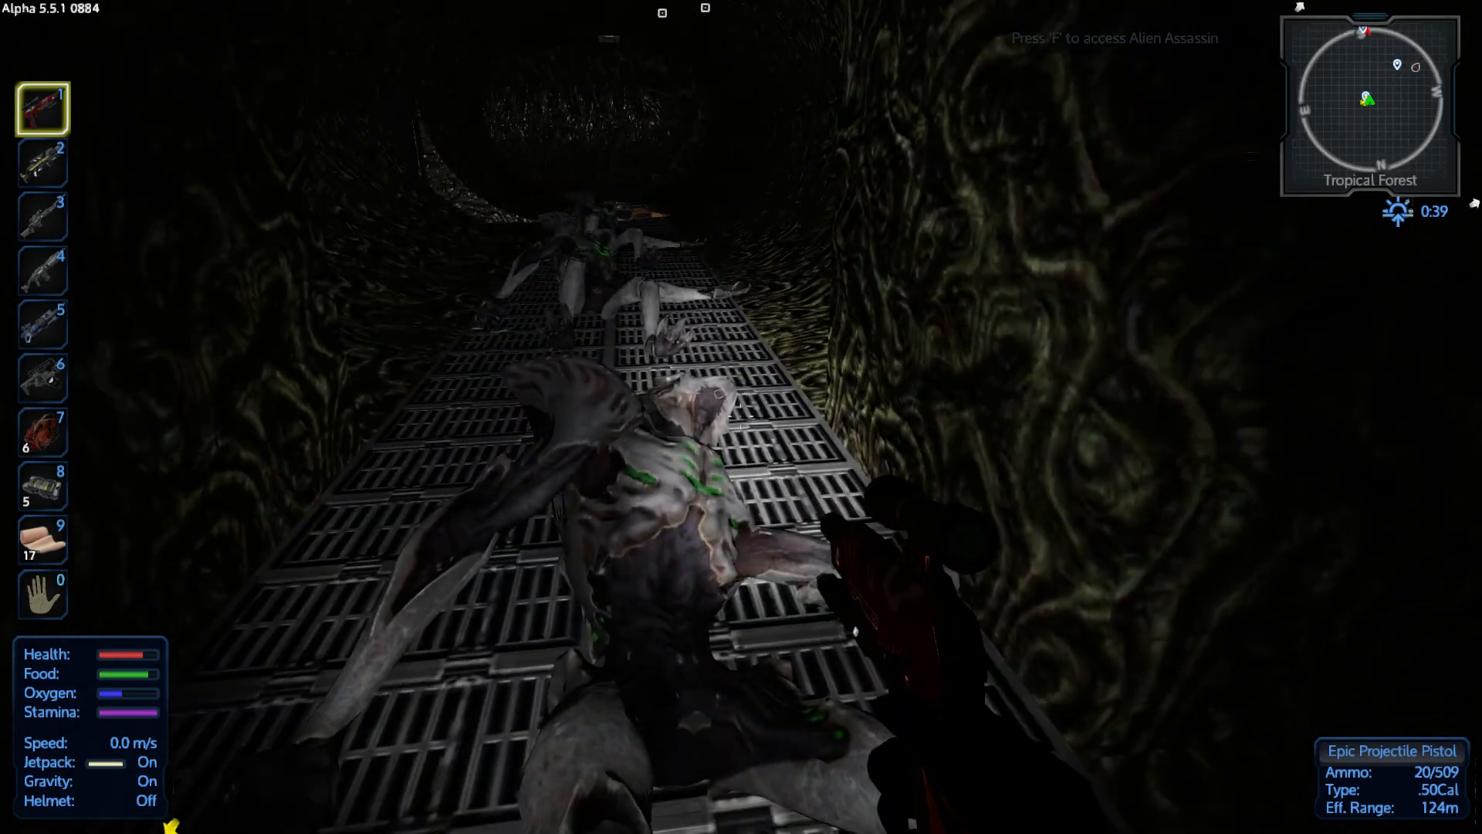
pyautogui.press('w')
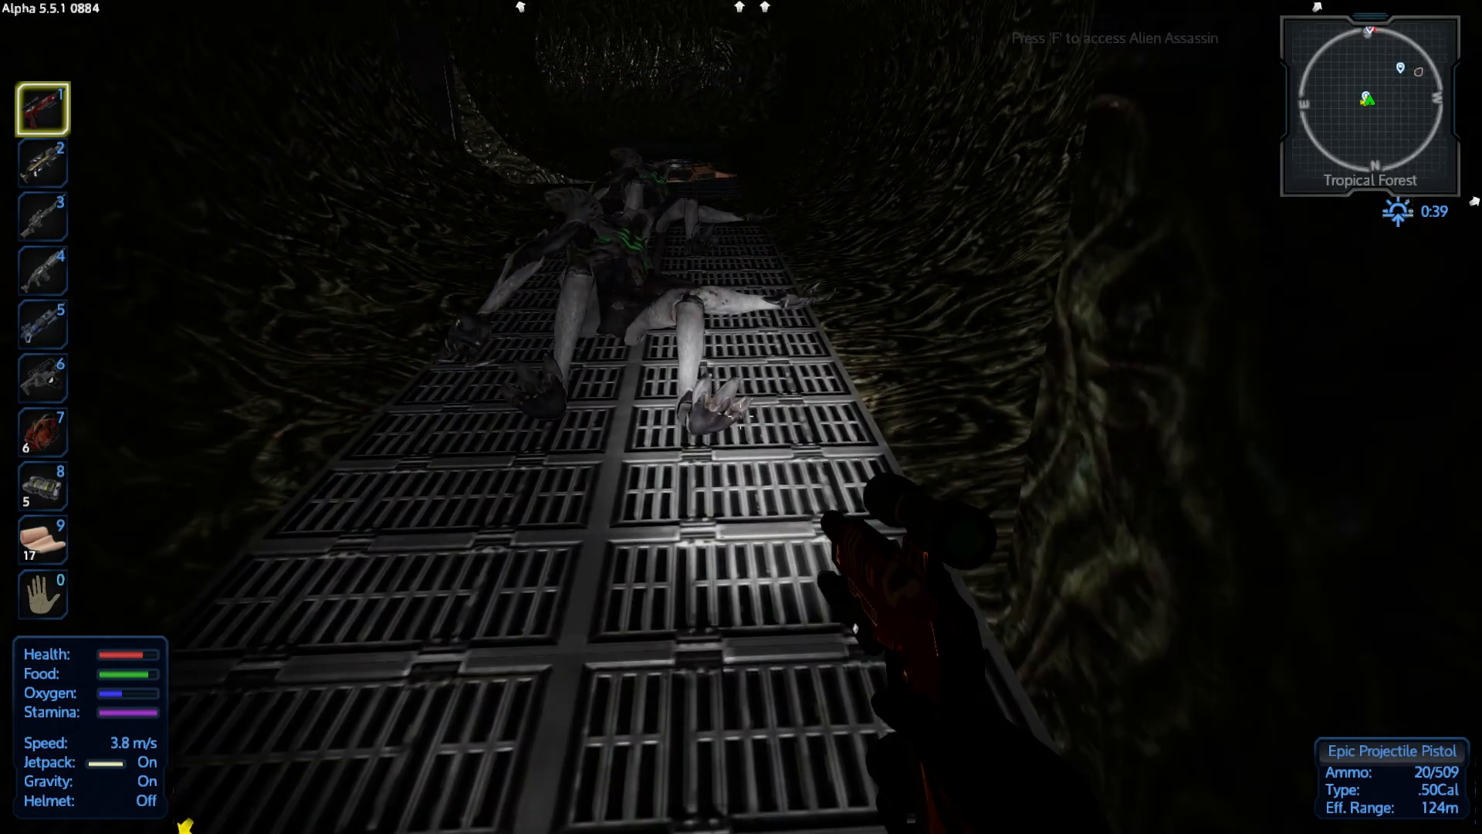
pyautogui.press('f')
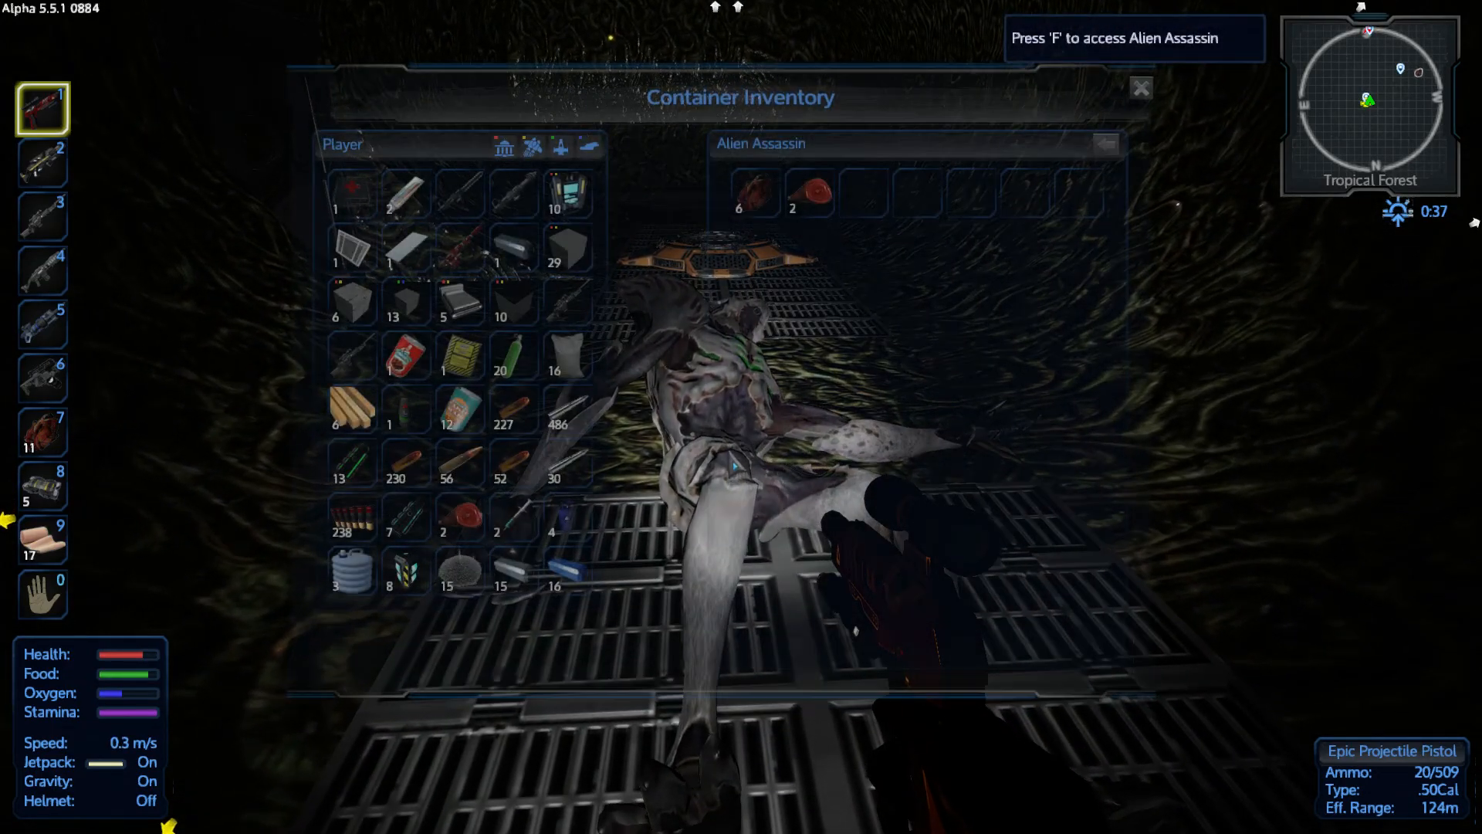
pyautogui.click(1140, 85)
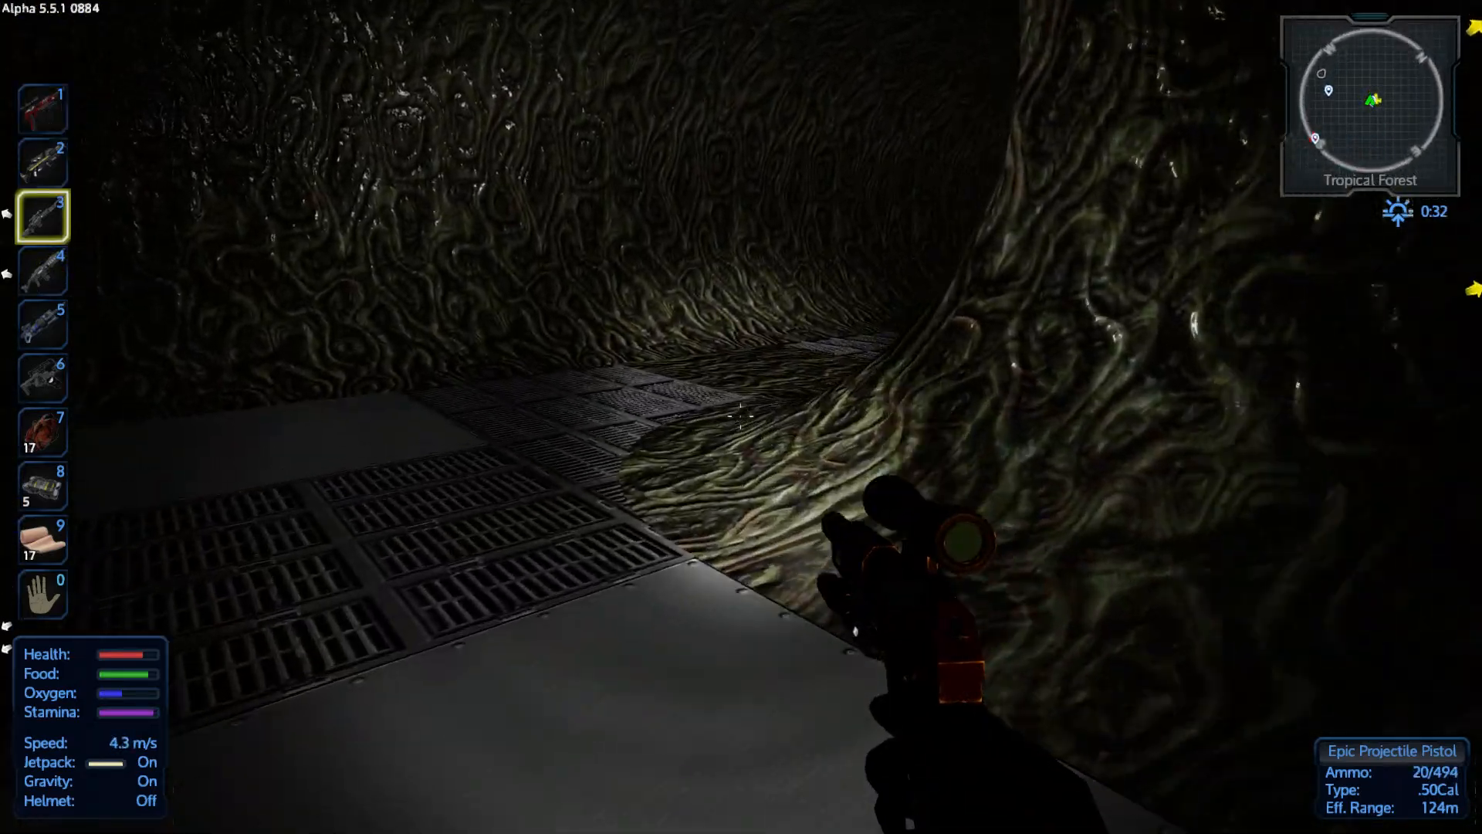
# Equip the shotgun and fire two shots at the sealed metal door
pyautogui.press('4')
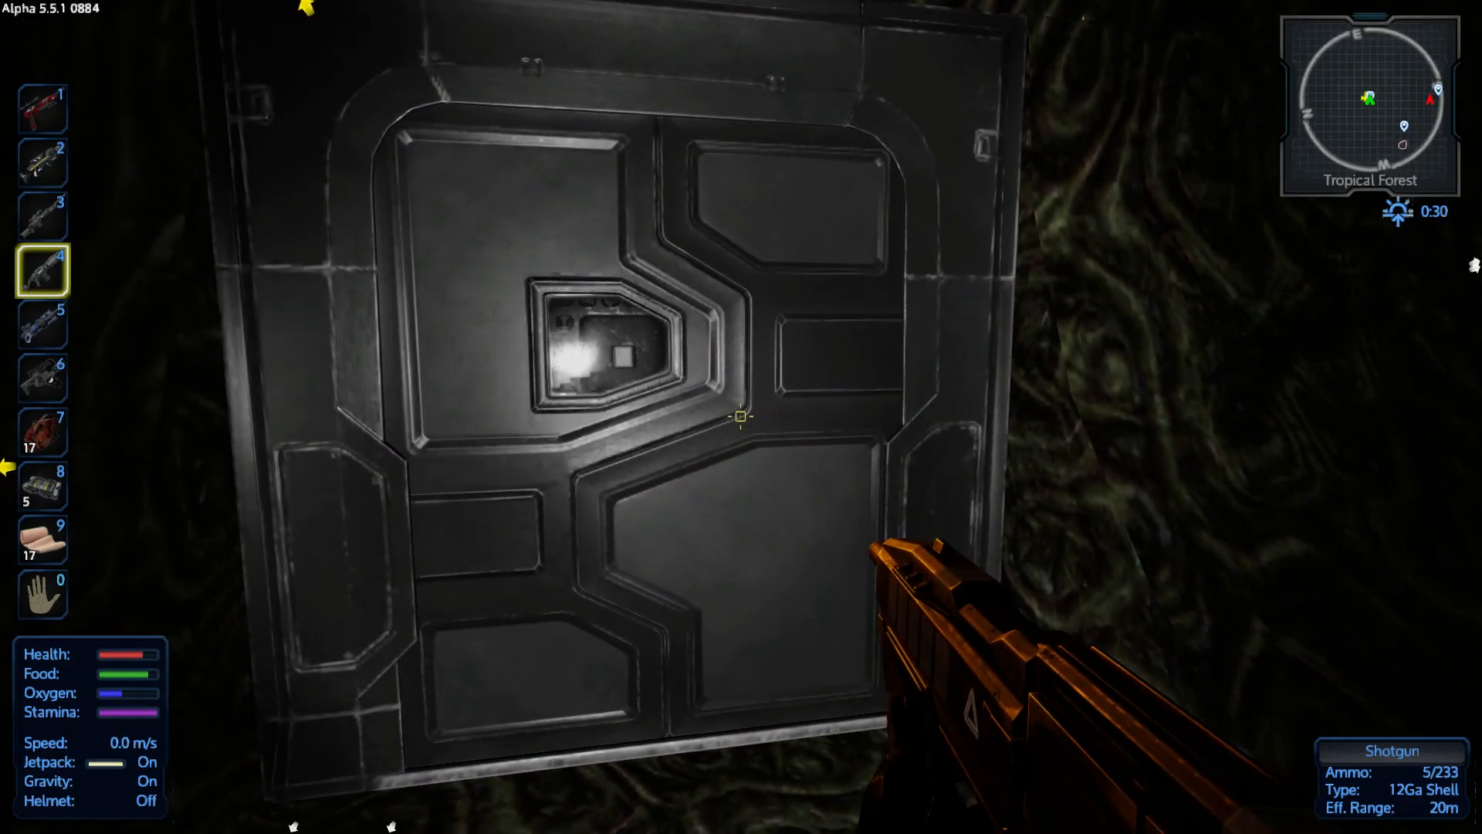
pyautogui.click(743, 419)
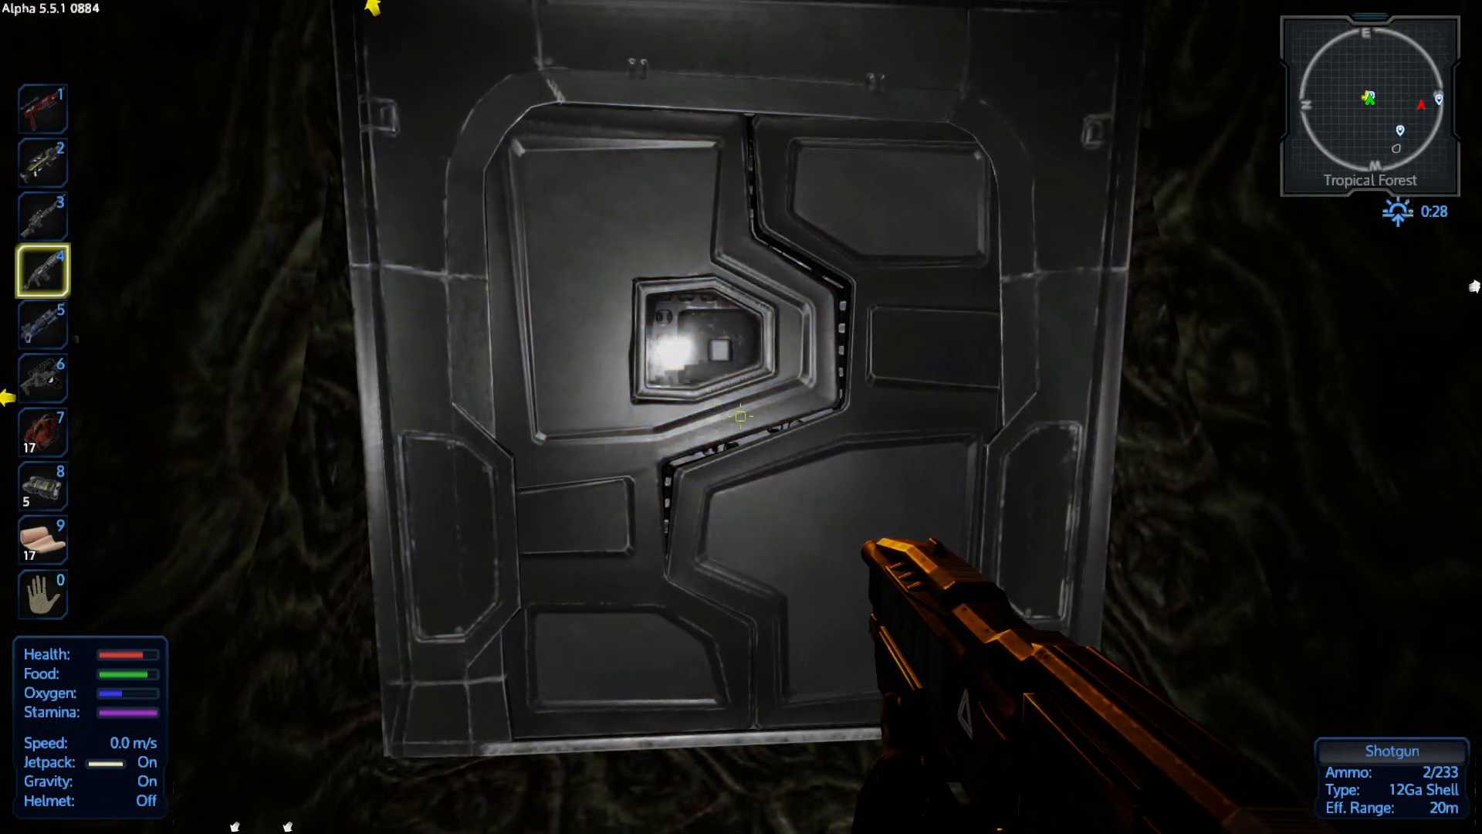
pyautogui.click(741, 418)
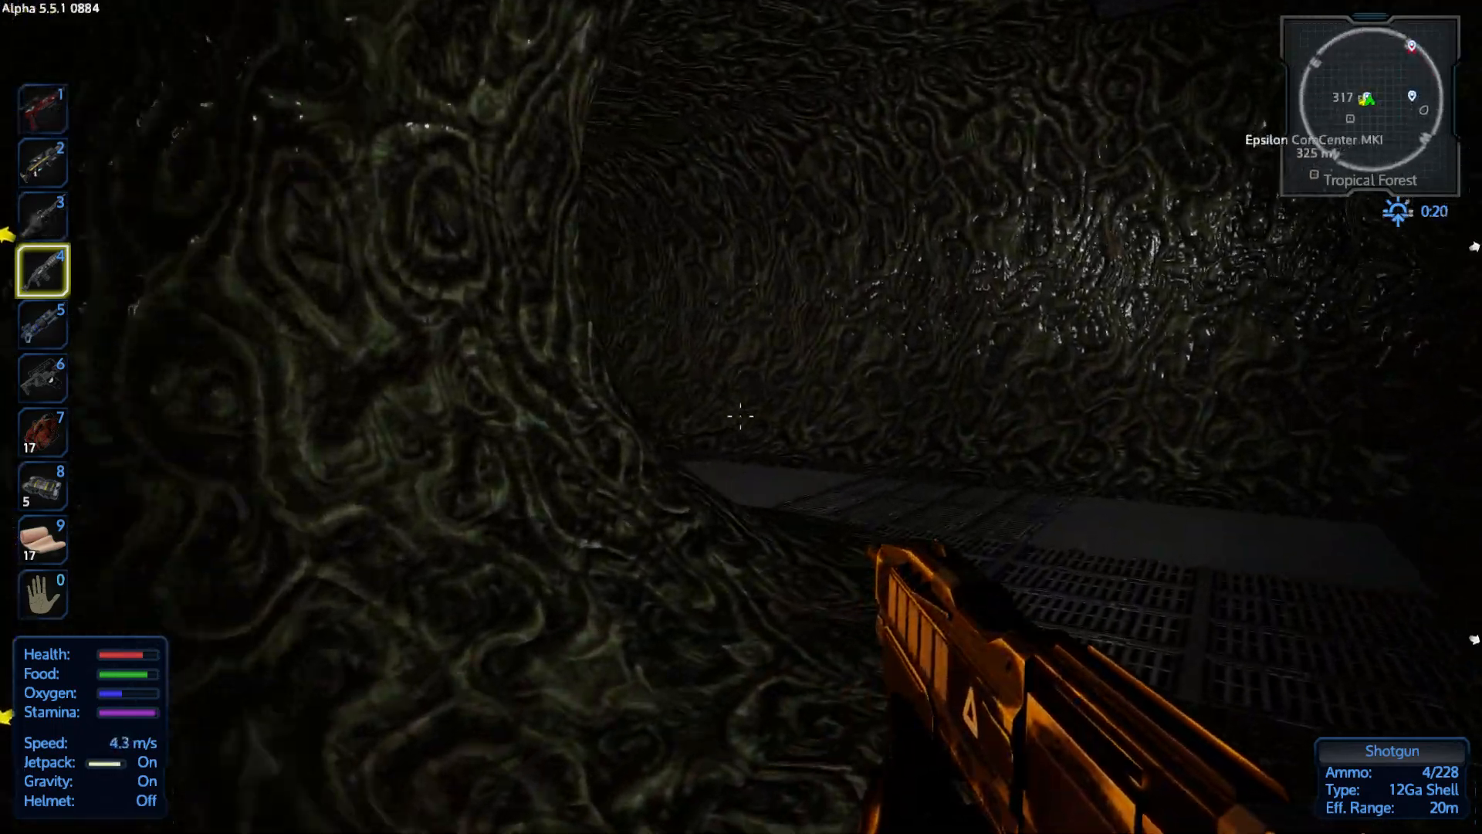
pyautogui.moveTo(741, 421)
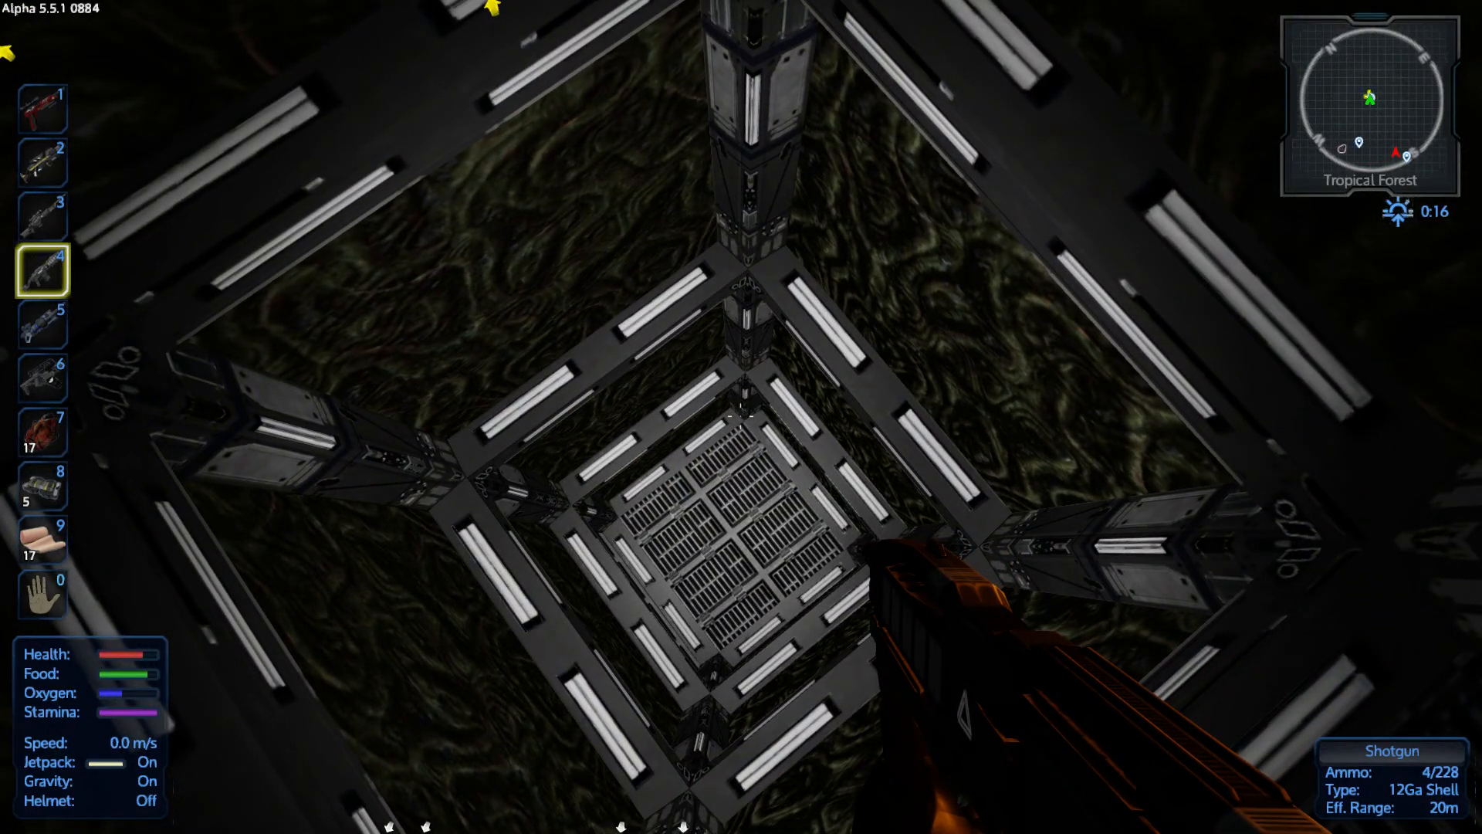
# Gun down the alien pack with the Pulse Rifle, then heal from the inventory
pyautogui.press('2')
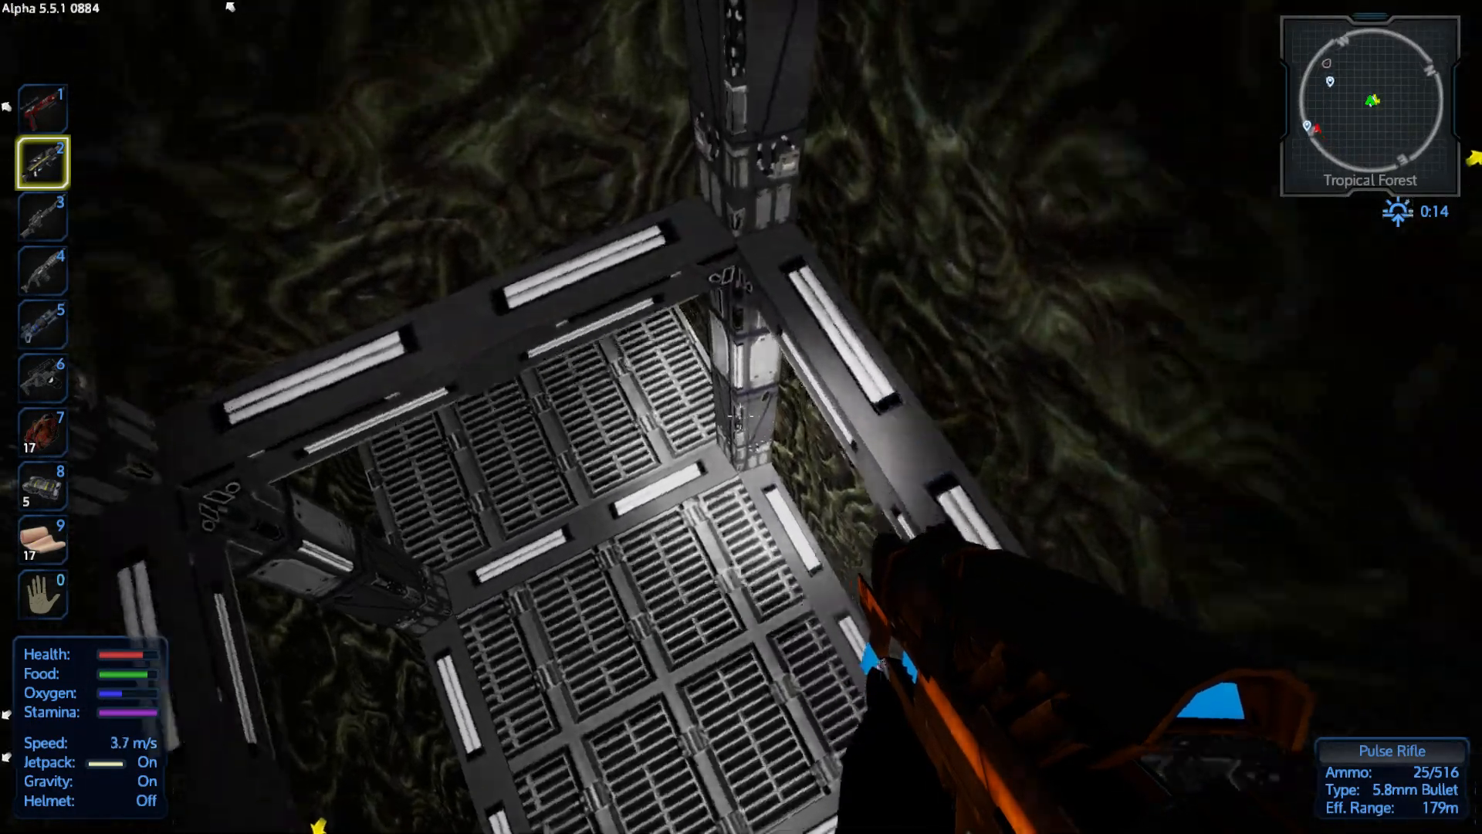
pyautogui.moveTo(741, 417)
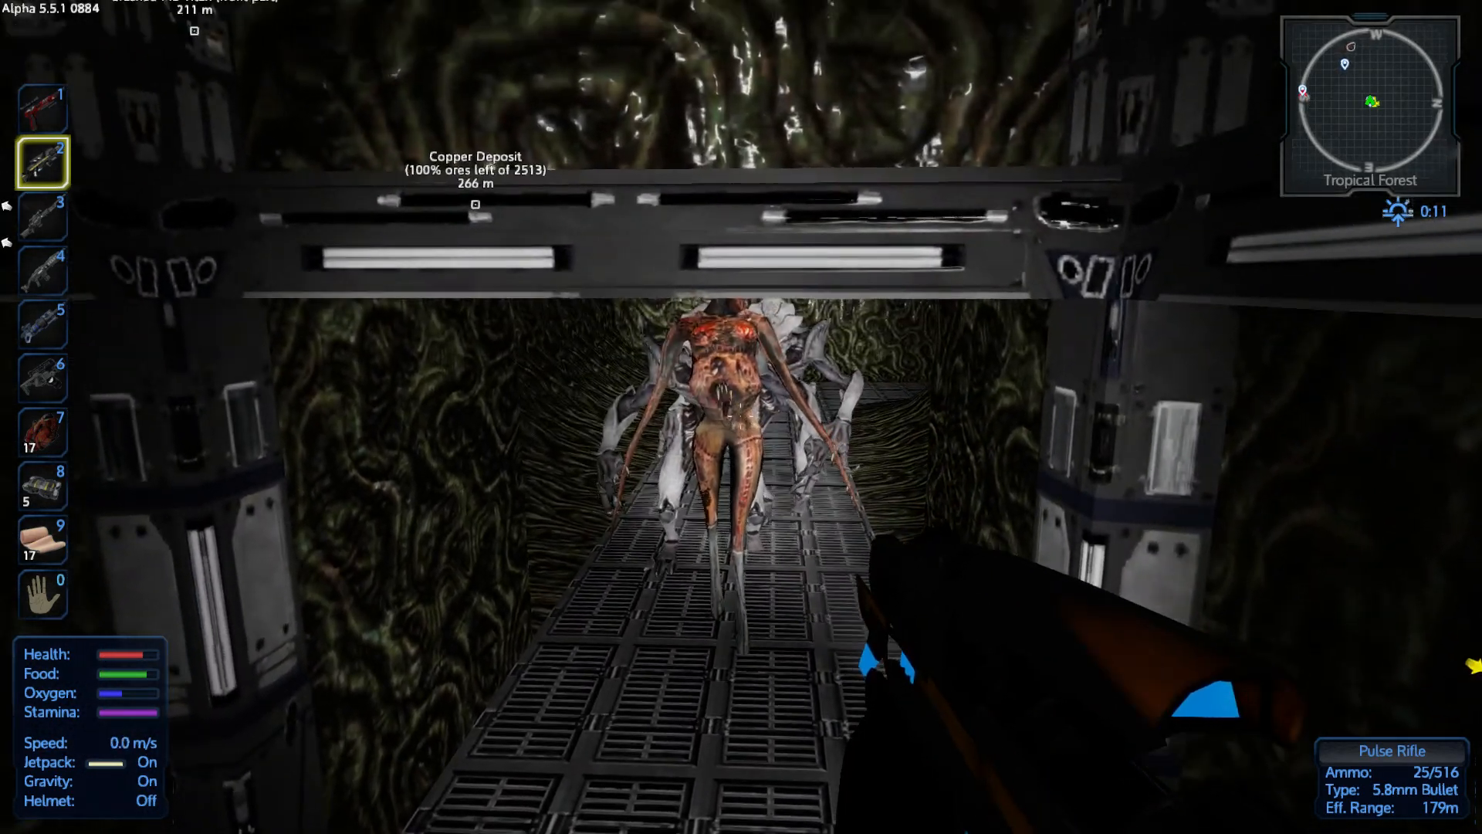
pyautogui.click(735, 418)
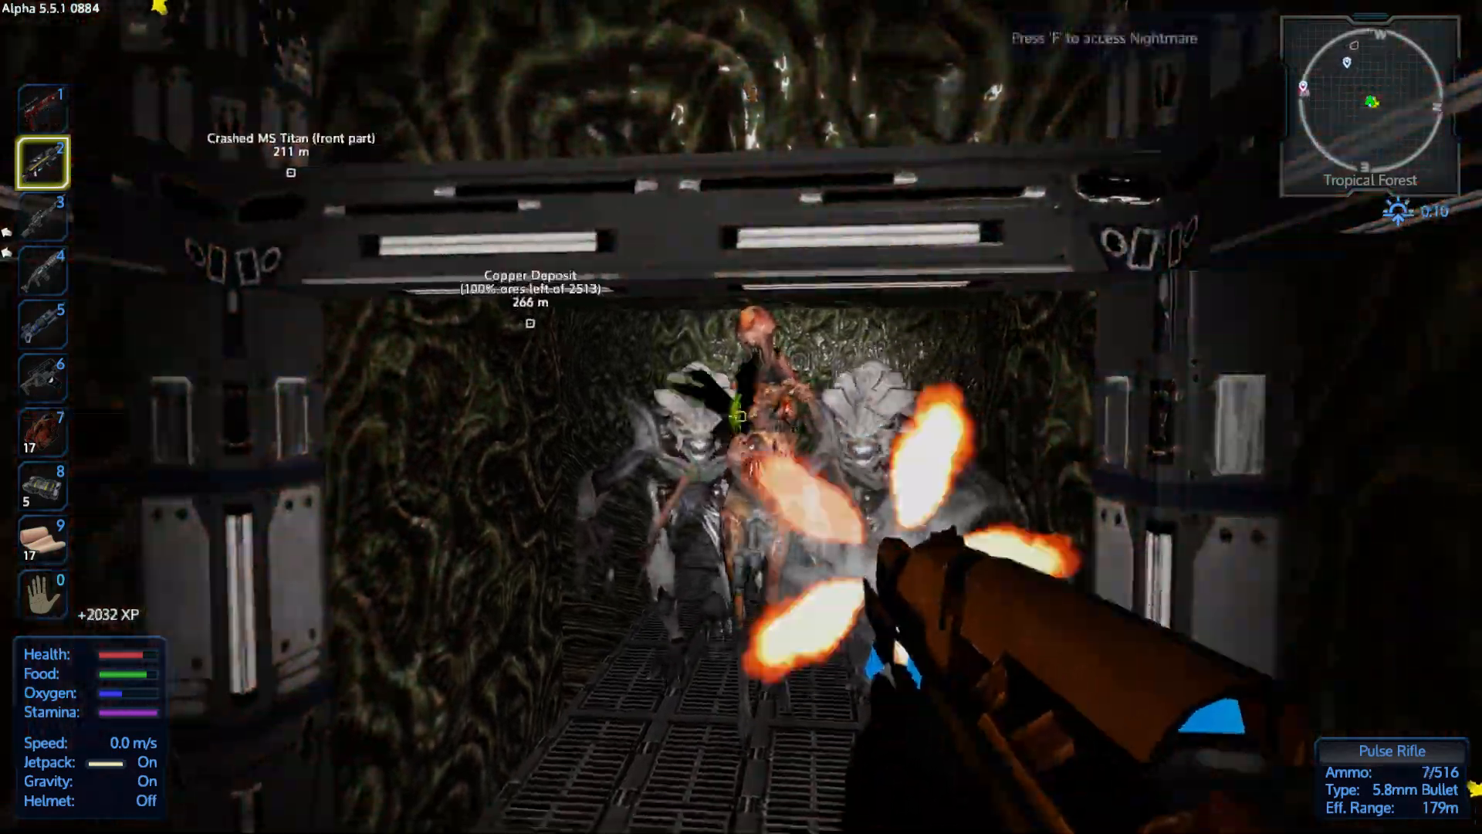
pyautogui.click(734, 417)
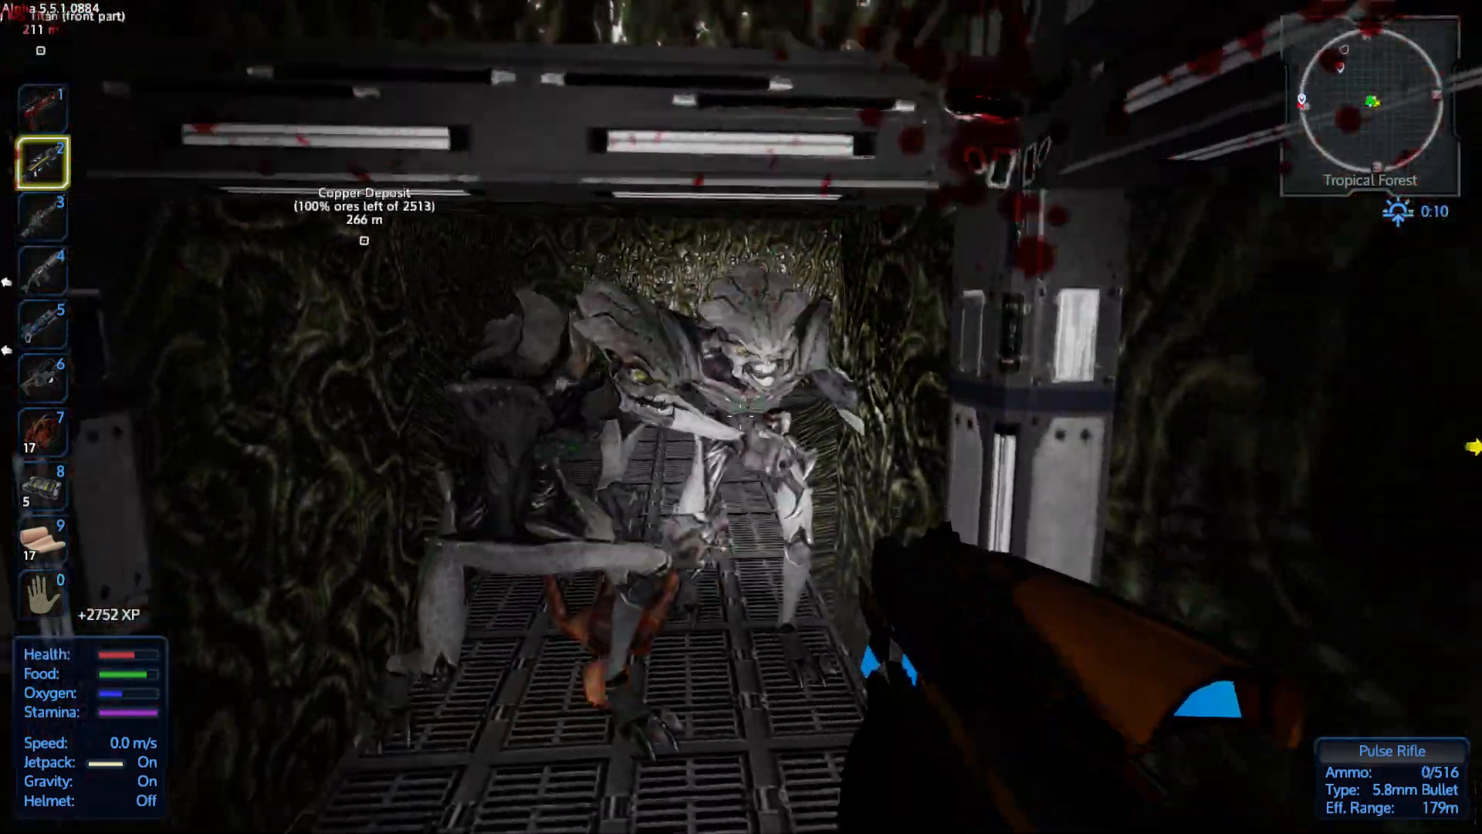
pyautogui.press('i')
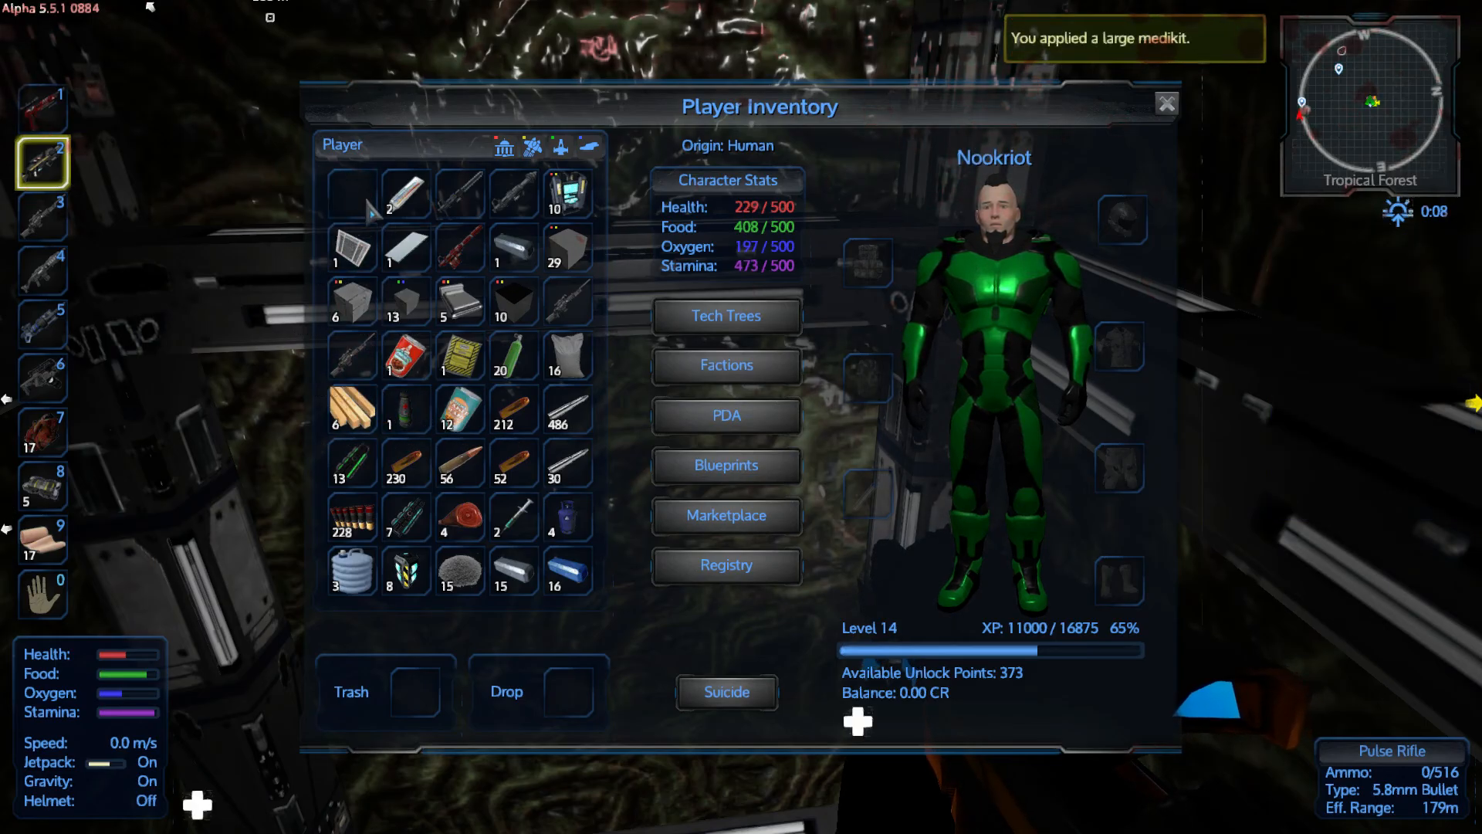
pyautogui.click(1165, 103)
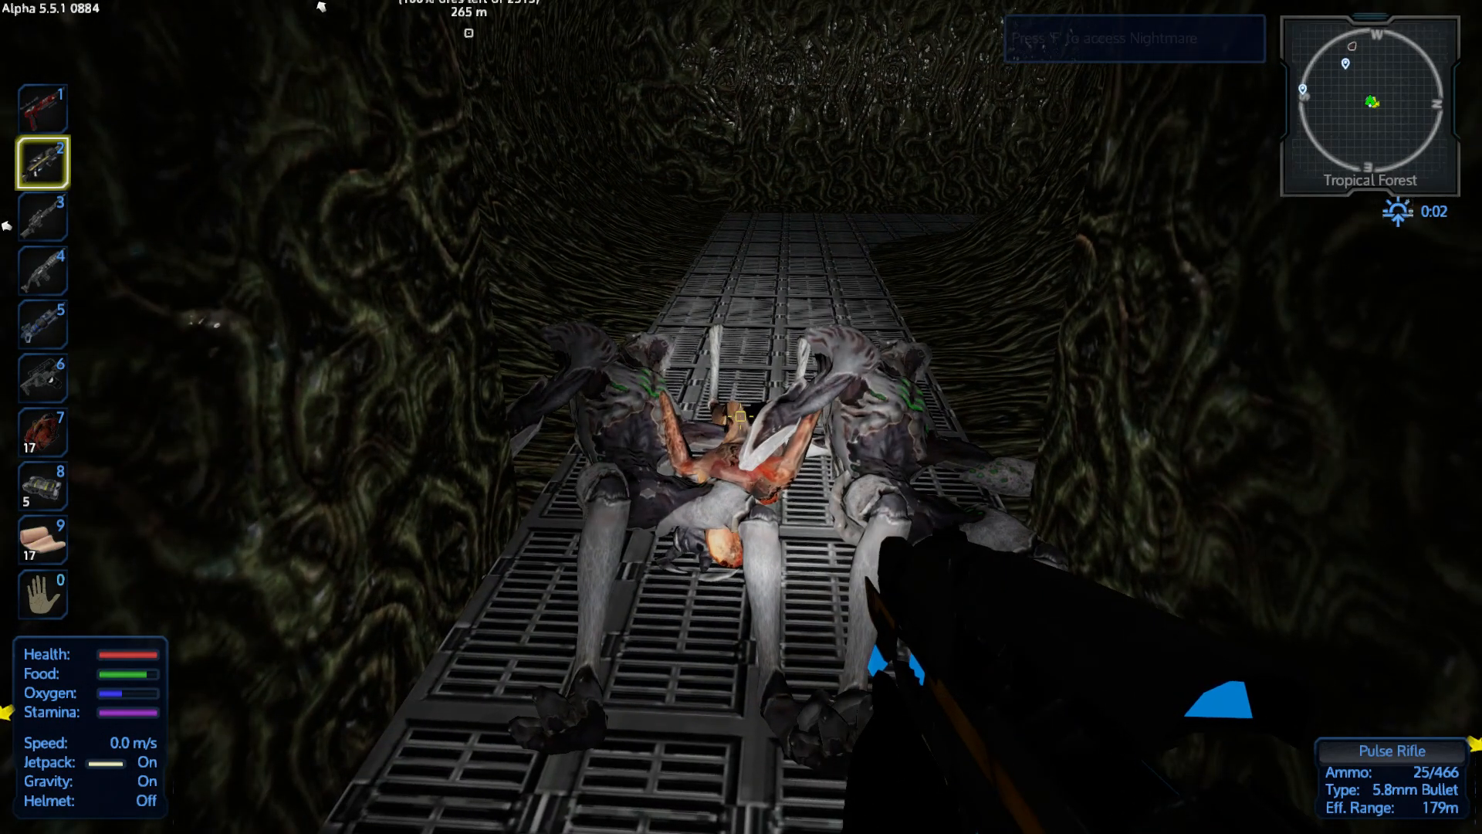
# Move the Nightmare's items in two batches, then take all the Alien Assassin's loot
pyautogui.press('f')
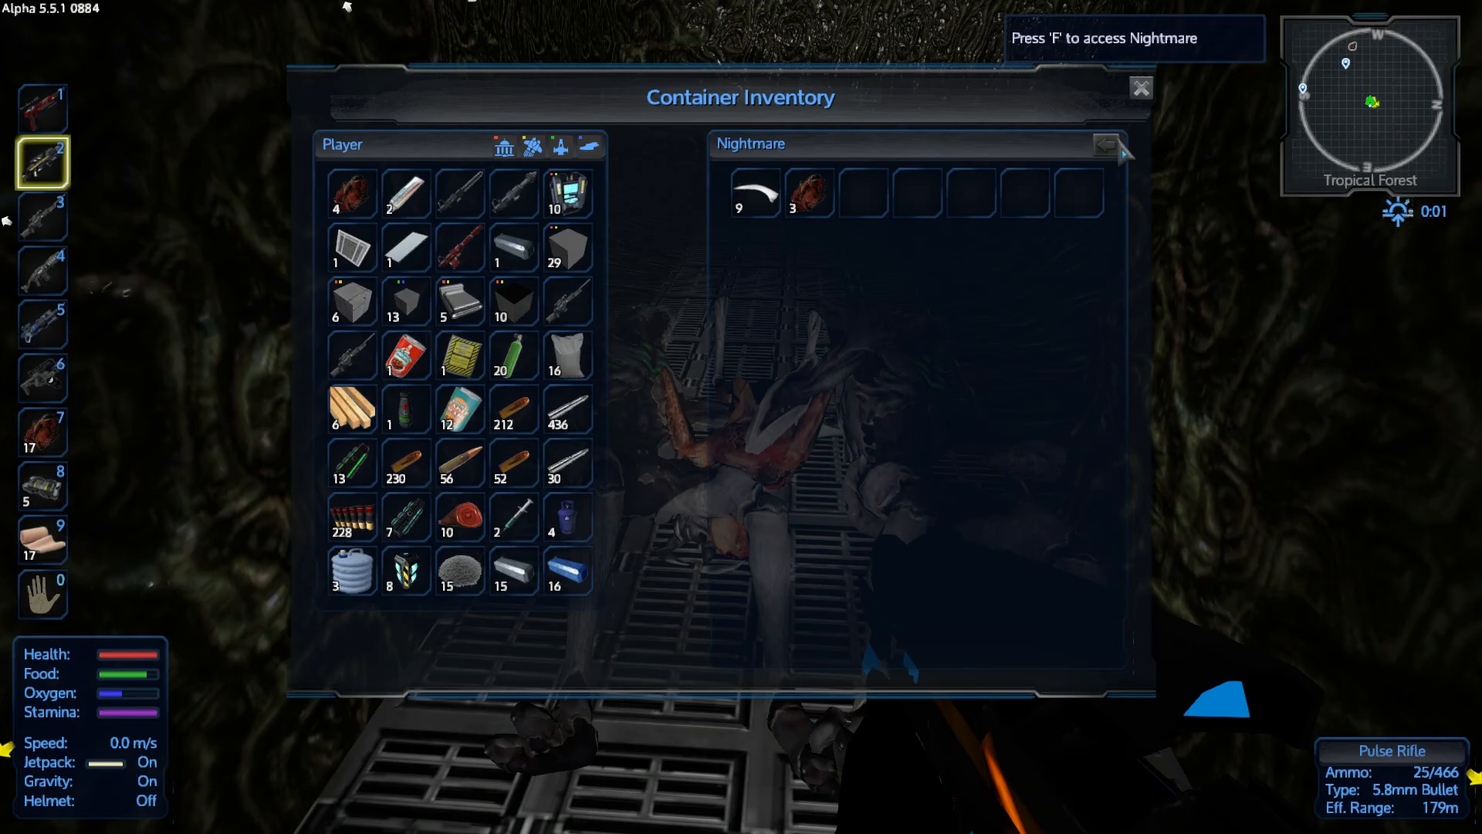
pyautogui.click(1138, 87)
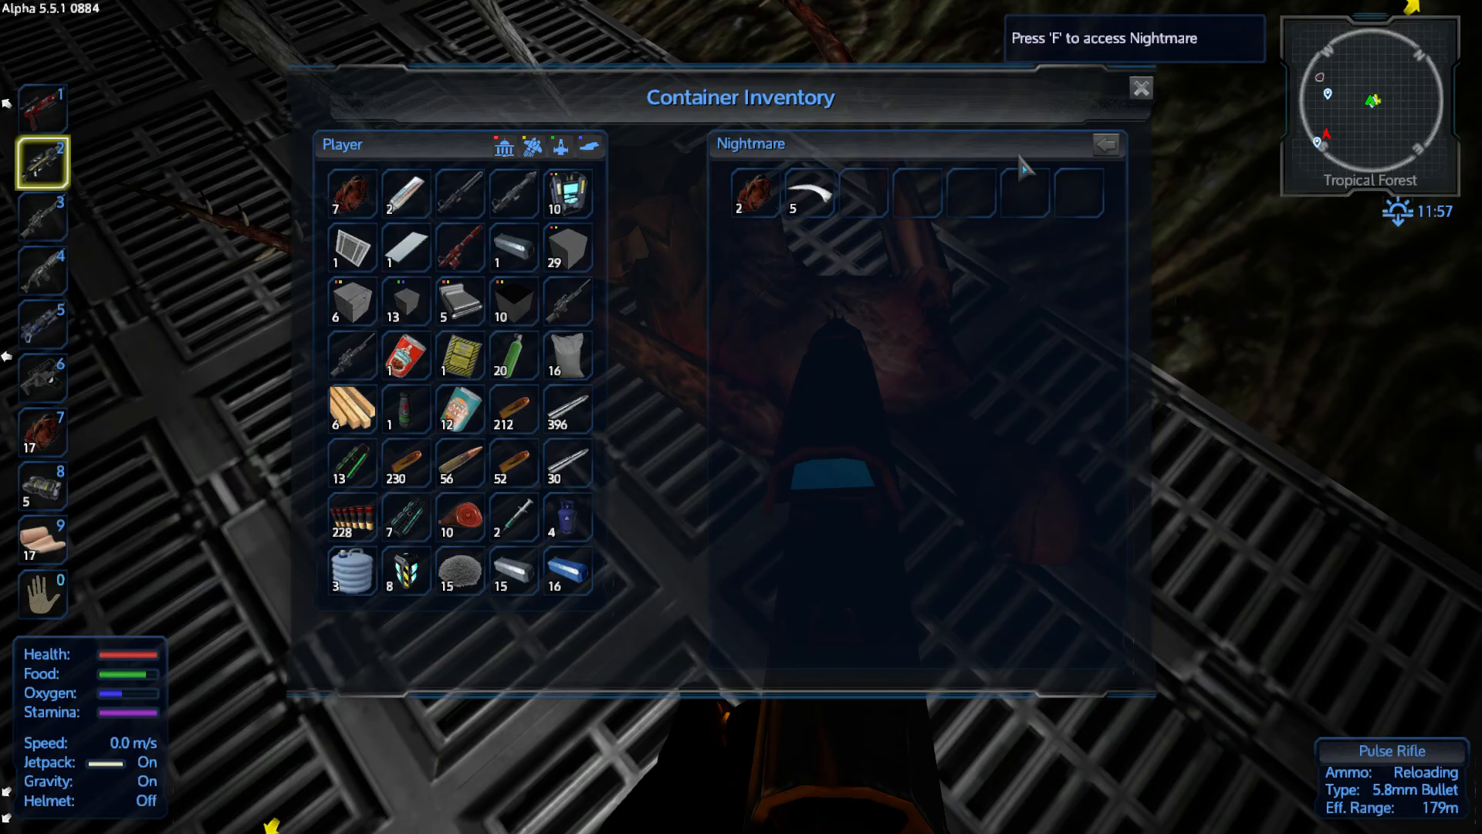
pyautogui.click(1138, 88)
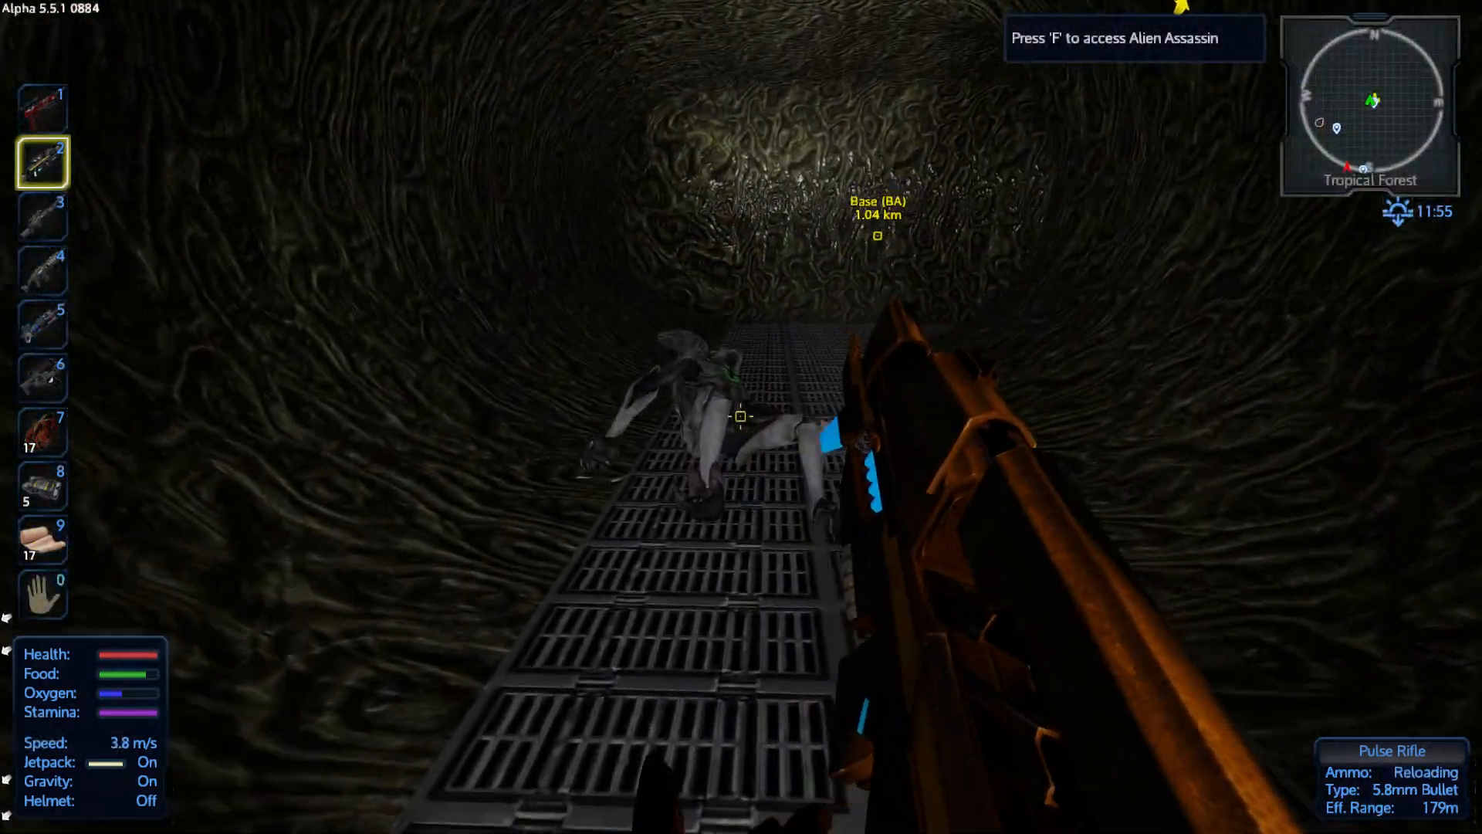
pyautogui.press('f')
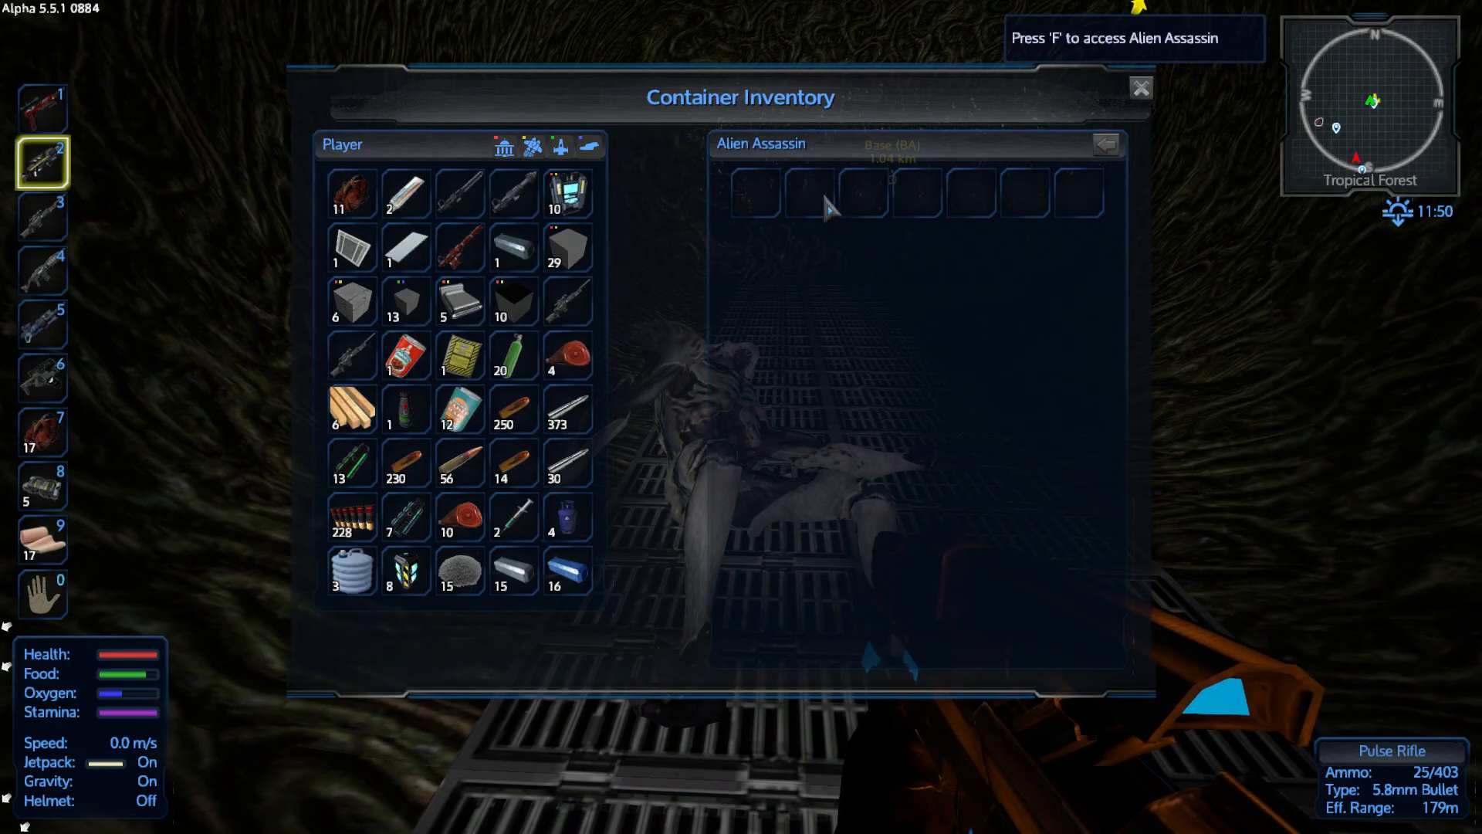
pyautogui.click(1138, 86)
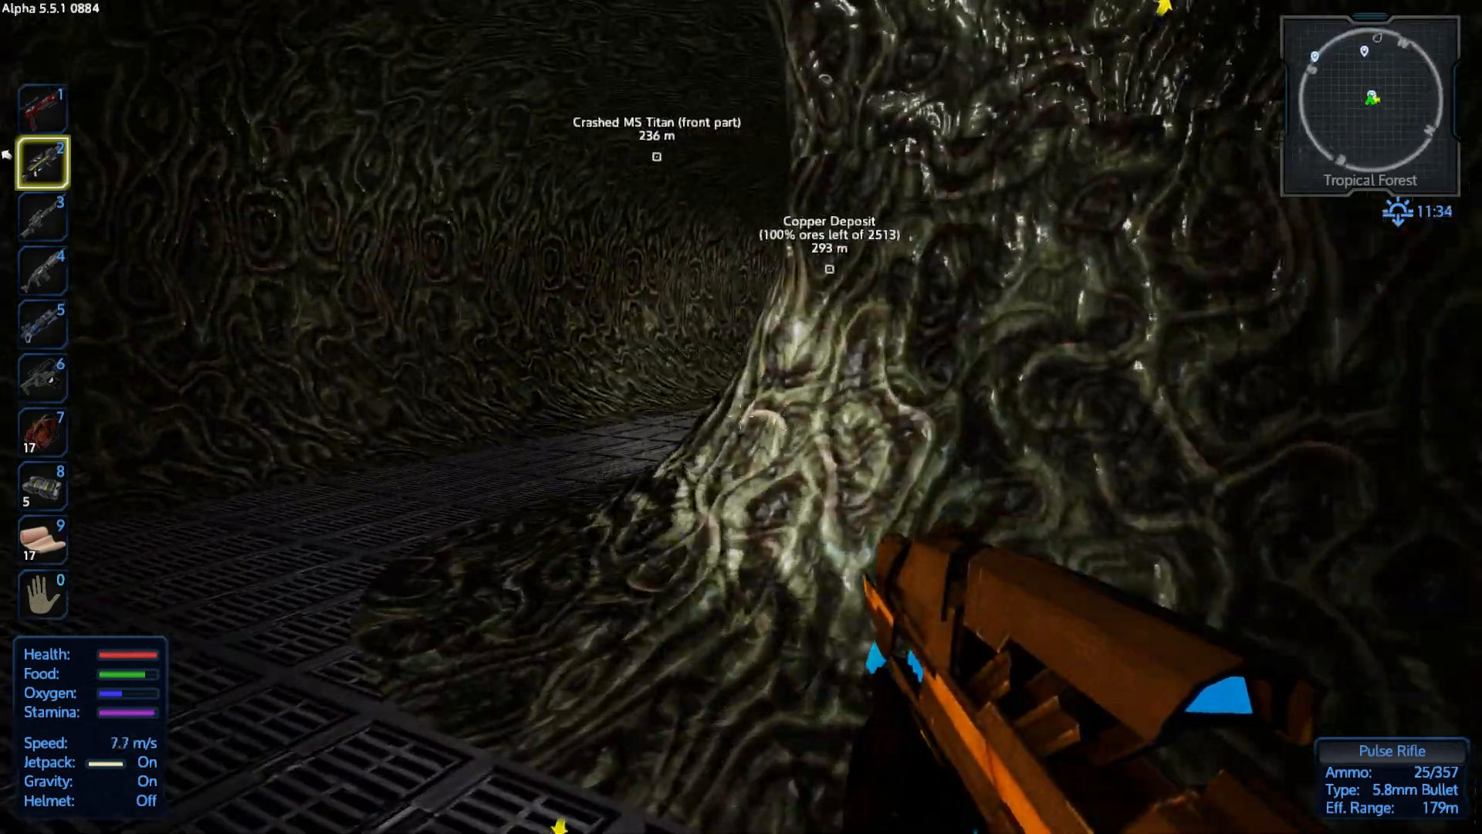
pyautogui.moveTo(742, 417)
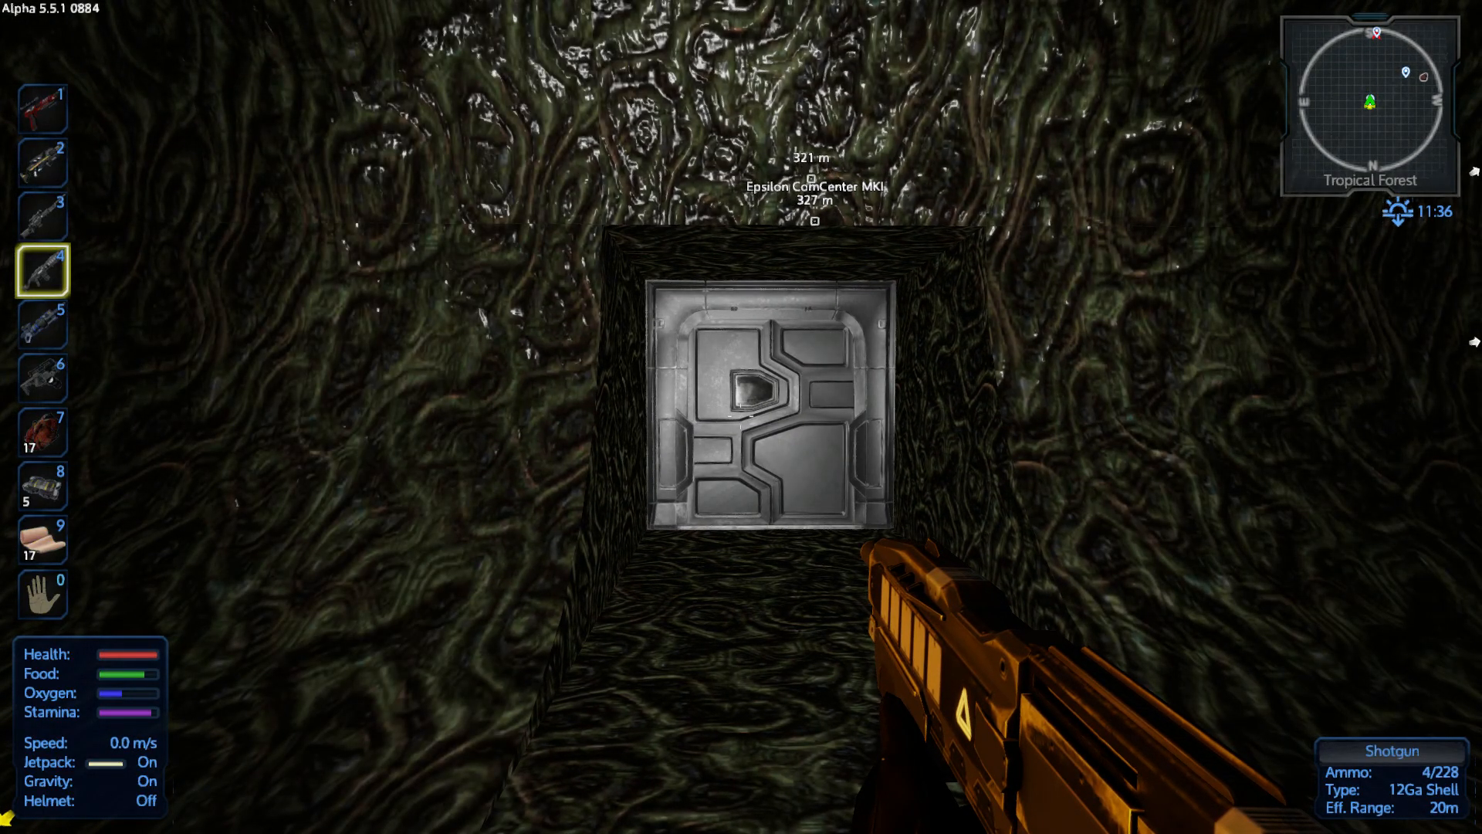
pyautogui.moveTo(741, 418)
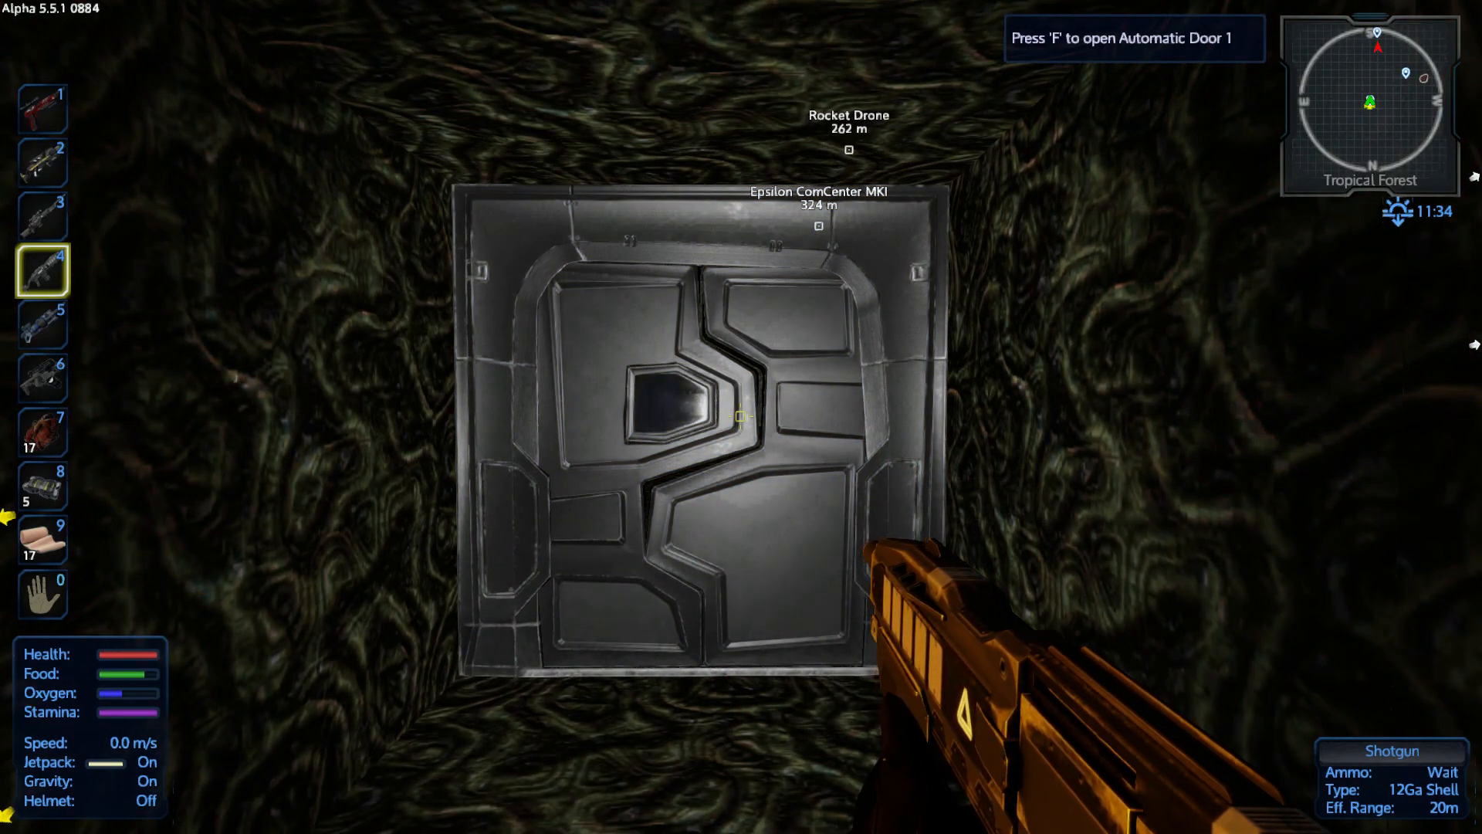
# Open Automatic Door 1 and shoot the alien inside with the Epic Projectile Pistol
pyautogui.press('f')
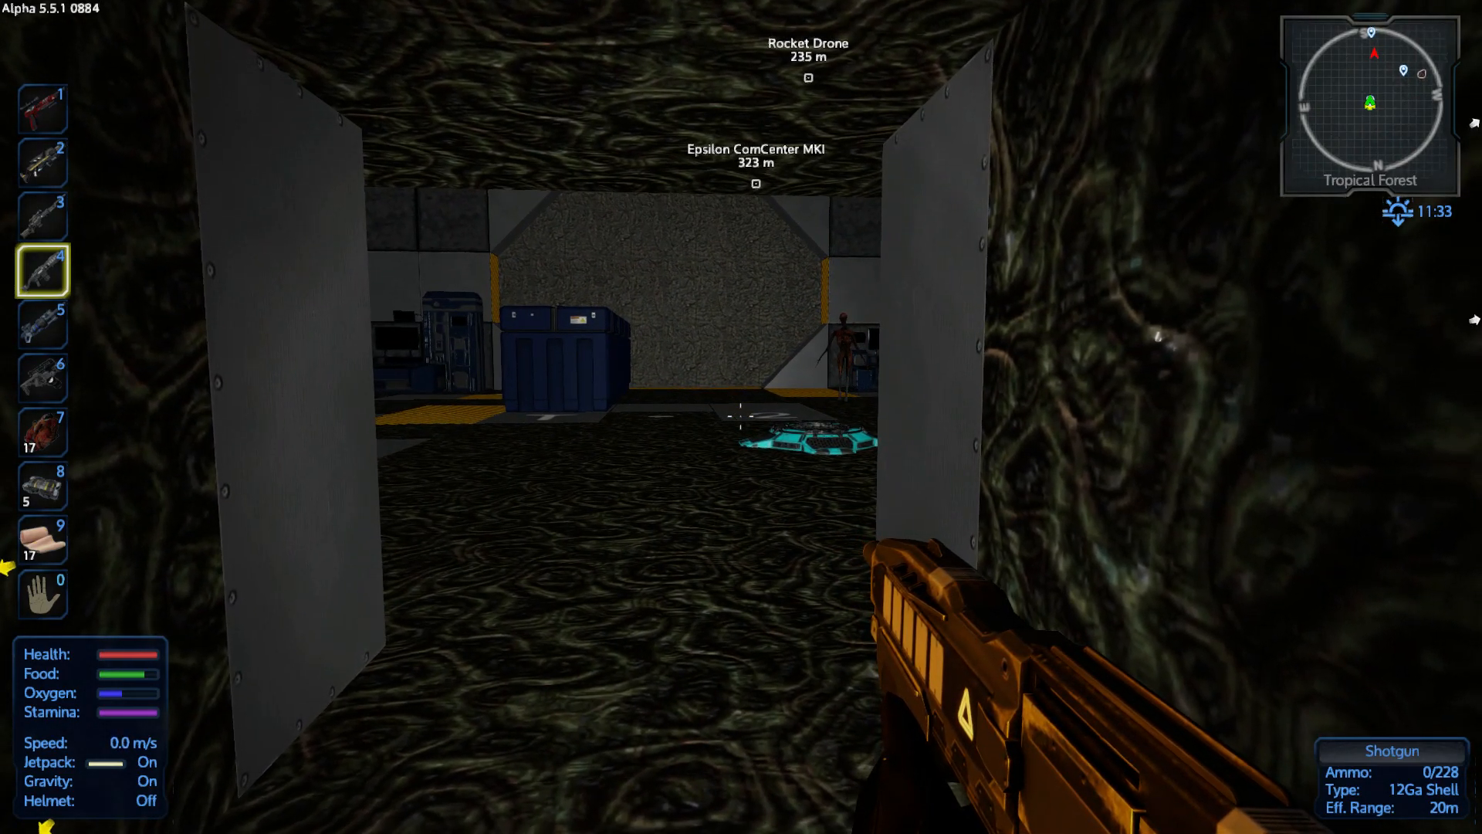
pyautogui.press('1')
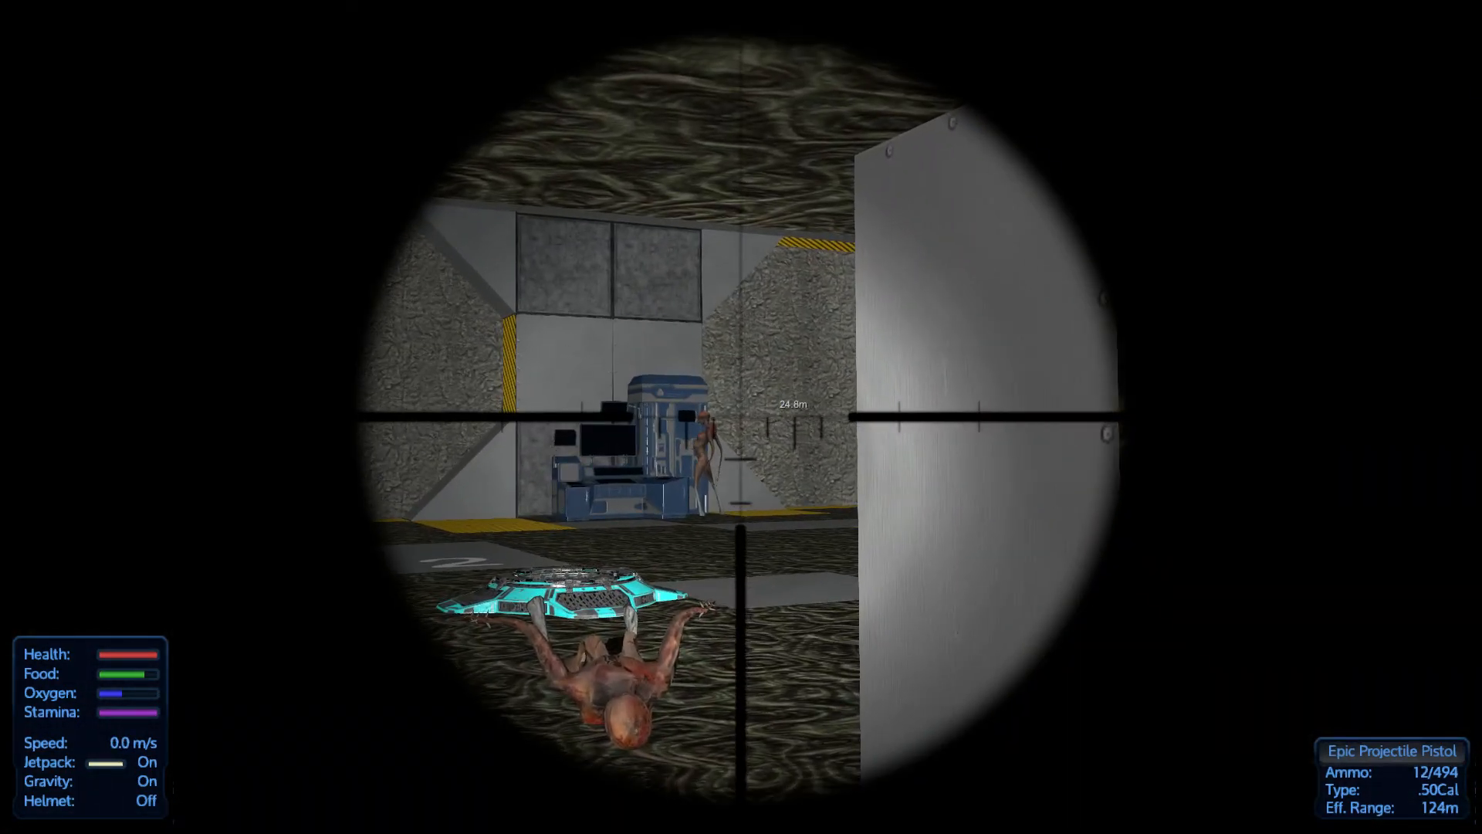
pyautogui.click(741, 417)
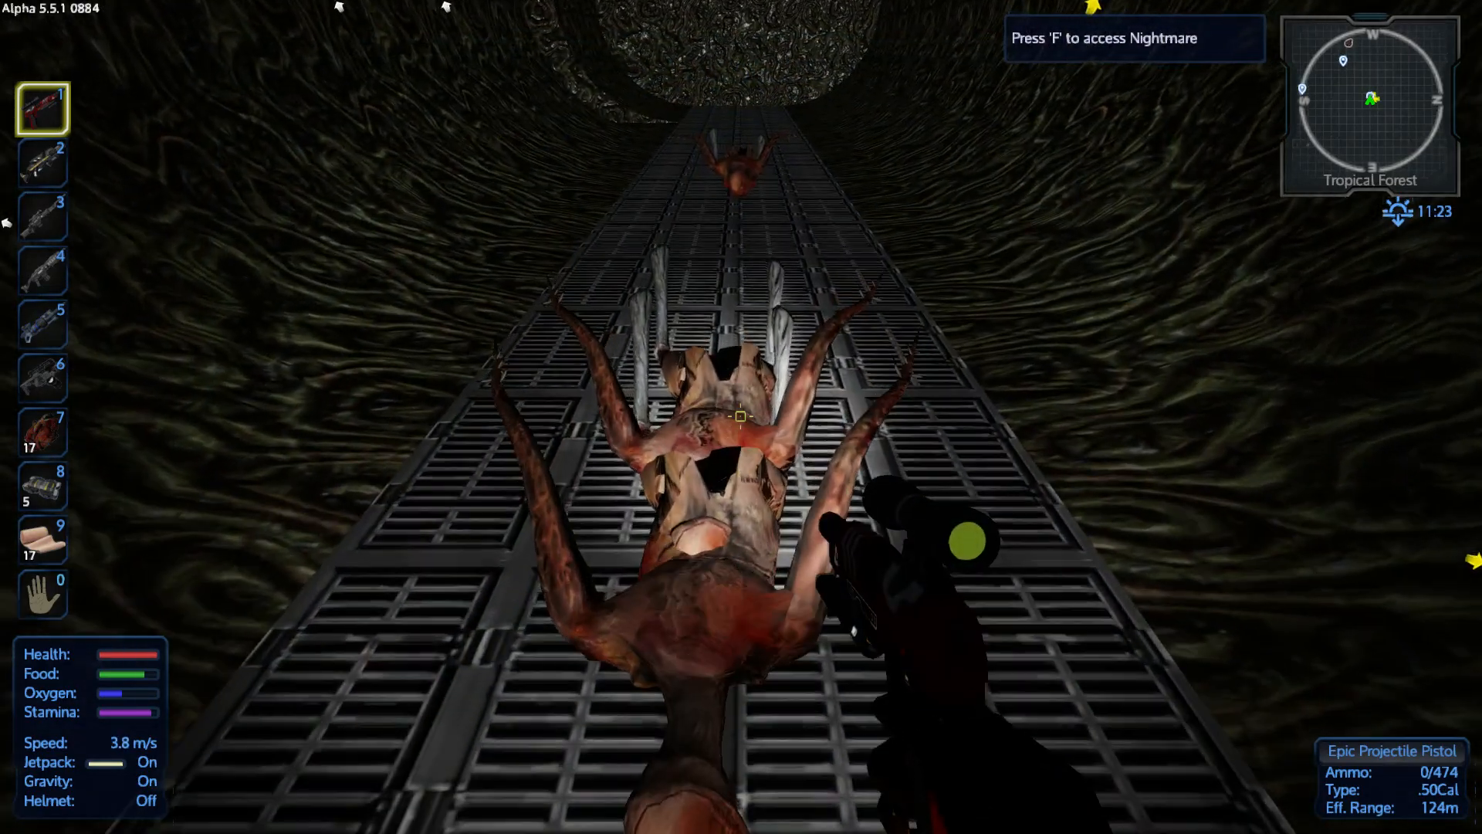
# Search the tunnel Nightmare corpse and transfer its drops to the player inventory
pyautogui.press('f')
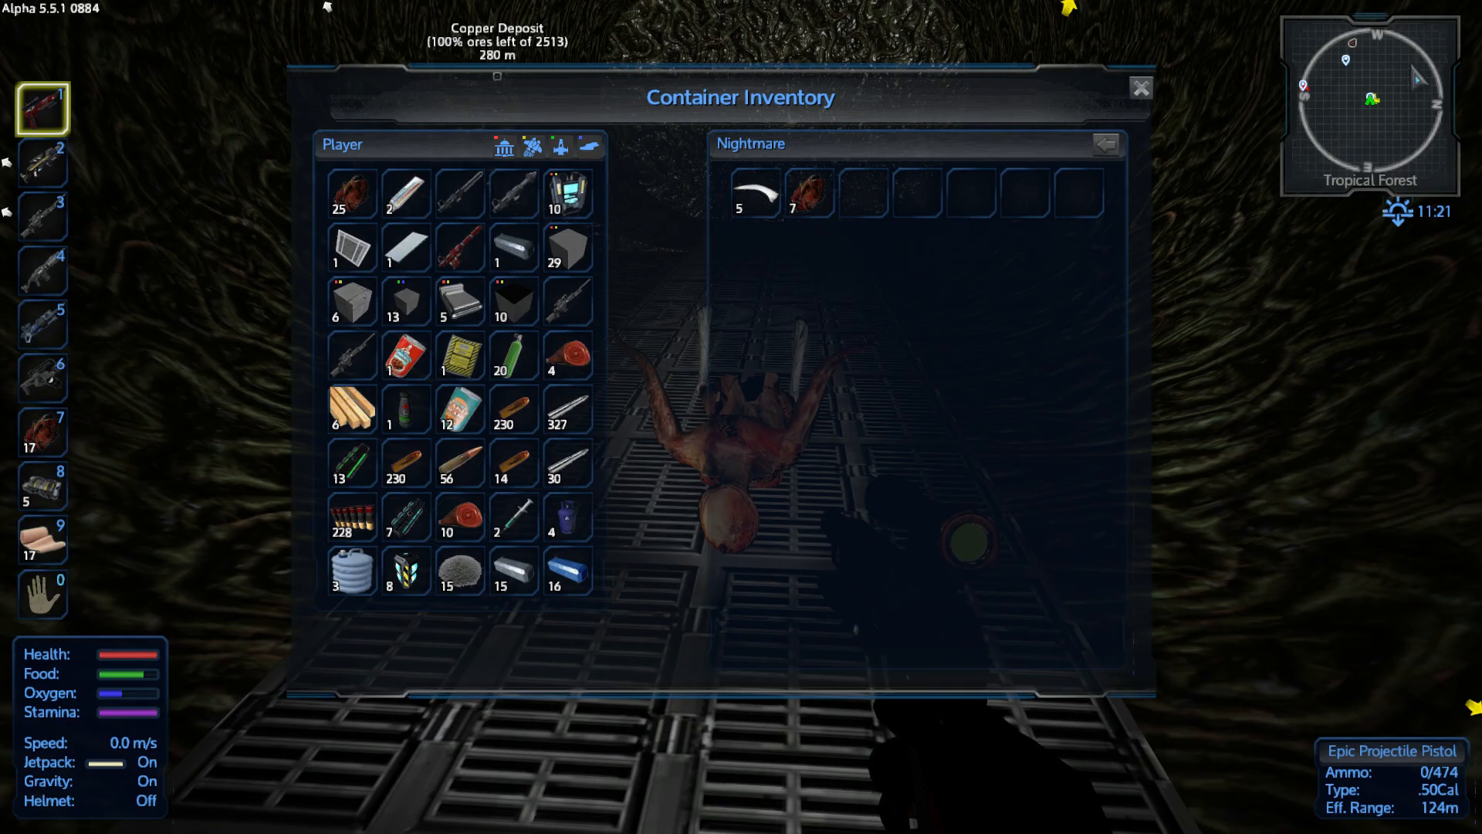
pyautogui.click(1140, 87)
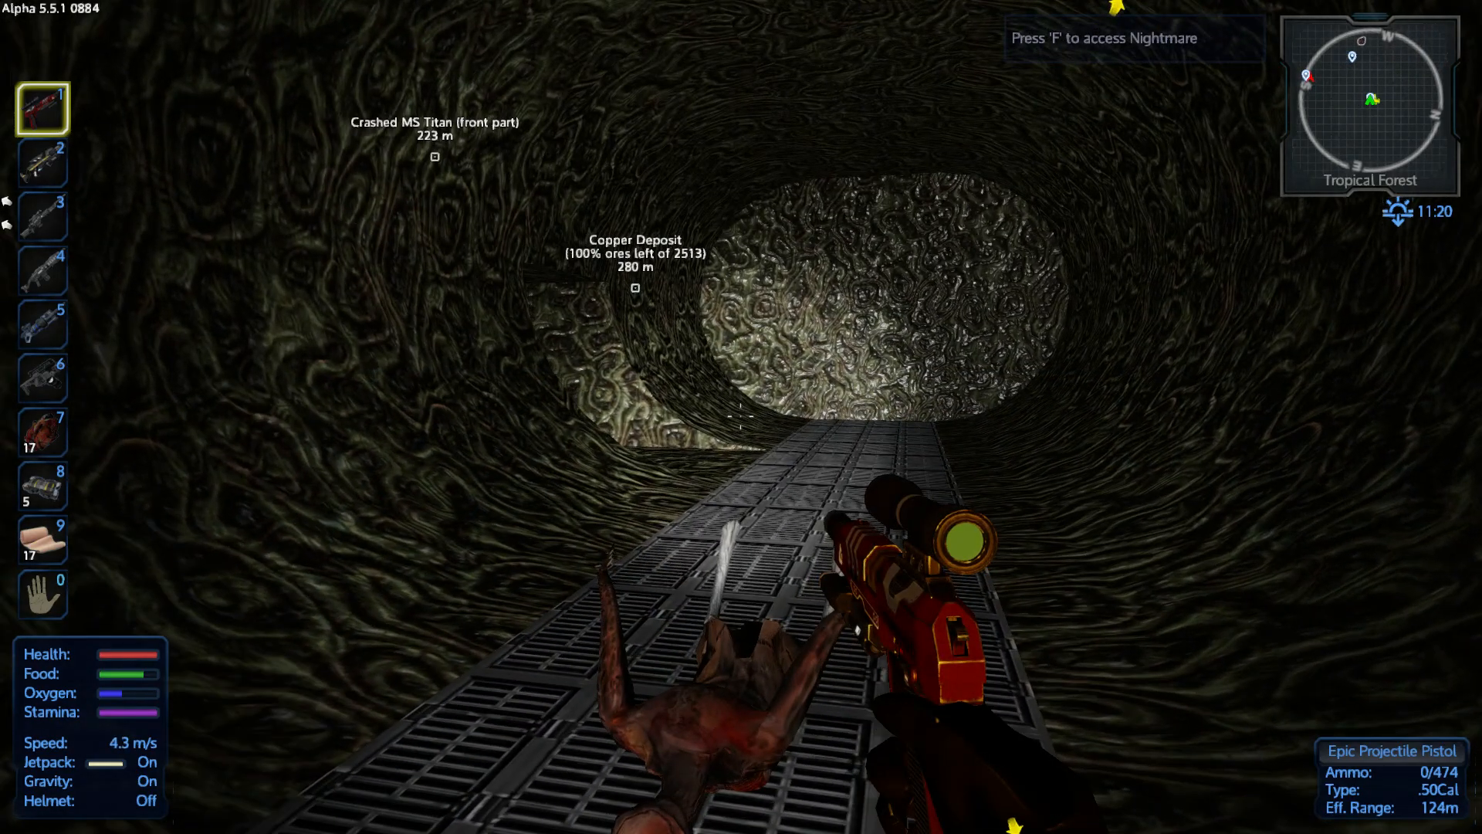